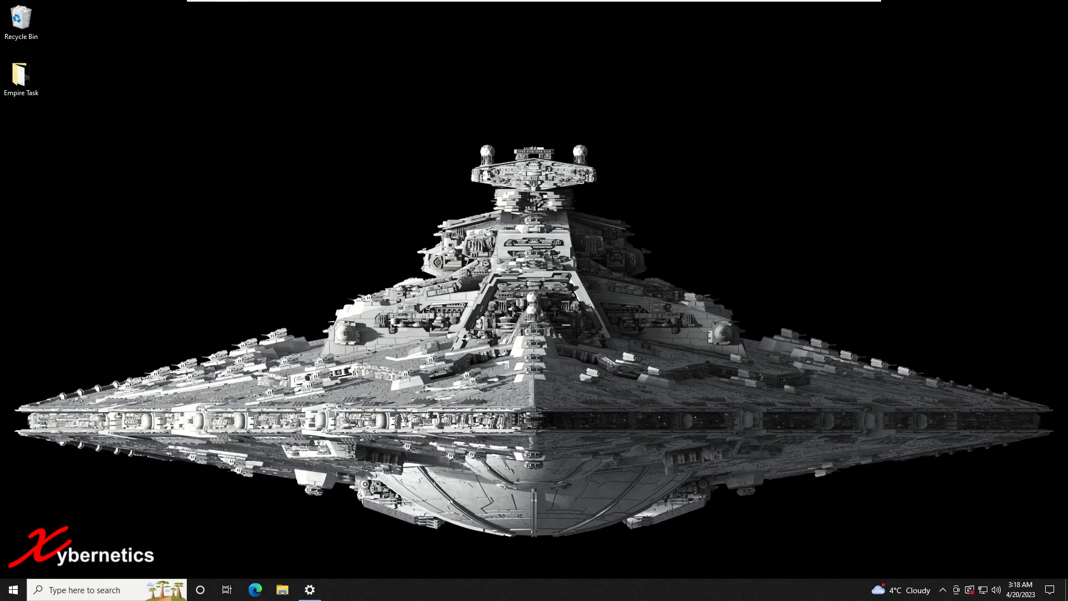
# Download the 64-bit Git 2.40.0 Windows installer from git-scm.com in Edge and run it
pyautogui.write('git')
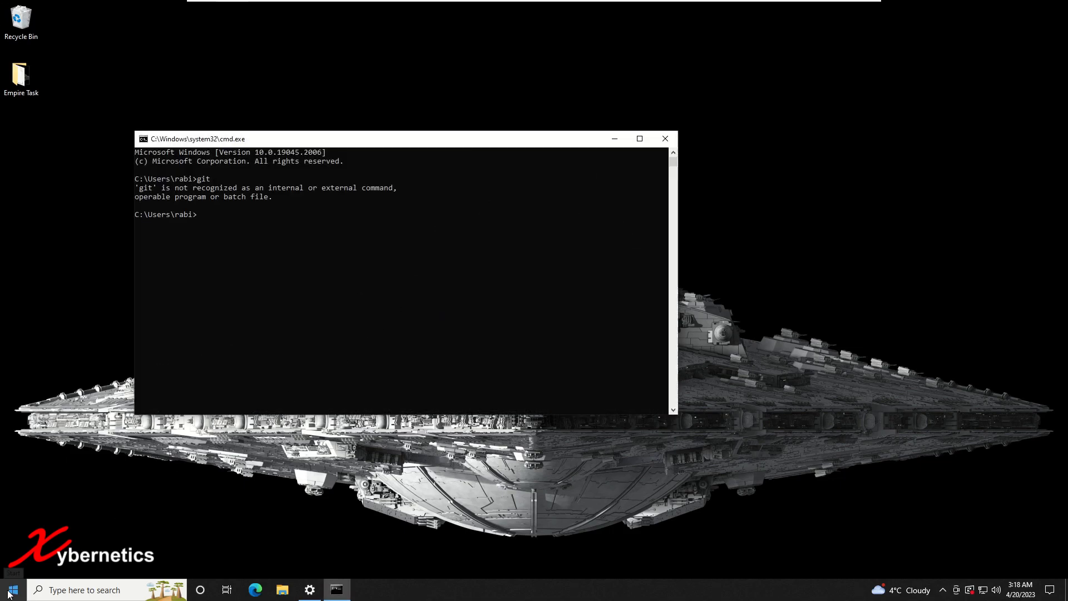
pyautogui.write('visu')
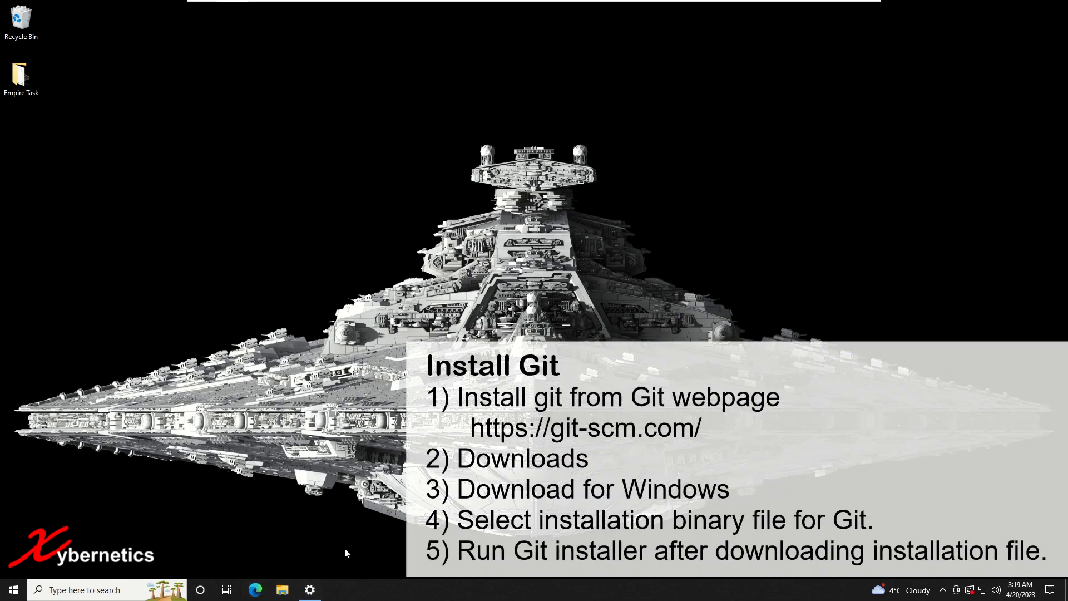
pyautogui.click(254, 589)
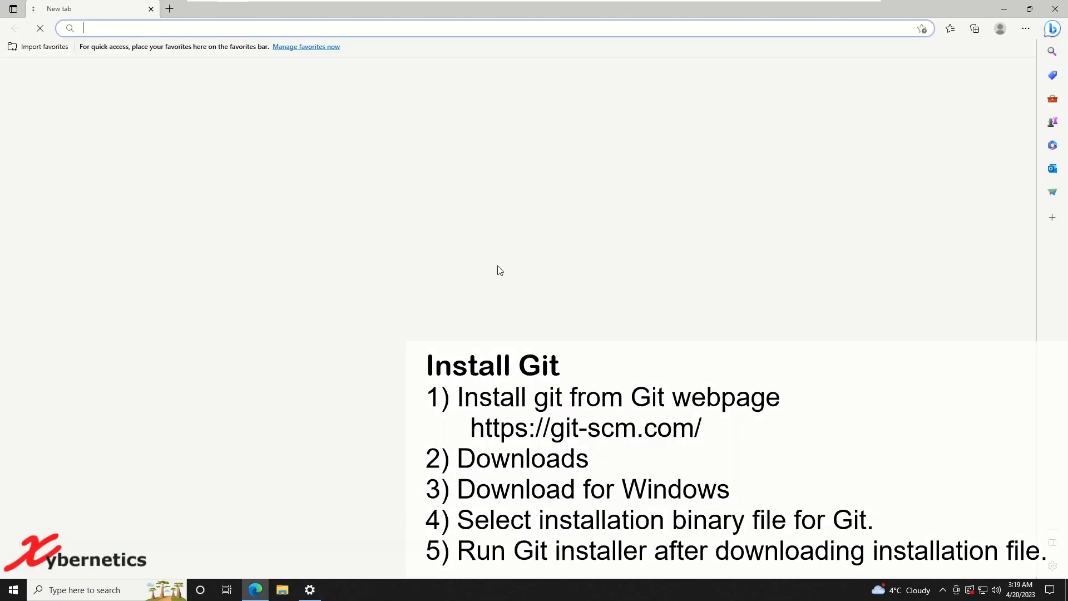
pyautogui.write('google')
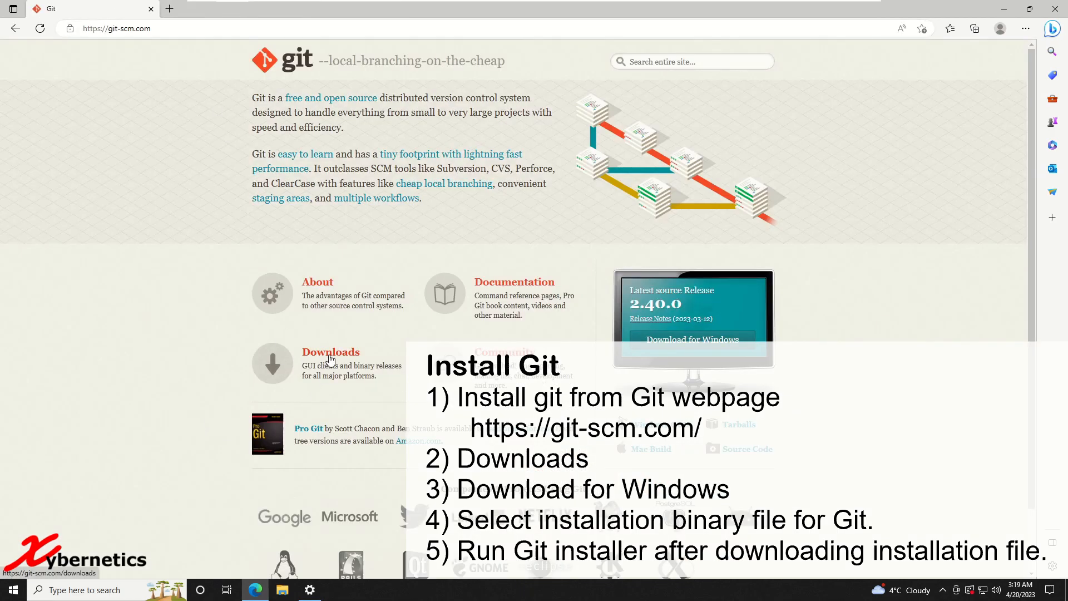
pyautogui.click(330, 351)
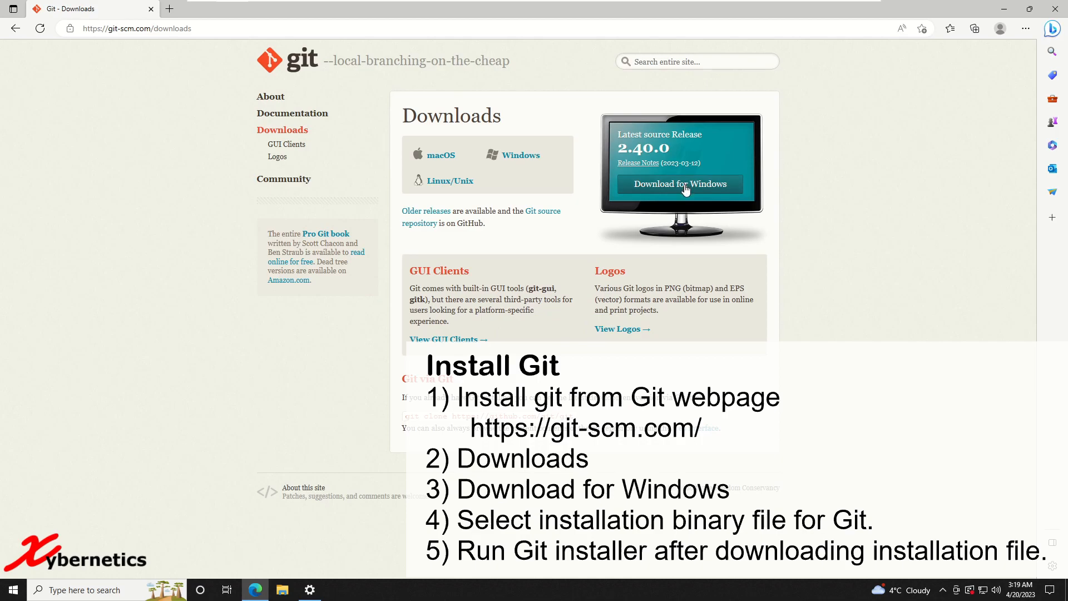
pyautogui.click(680, 184)
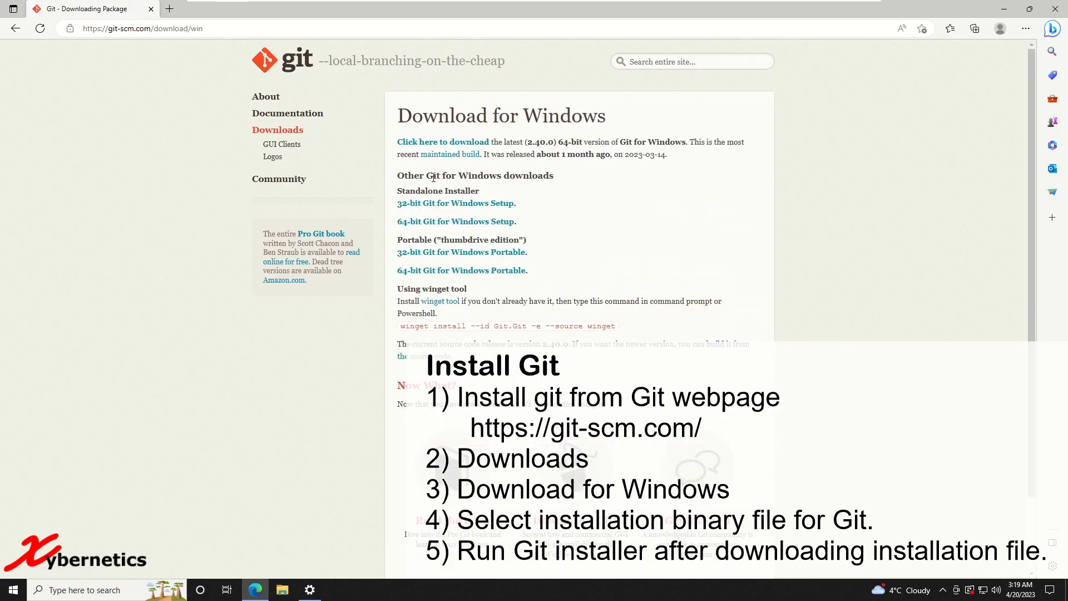
pyautogui.moveTo(343, 229)
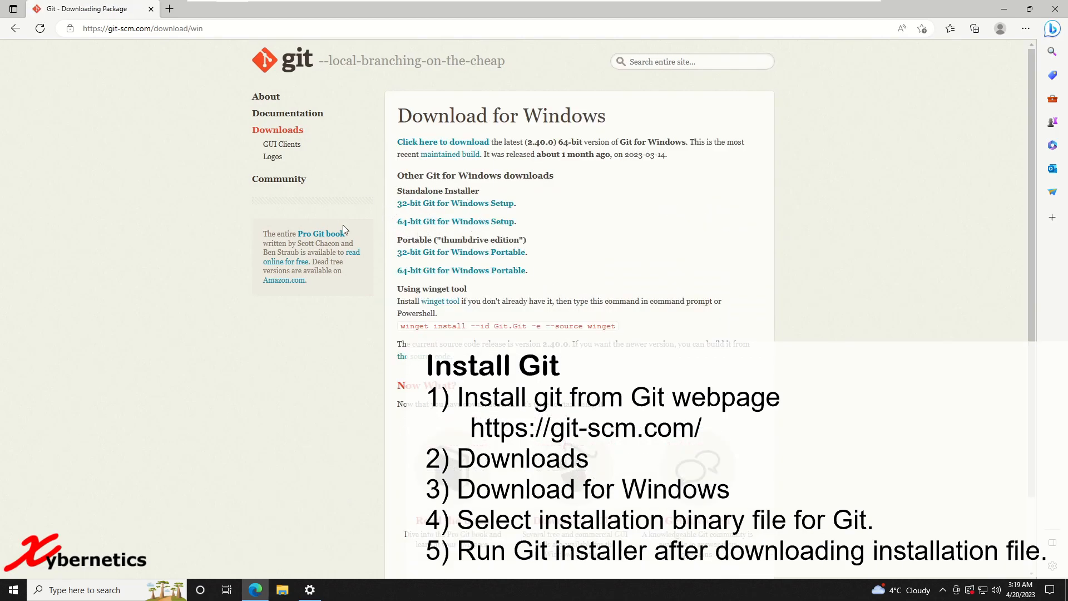
pyautogui.click(455, 222)
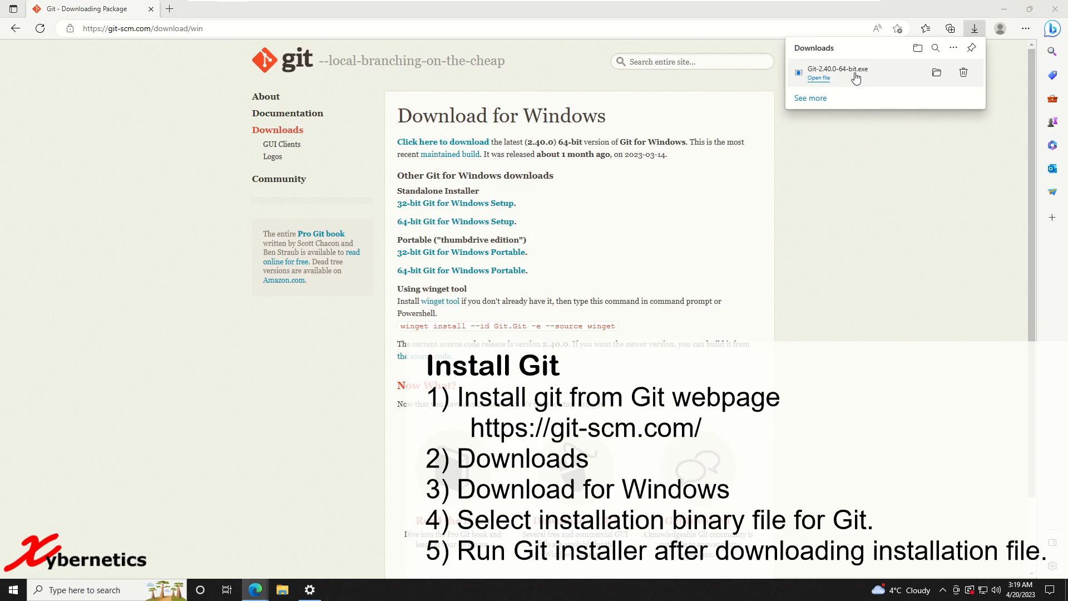
pyautogui.click(818, 78)
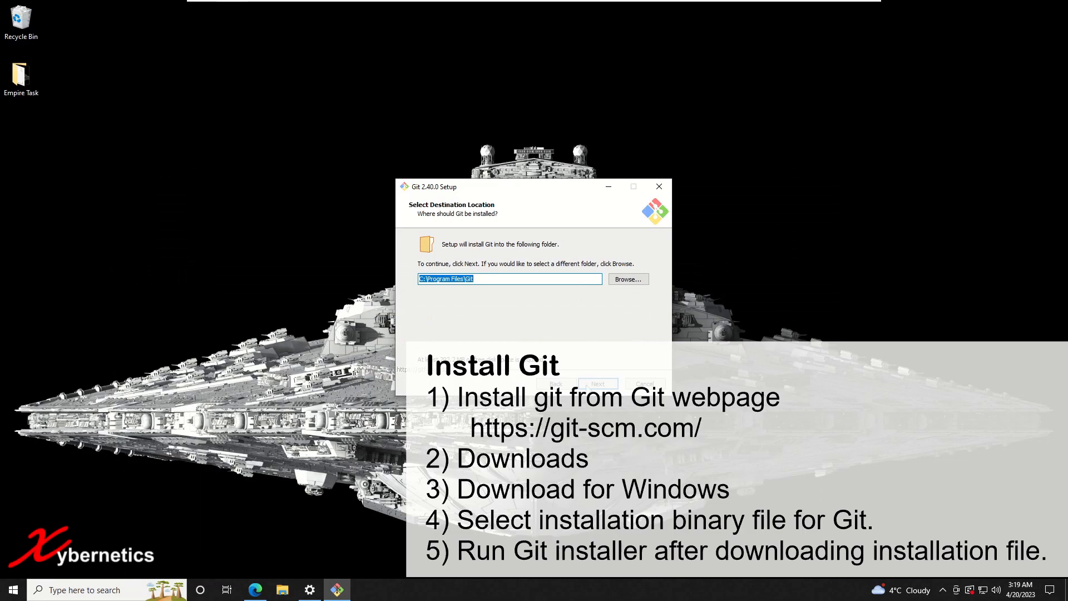
# Install Git with default folder, editor, PATH, line-ending and pull settings, then finish
pyautogui.click(597, 383)
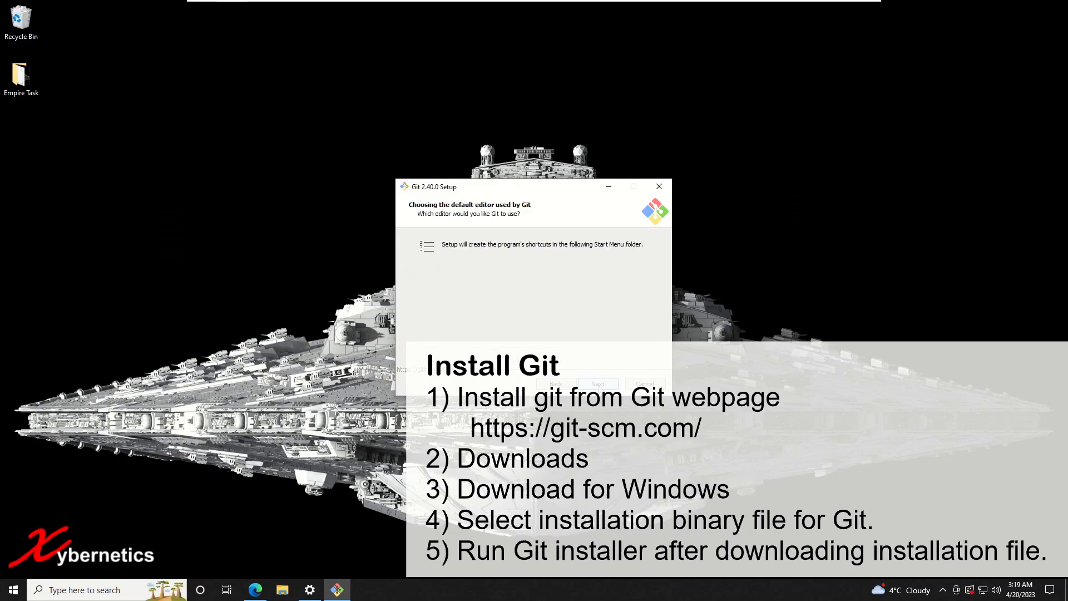
pyautogui.click(596, 383)
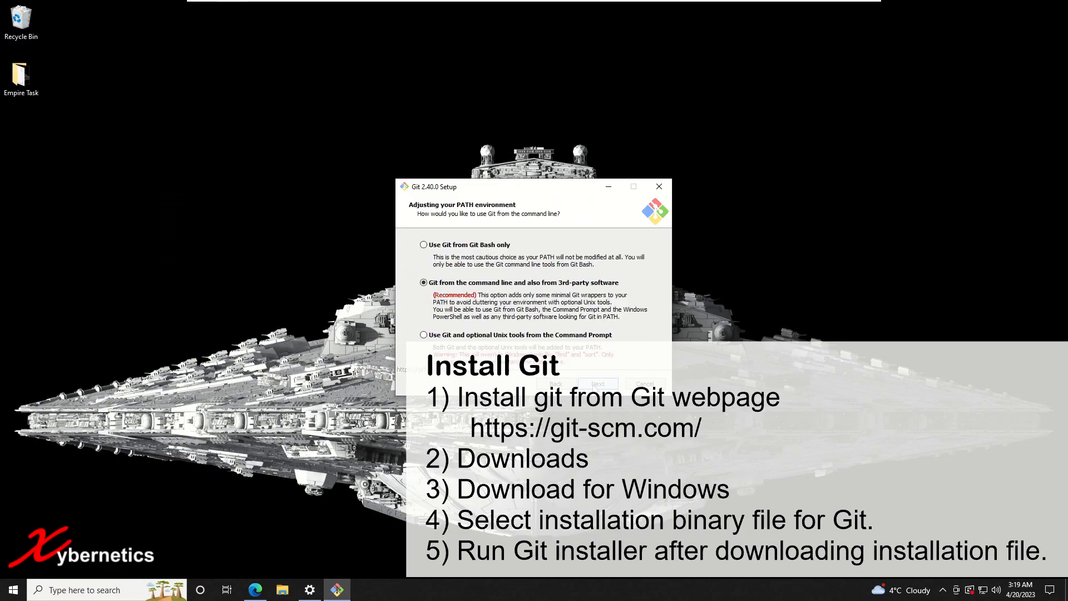
pyautogui.click(596, 383)
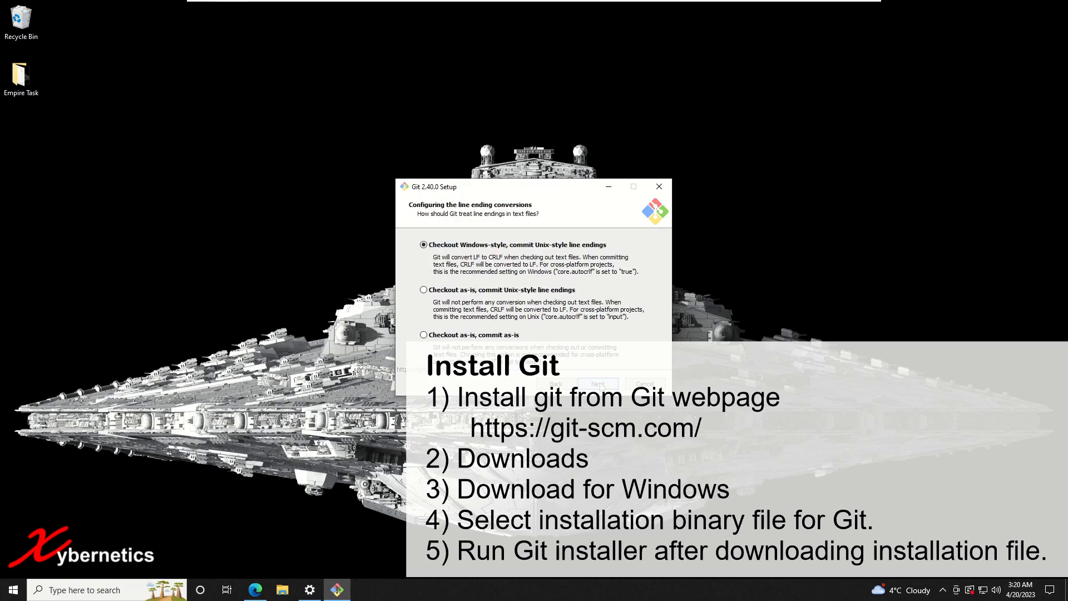
pyautogui.click(598, 382)
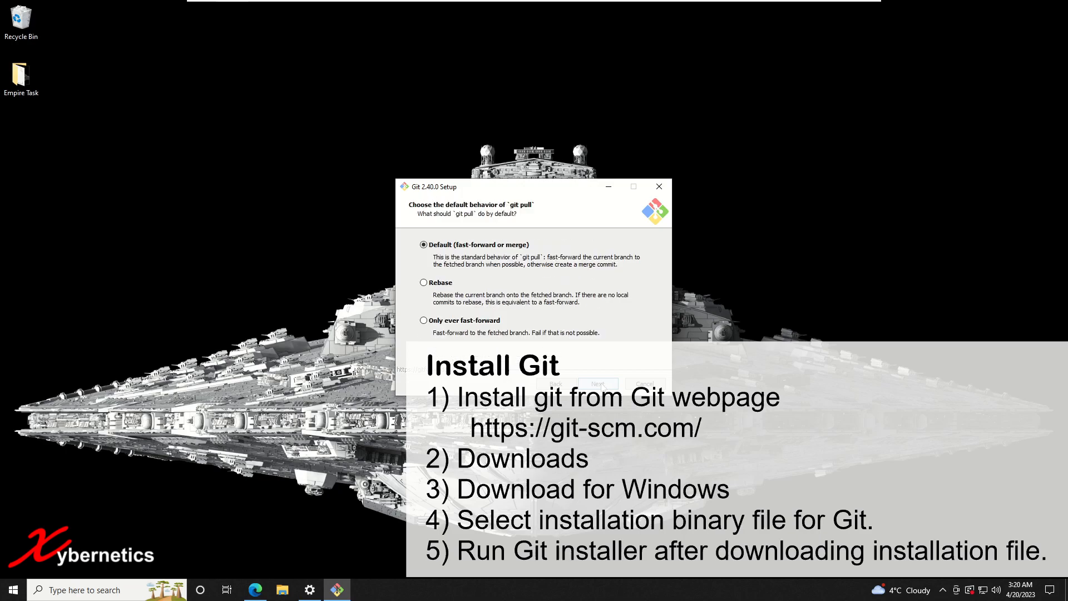
pyautogui.click(597, 383)
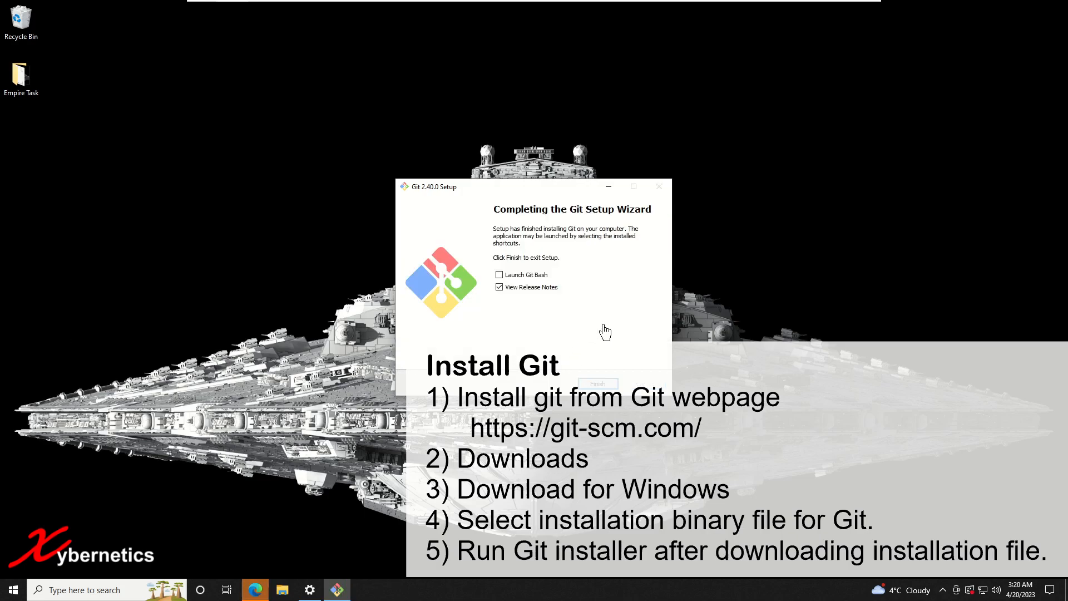
pyautogui.click(597, 383)
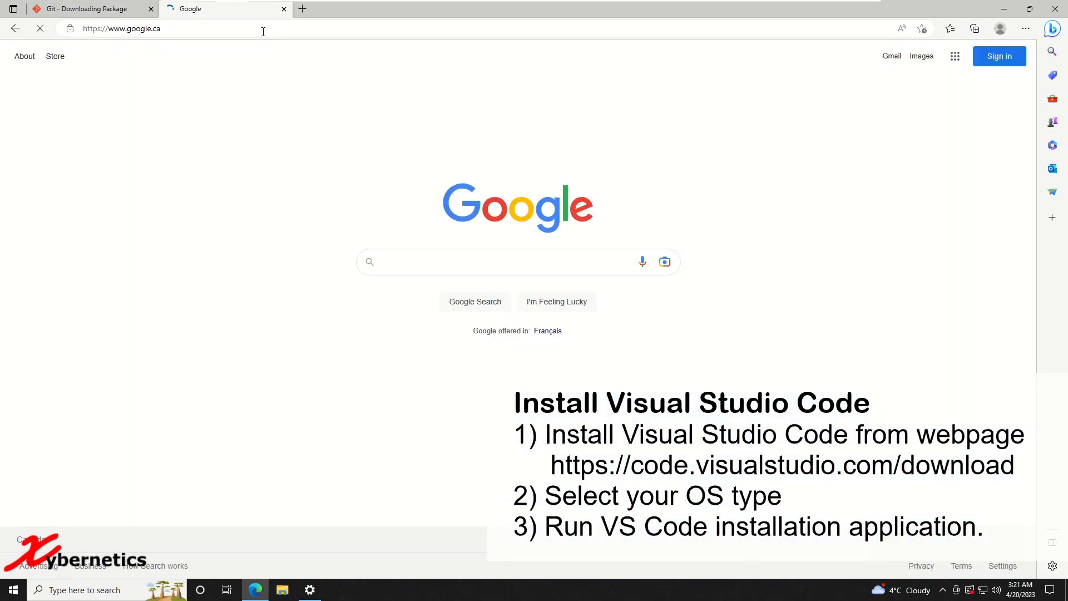
# Search Google for Visual Studio Code and download the Windows installer from code.visualstudio.com
pyautogui.write('visual studio code download')
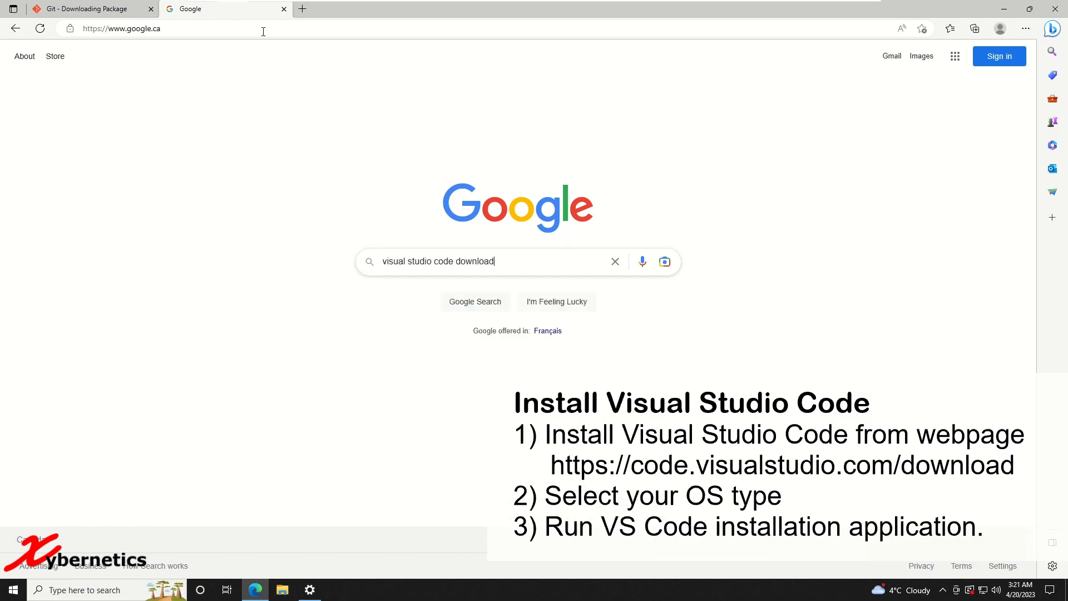
pyautogui.press('Enter')
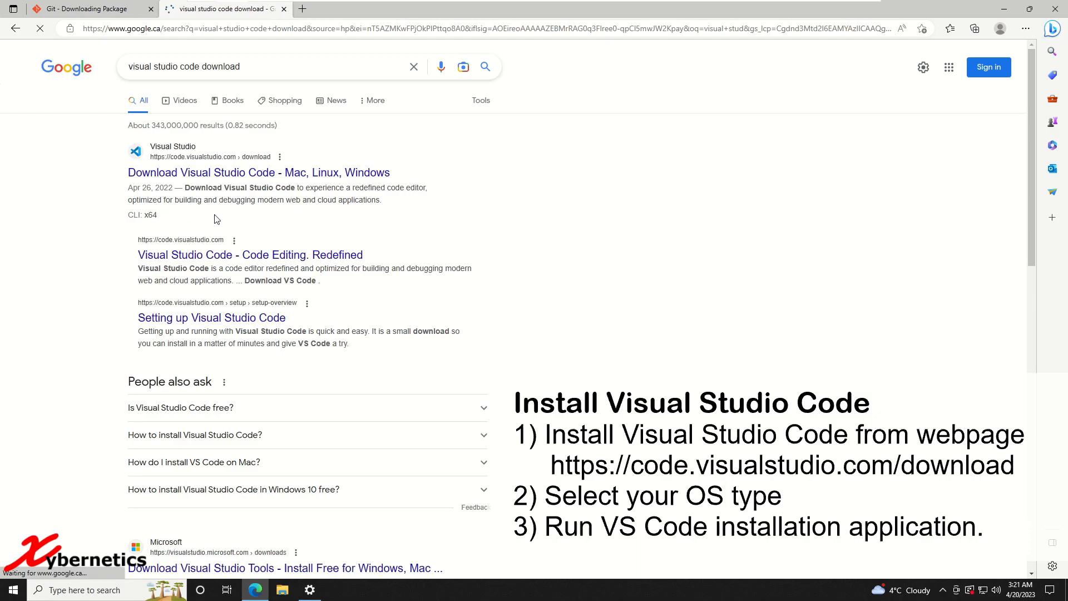
pyautogui.click(258, 172)
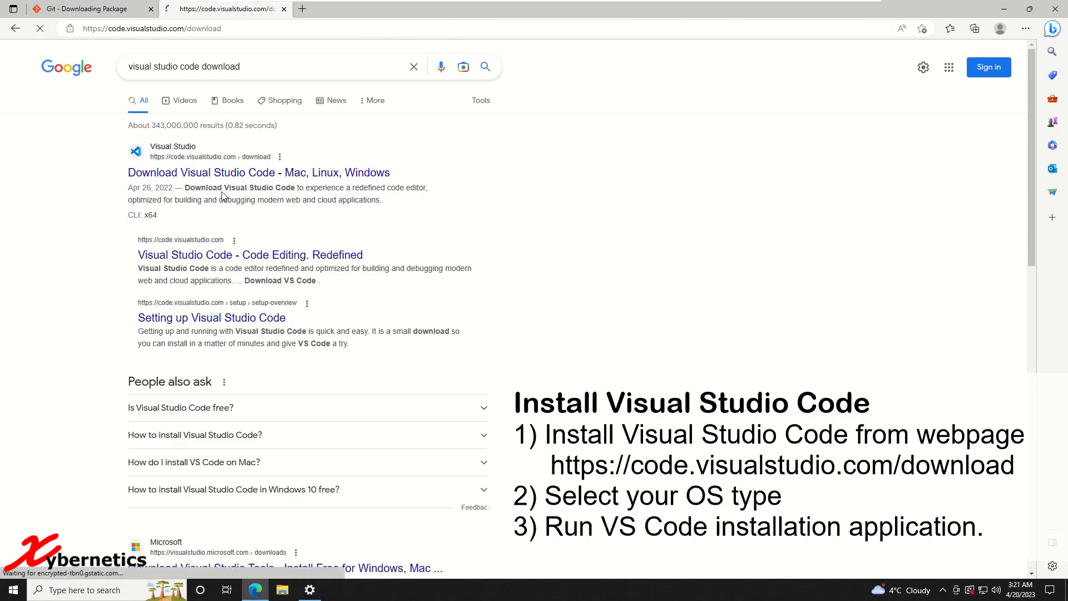
pyautogui.click(258, 173)
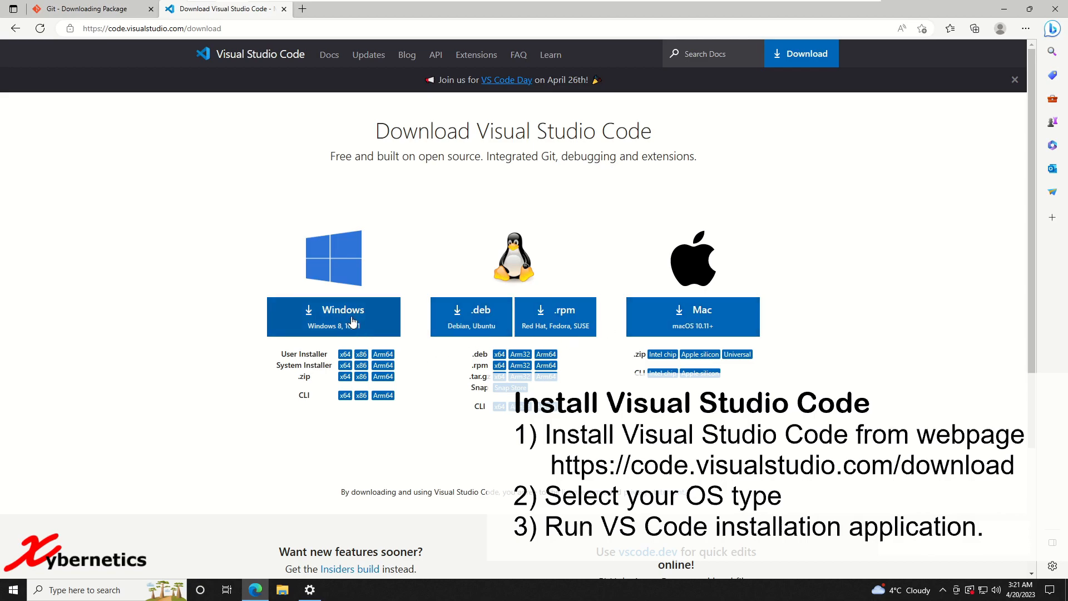
pyautogui.click(333, 316)
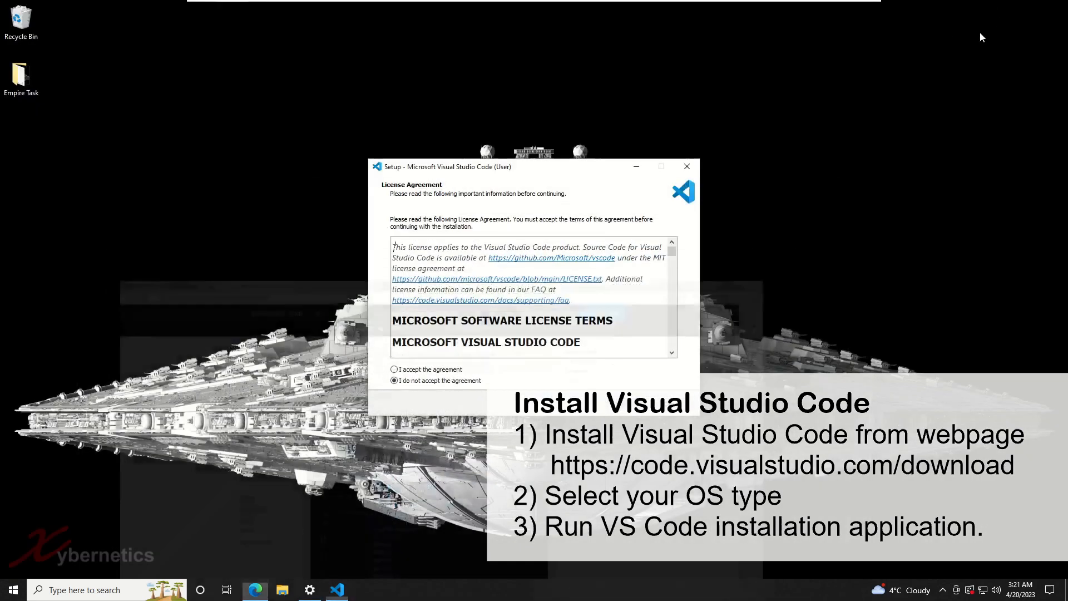
# Accept the Visual Studio Code license agreement in the setup wizard
pyautogui.click(394, 369)
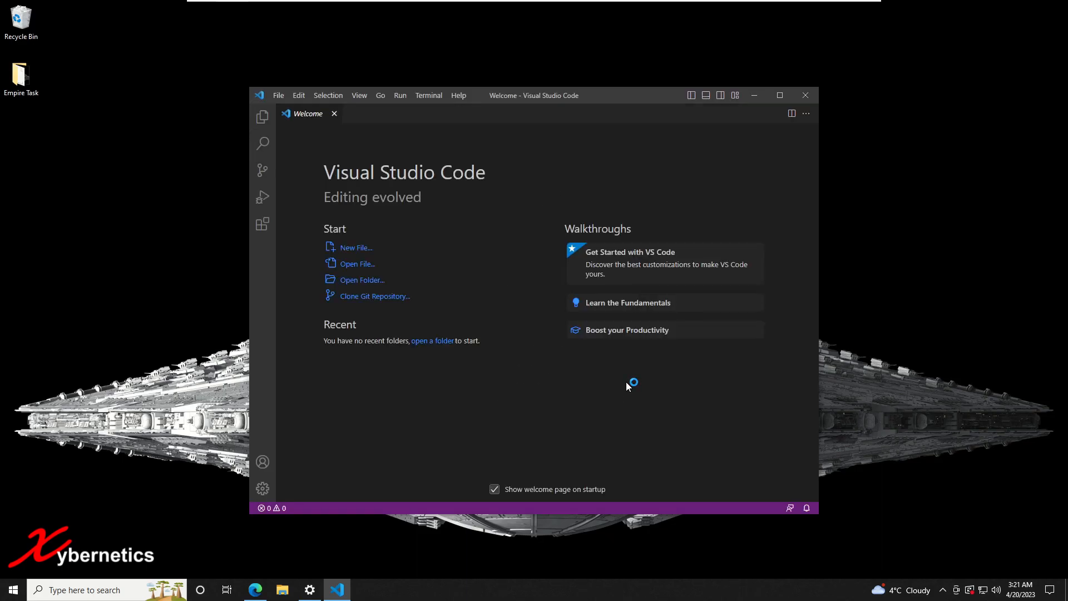
pyautogui.moveTo(534, 293)
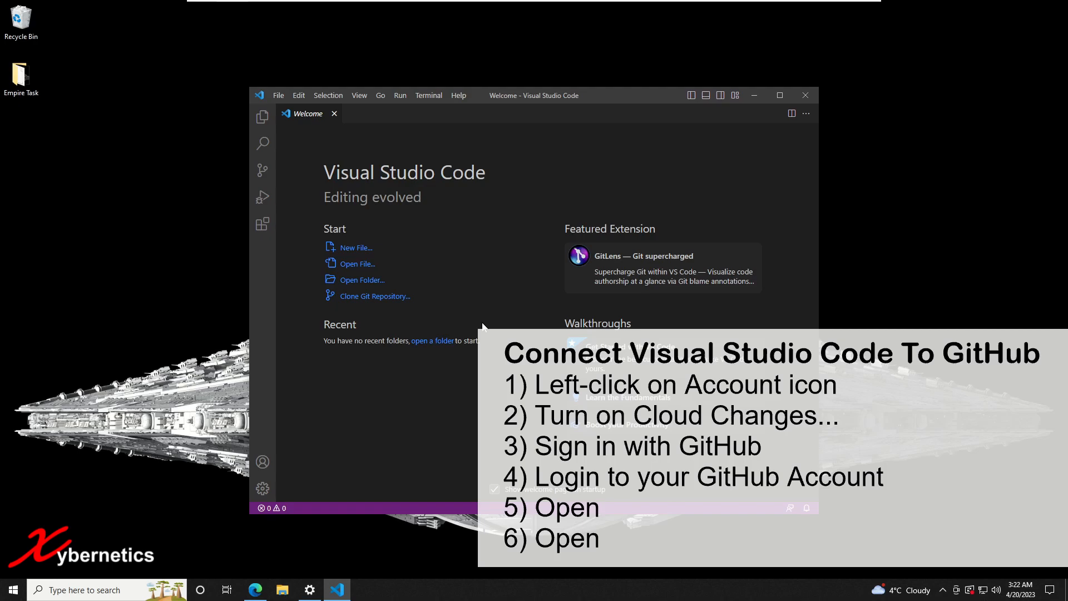
pyautogui.moveTo(457, 394)
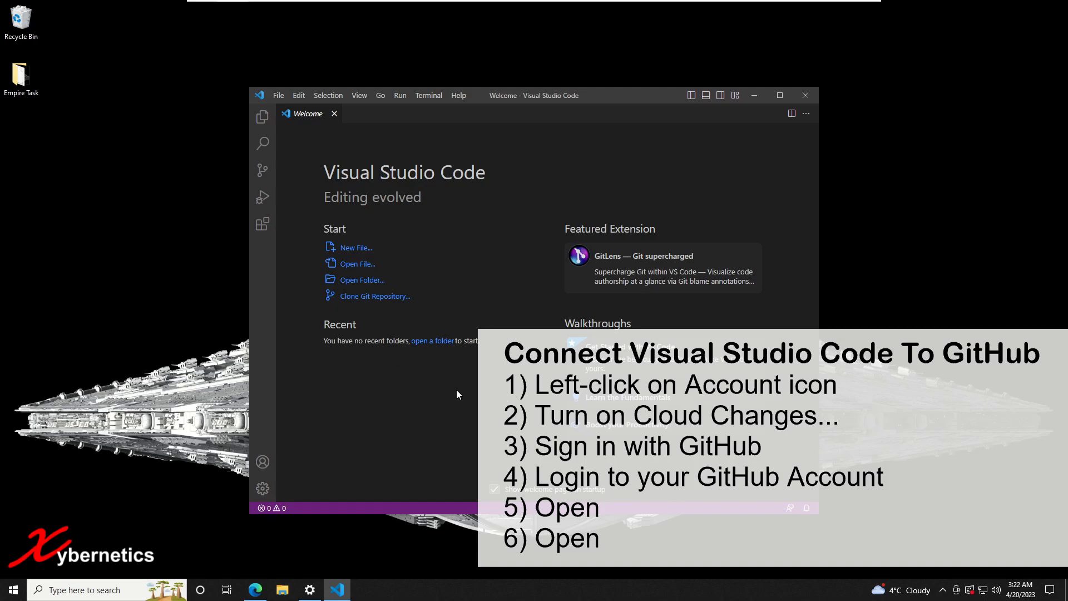
pyautogui.moveTo(262, 462)
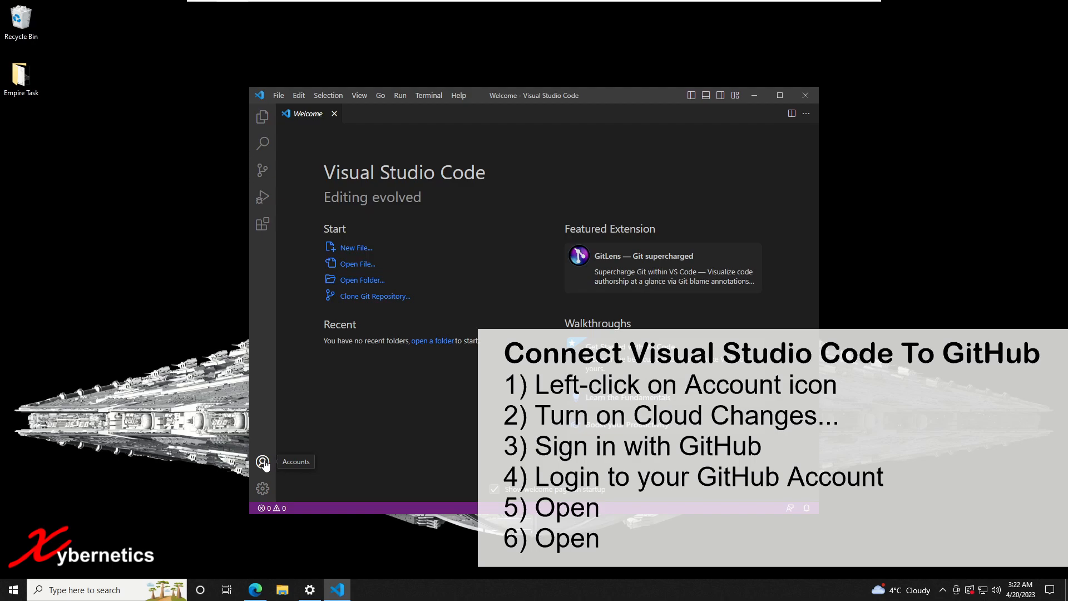
# Turn on Cloud Changes from the Accounts menu and choose Sign in with GitHub
pyautogui.click(263, 462)
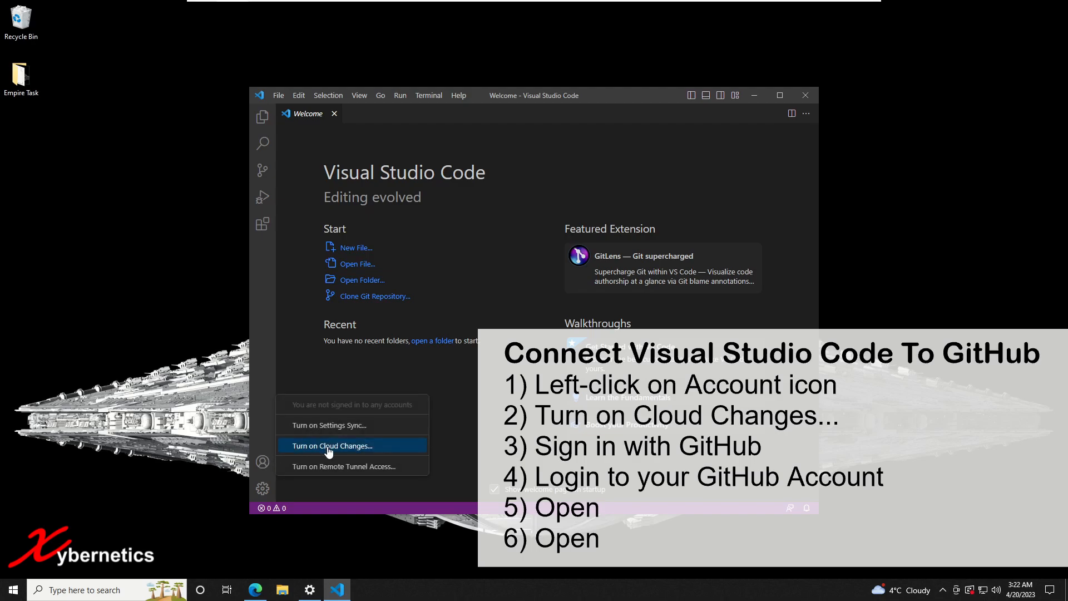
pyautogui.click(332, 445)
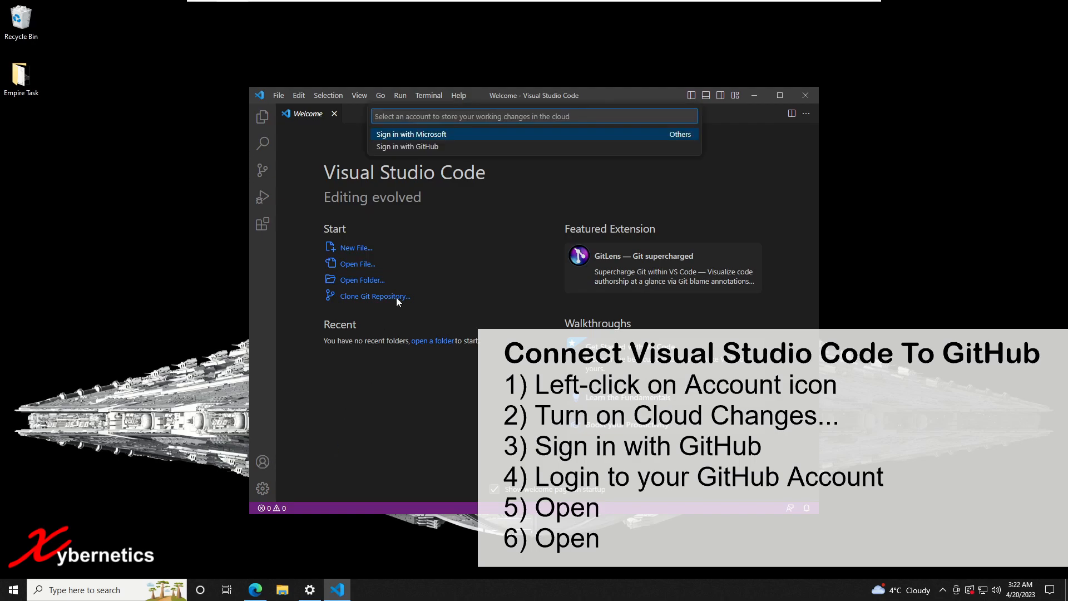
pyautogui.moveTo(412, 146)
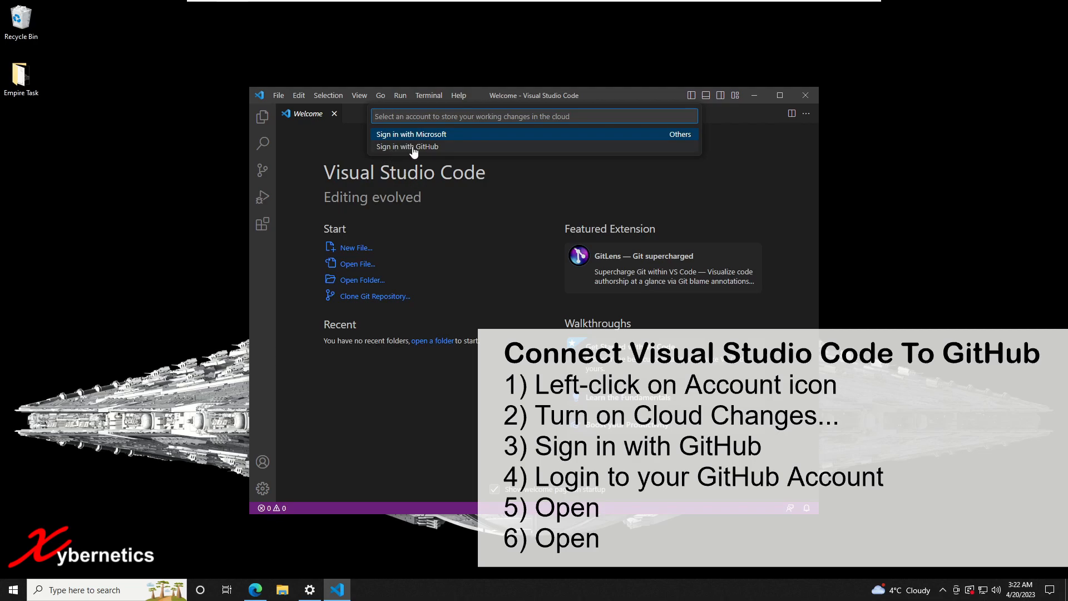
pyautogui.click(407, 146)
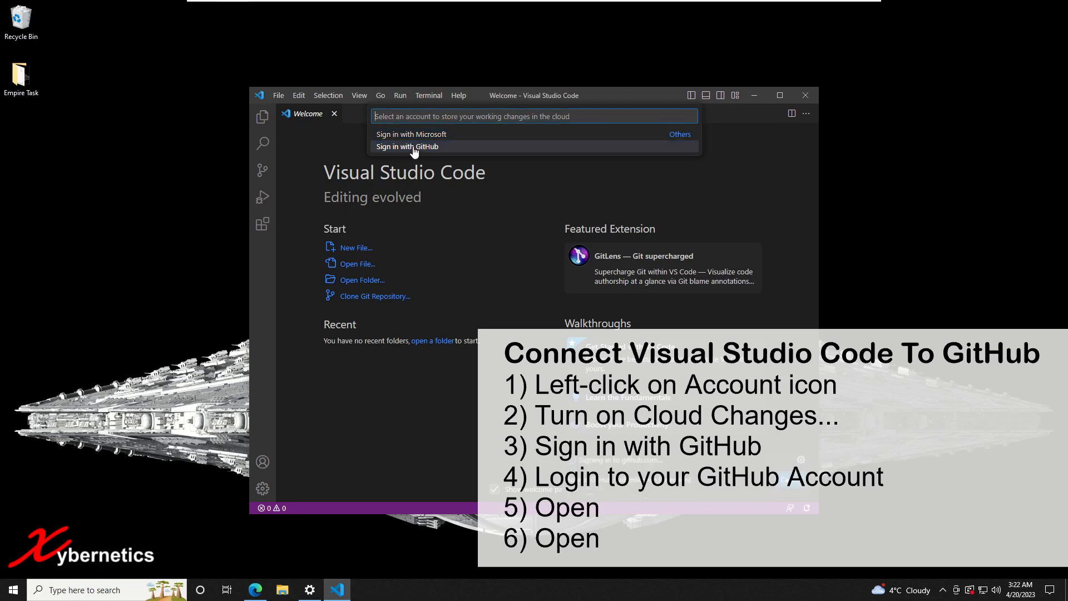
pyautogui.click(407, 146)
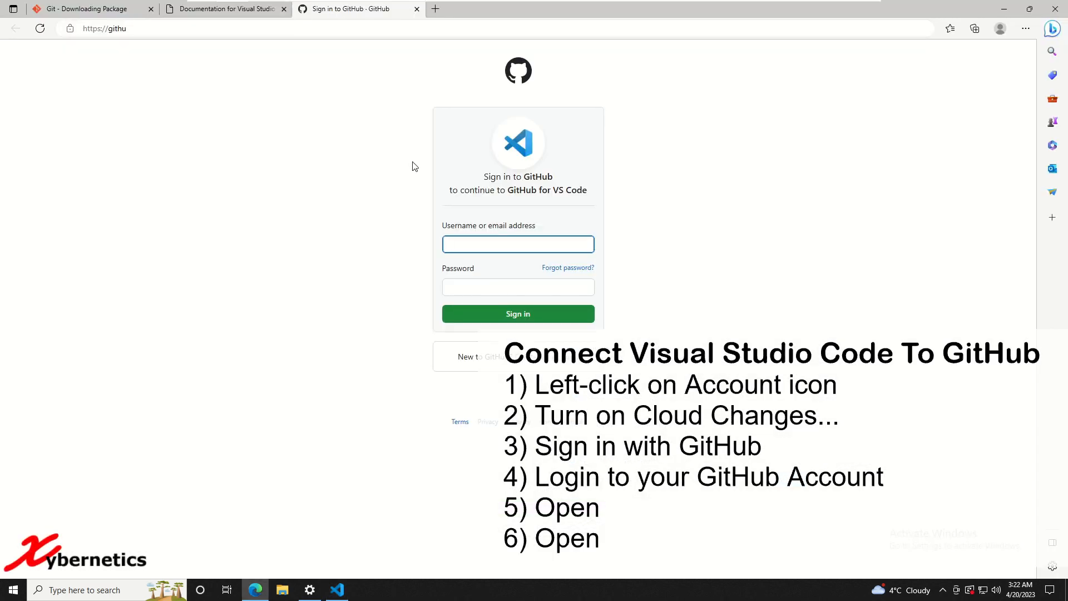
pyautogui.moveTo(557, 273)
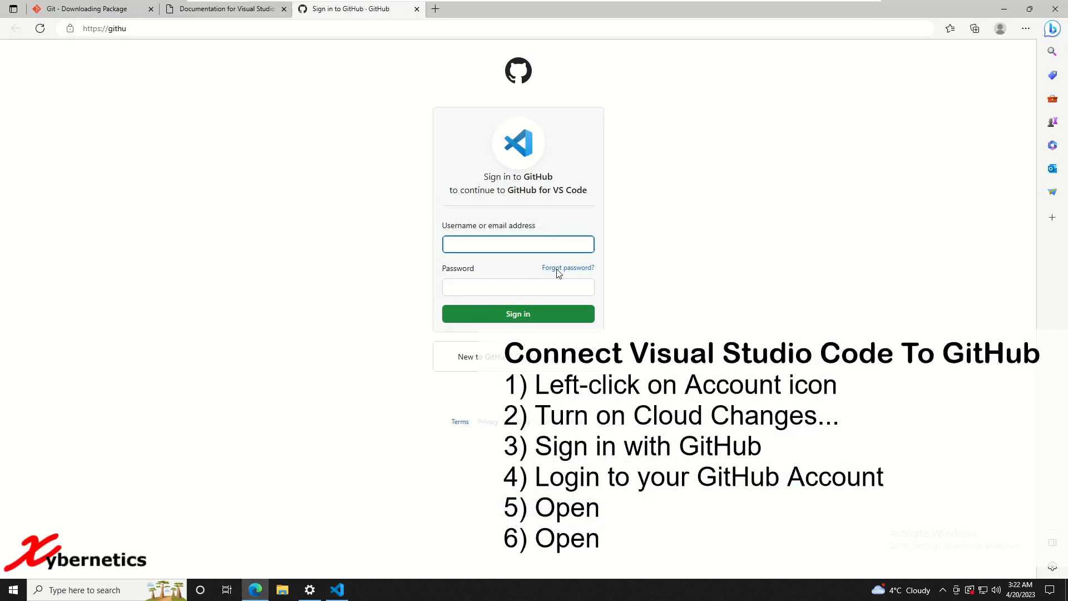
# Sign in on GitHub's VS Code page and open the authorization link back in VS Code
pyautogui.click(516, 313)
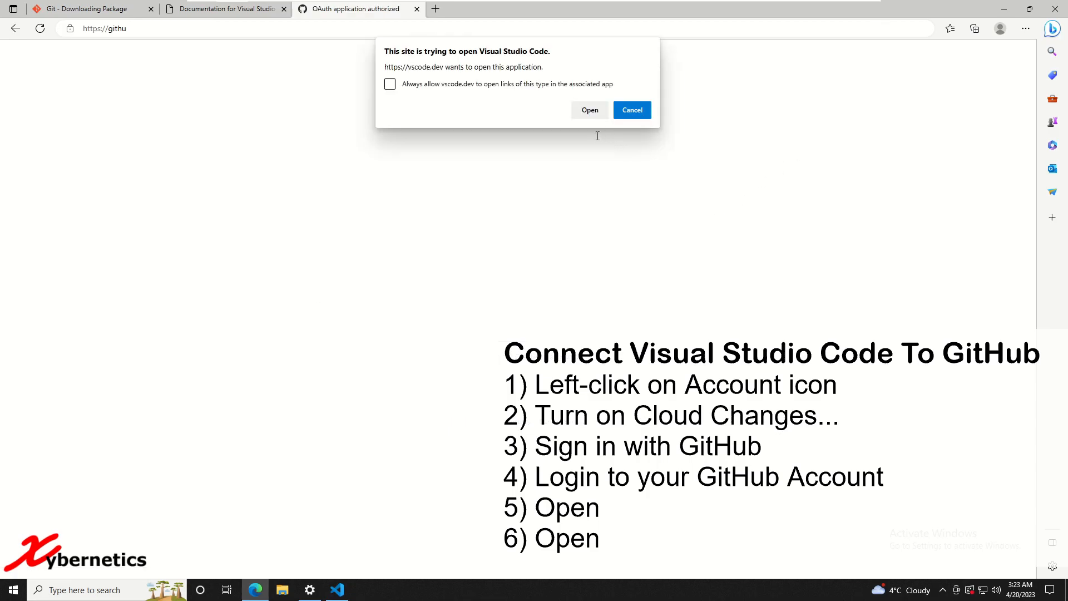
pyautogui.click(588, 109)
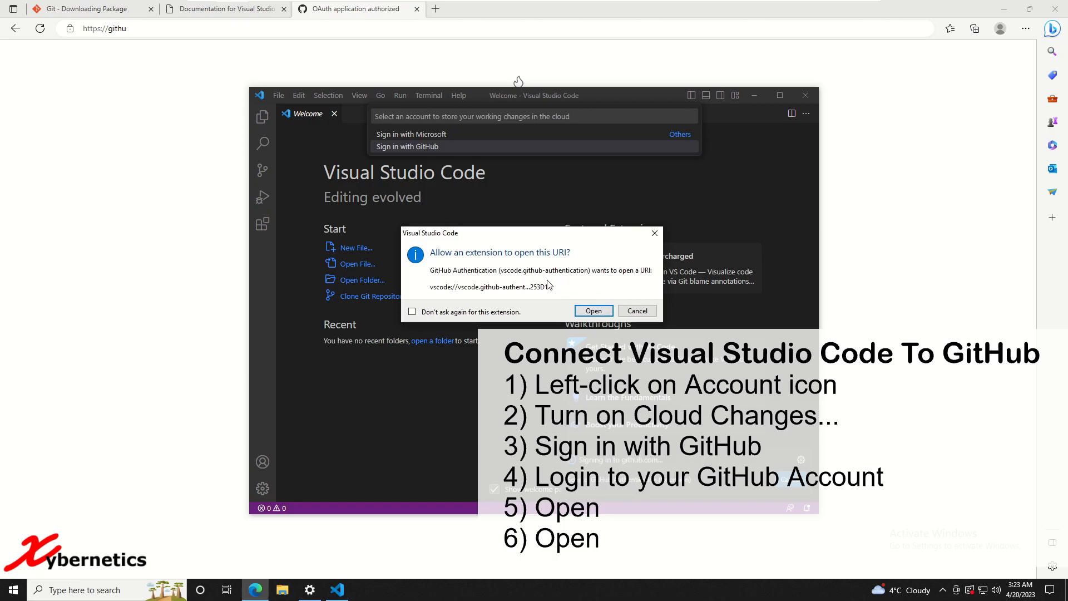
pyautogui.moveTo(574, 296)
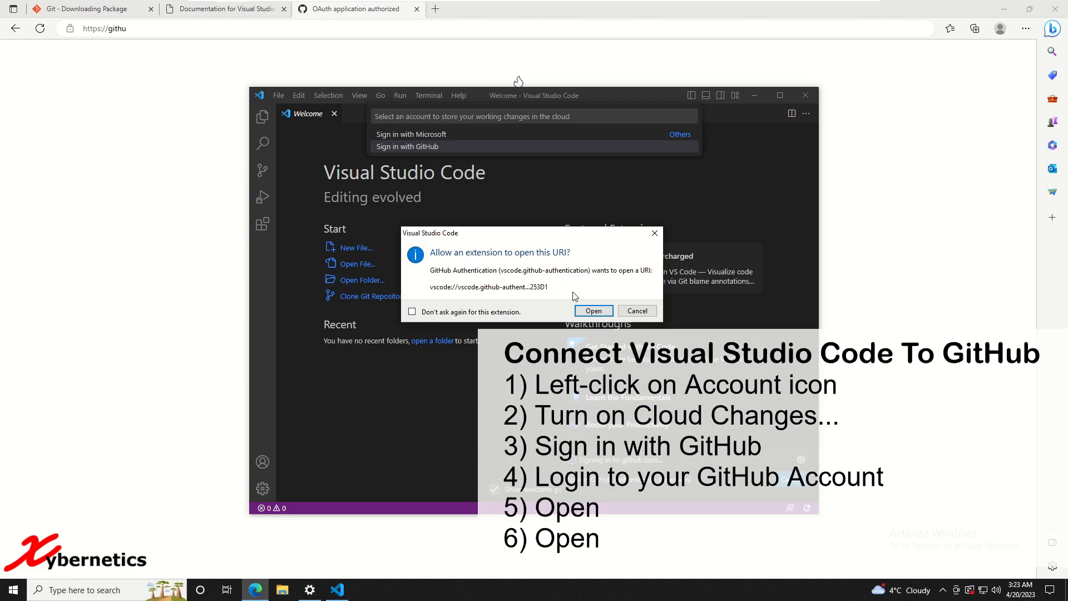
pyautogui.click(592, 310)
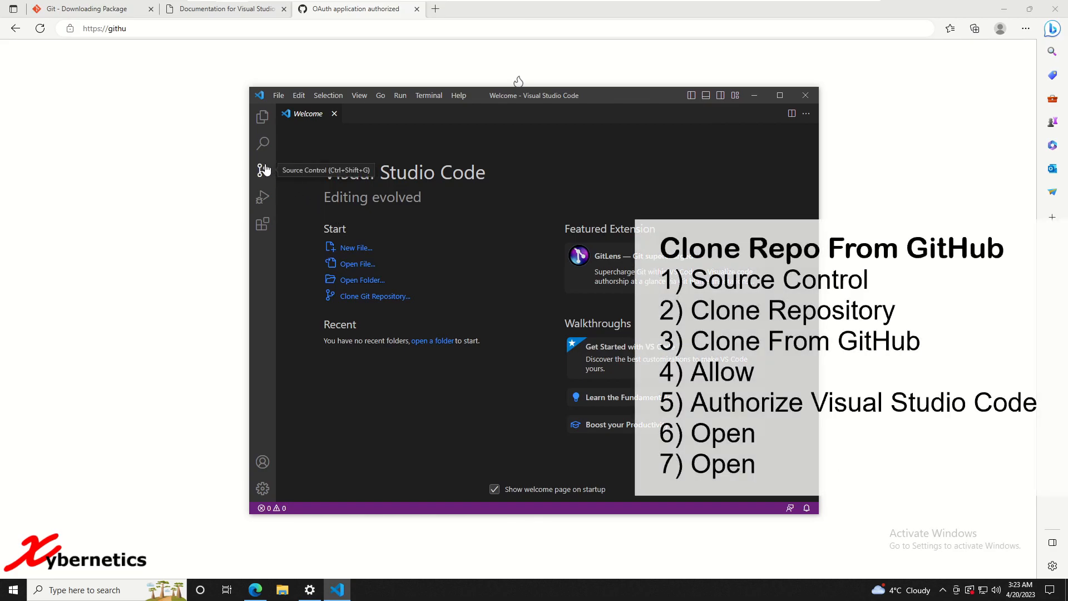
# Start Clone from GitHub from the Source Control view's Clone Repository option
pyautogui.click(262, 169)
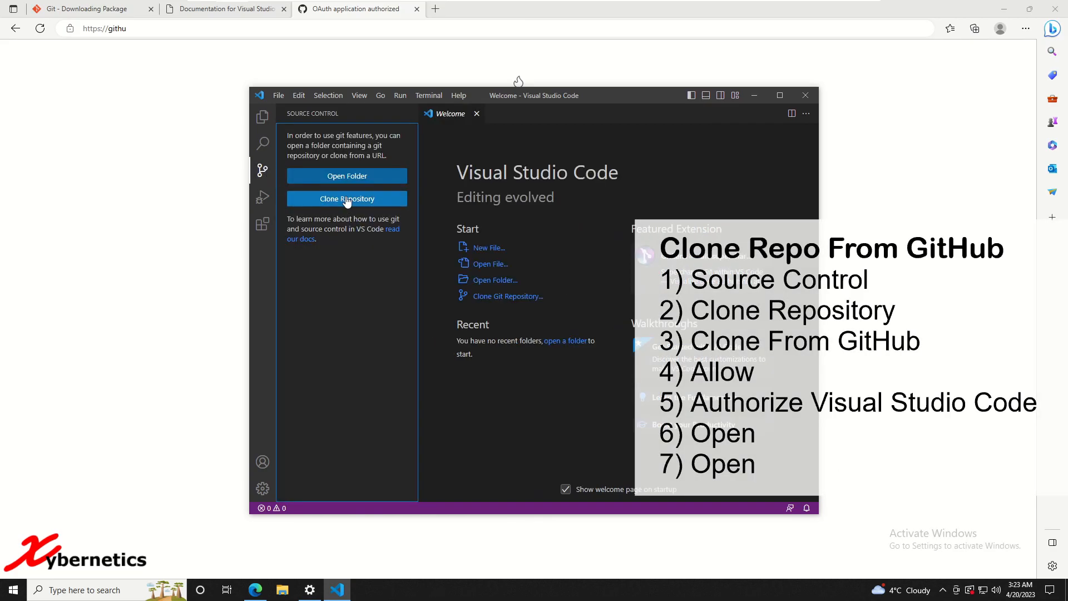
pyautogui.click(347, 198)
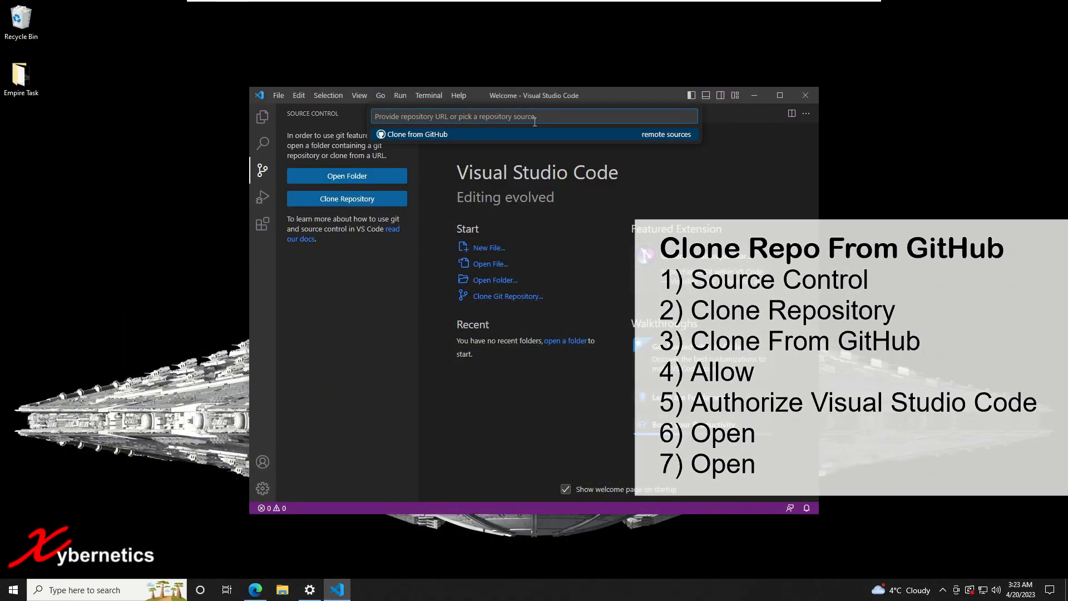
pyautogui.click(416, 134)
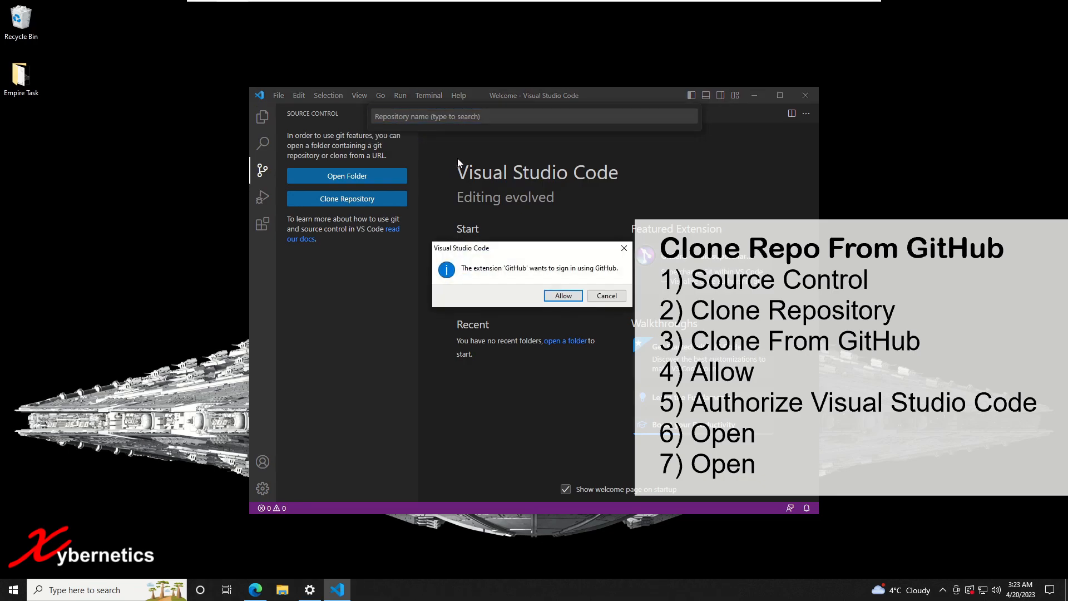
# Authorize Visual-Studio-Code for repository access and hand the authorization back to VS Code
pyautogui.click(563, 295)
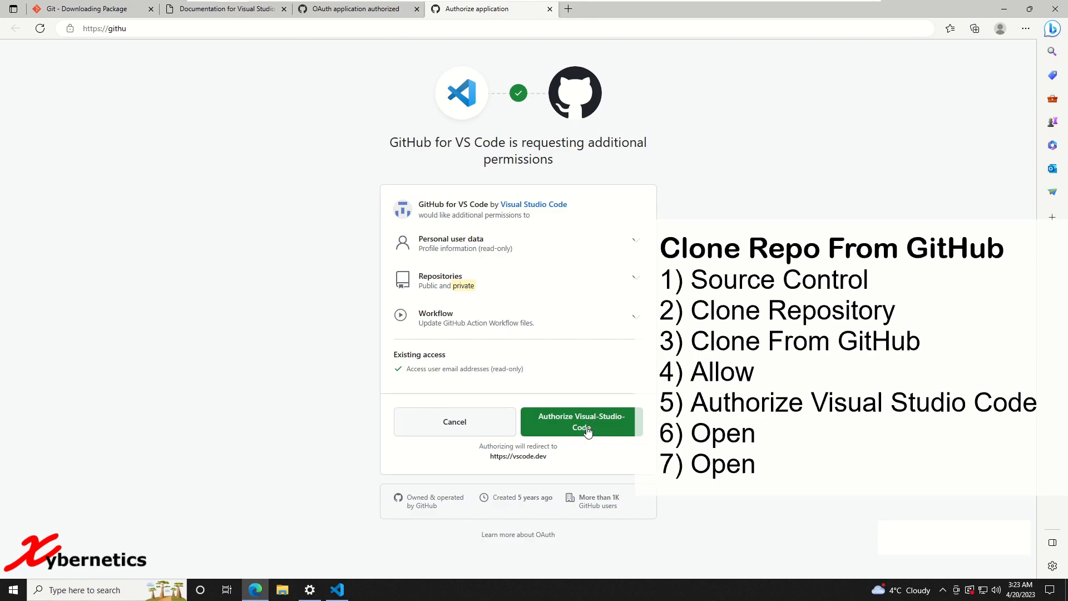
pyautogui.click(579, 421)
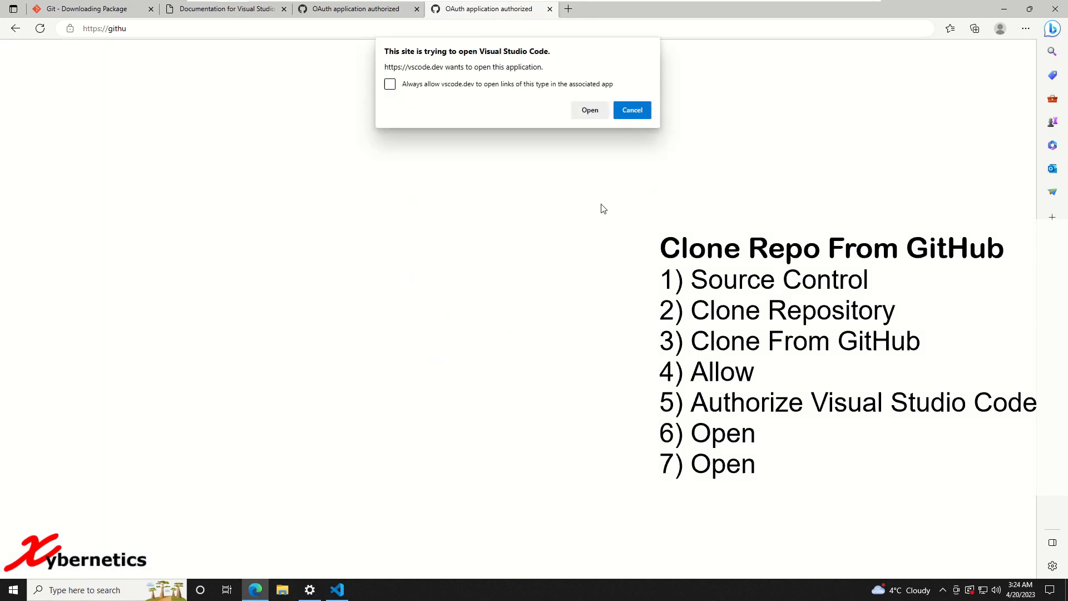
pyautogui.click(589, 110)
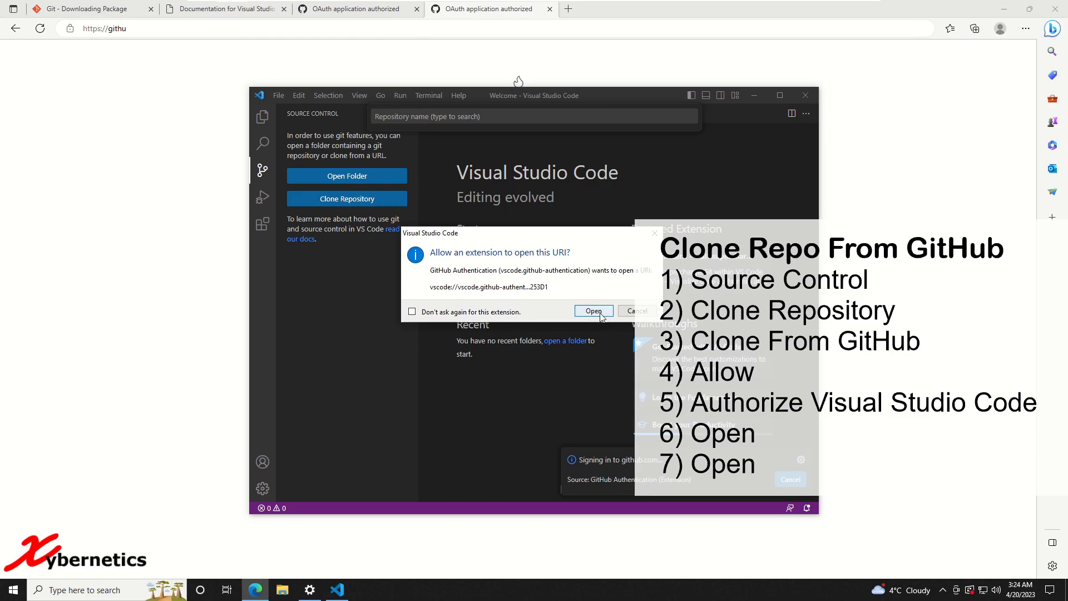
pyautogui.click(591, 311)
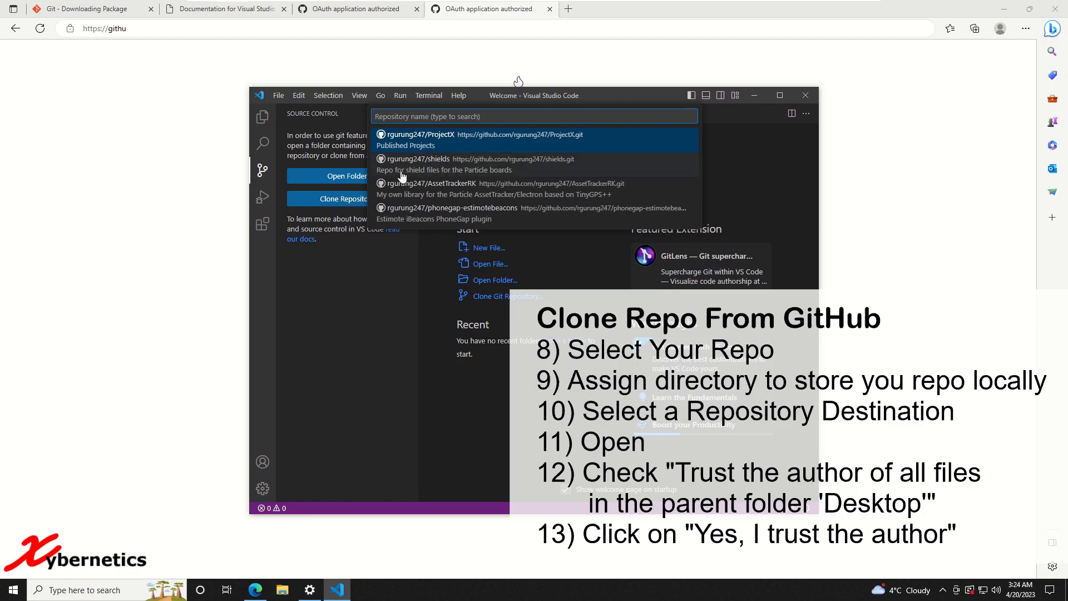
pyautogui.moveTo(432, 139)
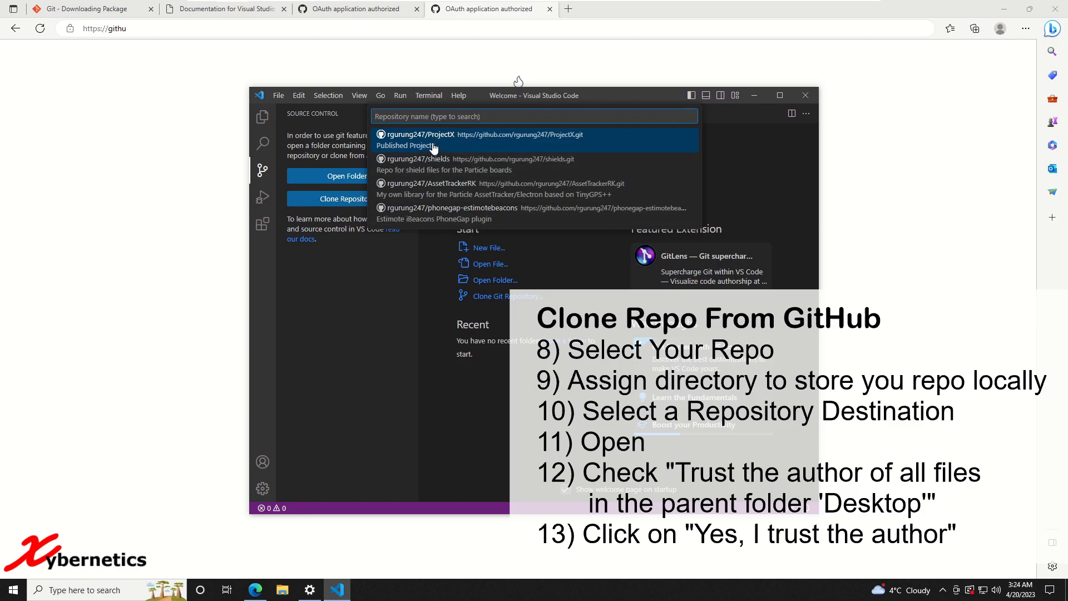
# Pick rgurung247/ProjectX and set Desktop as the repository destination
pyautogui.click(419, 134)
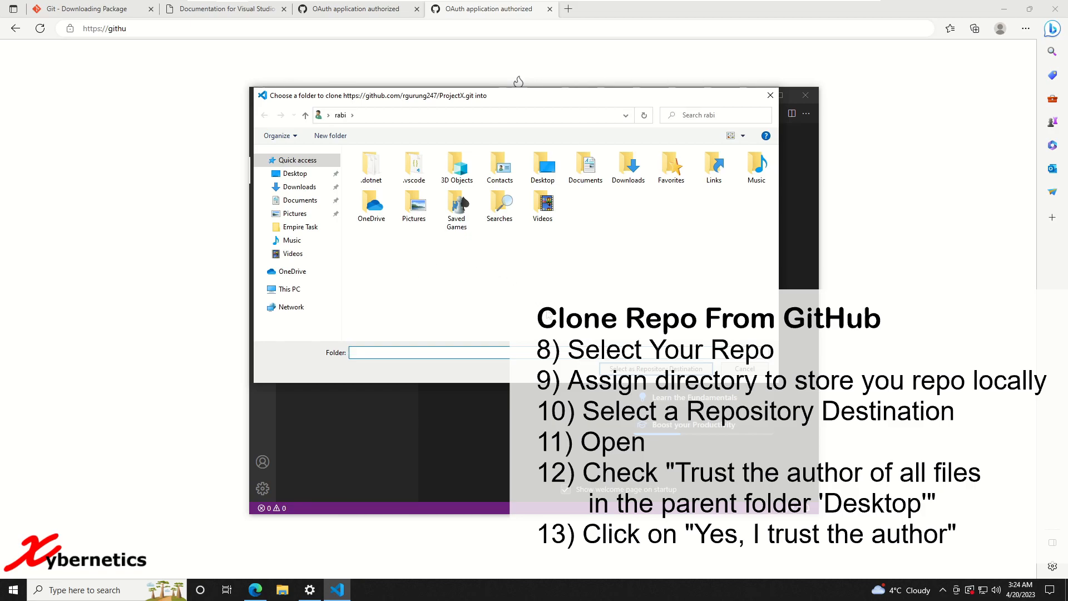
pyautogui.moveTo(602, 293)
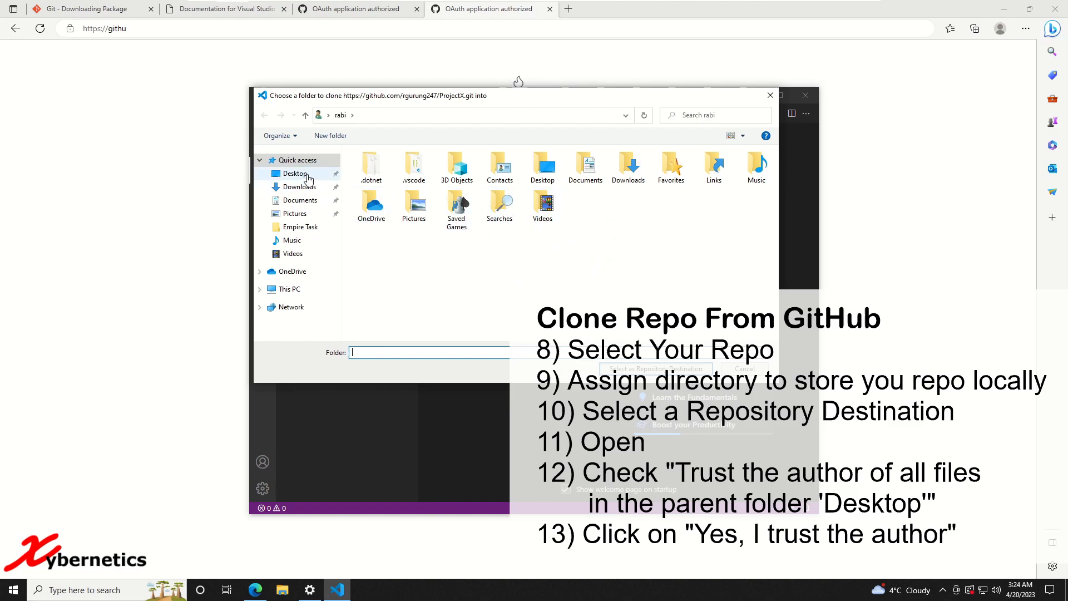
pyautogui.click(295, 173)
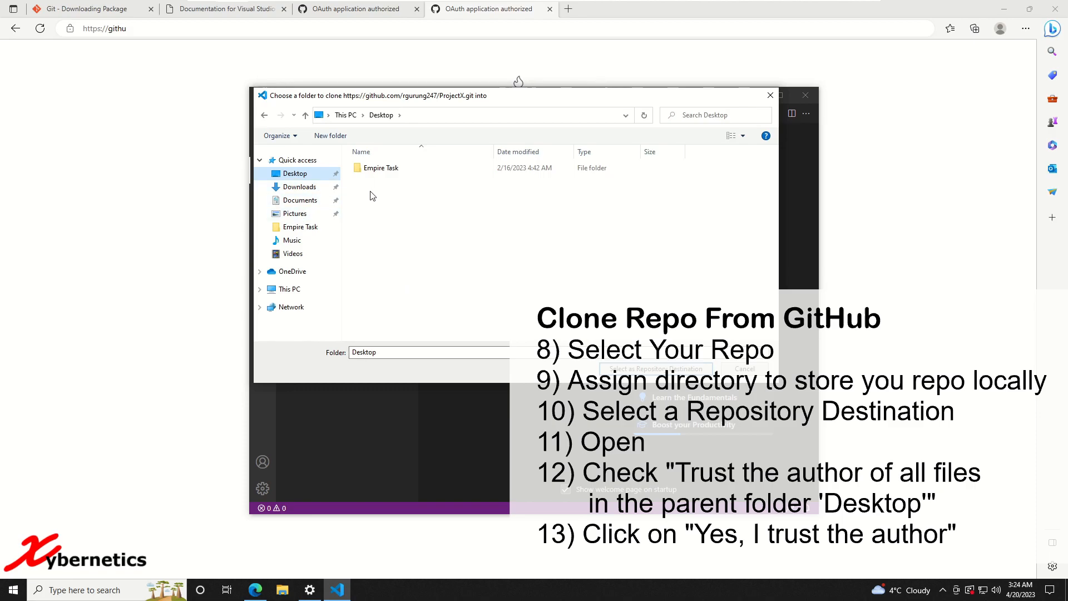
pyautogui.moveTo(484, 134)
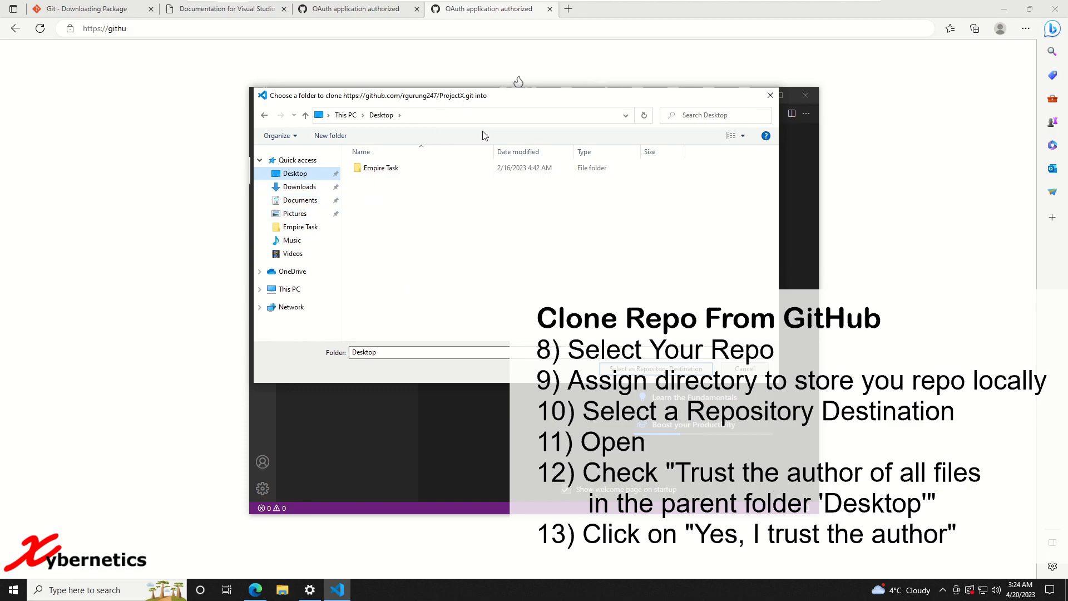
pyautogui.moveTo(385, 327)
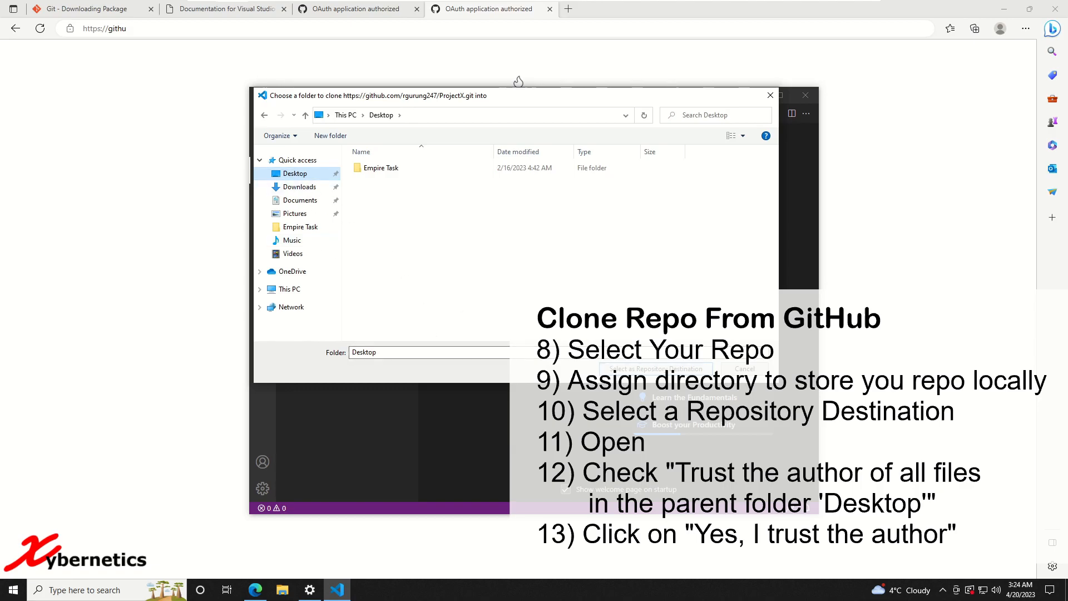
pyautogui.click(652, 368)
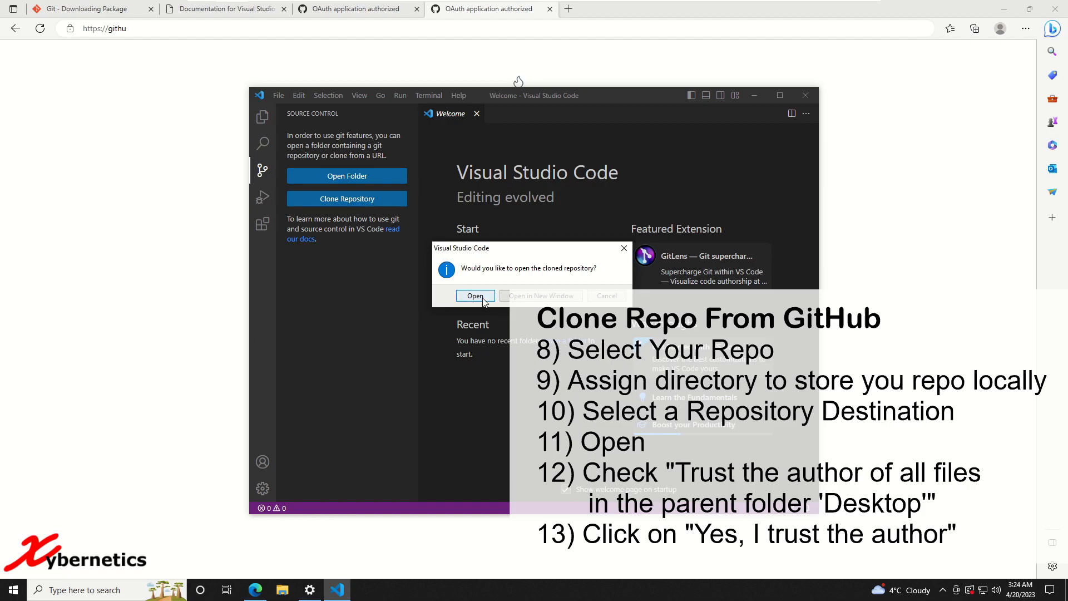
# Open the cloned ProjectX, trusting the authors of all files in the parent Desktop folder
pyautogui.click(475, 294)
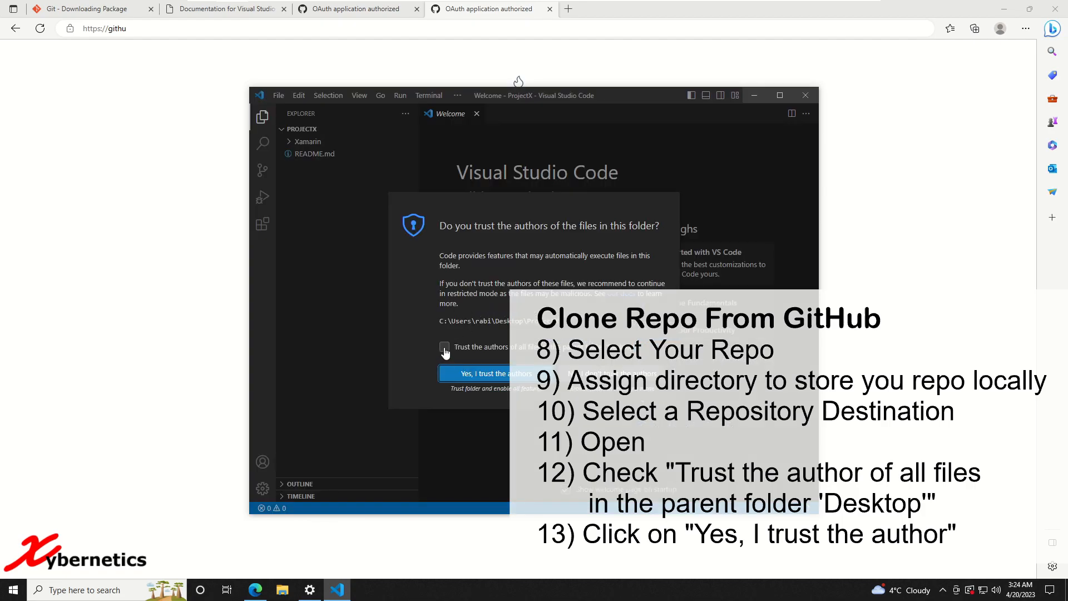
pyautogui.click(443, 347)
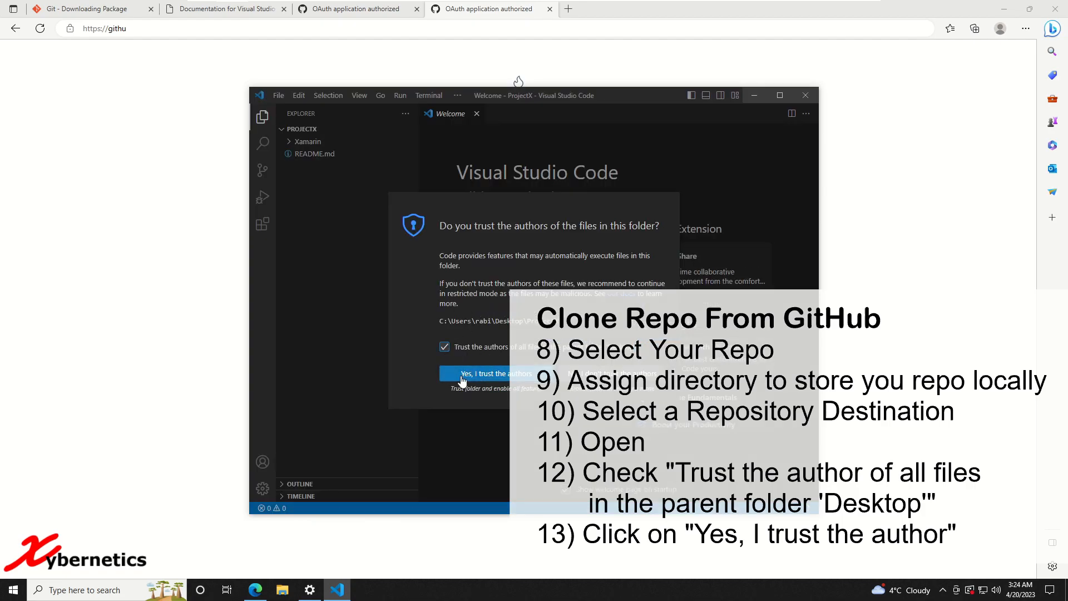
pyautogui.click(493, 373)
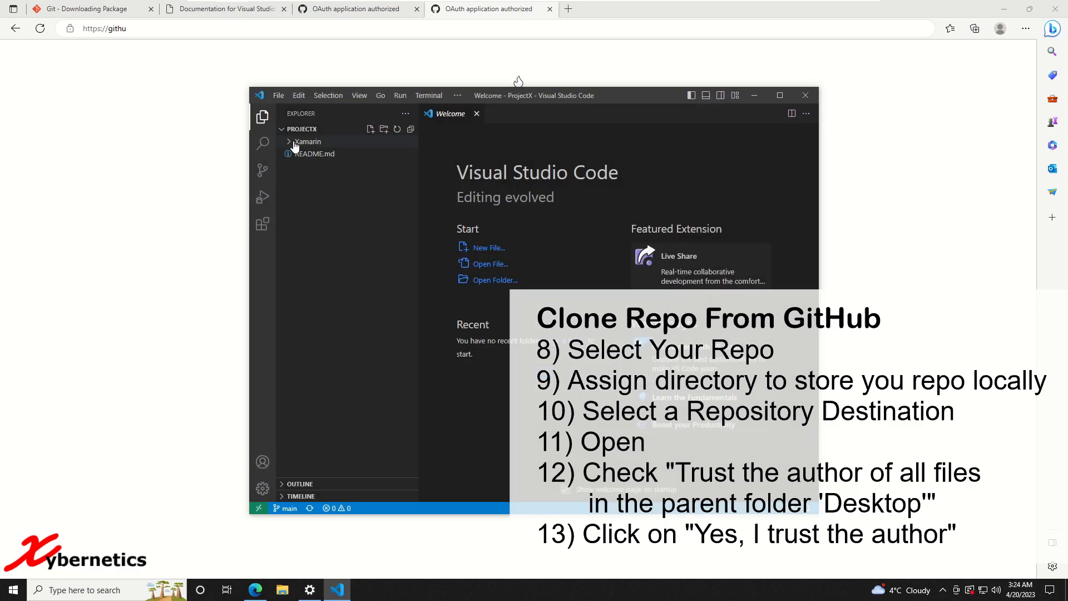
pyautogui.click(307, 141)
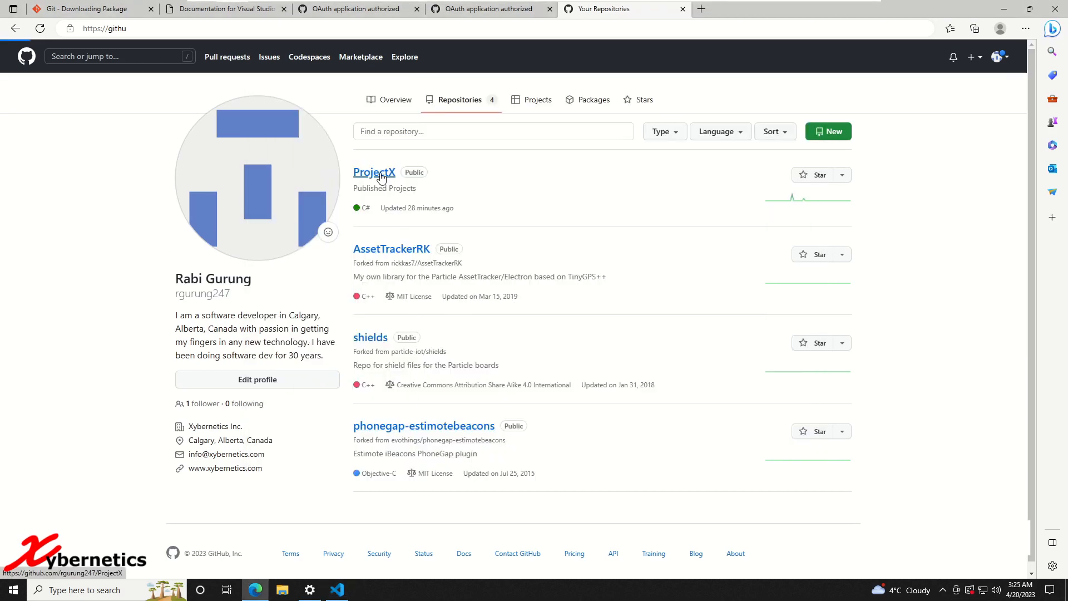
# Browse the ProjectX repository on GitHub into Xamarin, then the 0001 Grid Example 01 folder
pyautogui.click(374, 172)
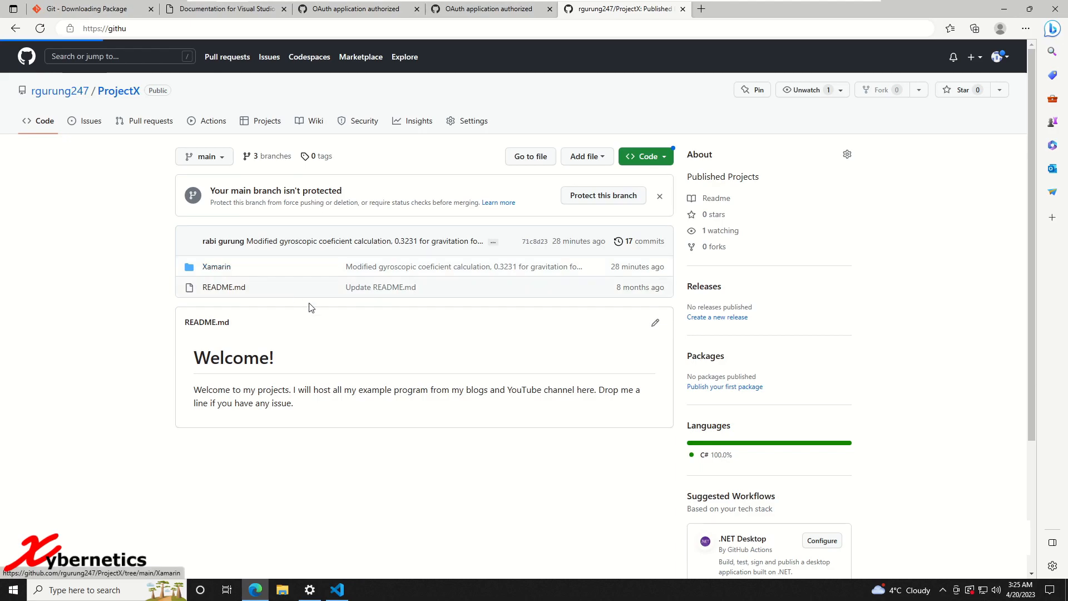
pyautogui.click(216, 266)
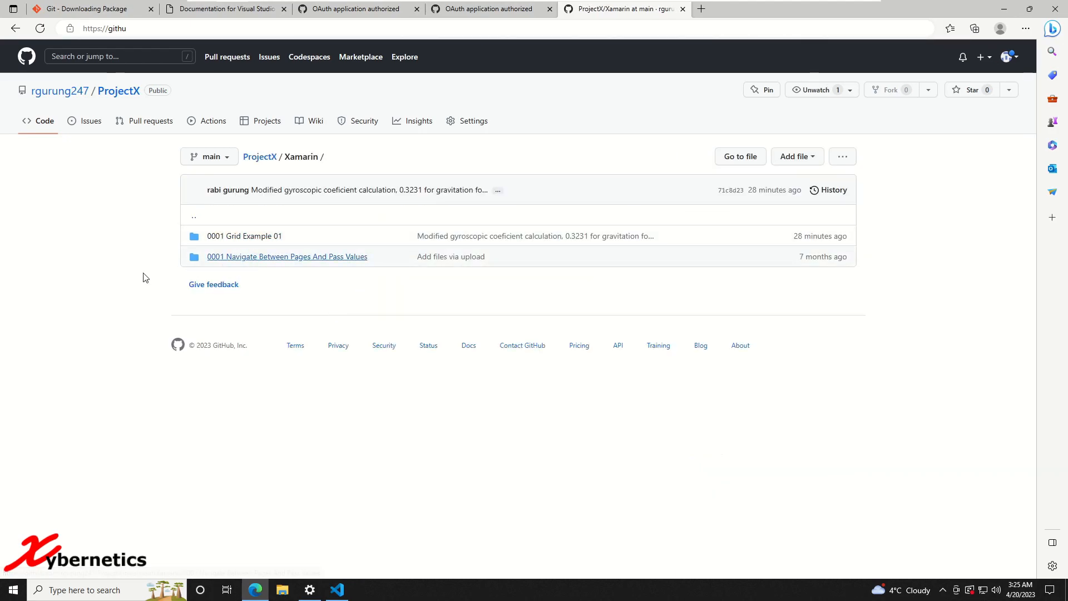
pyautogui.click(336, 589)
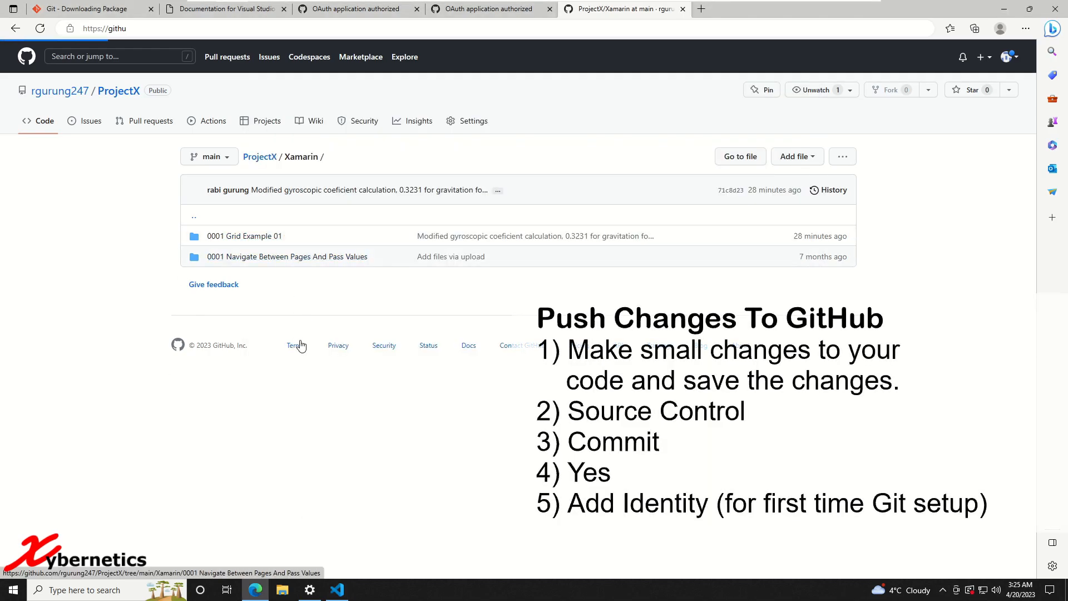
pyautogui.click(243, 236)
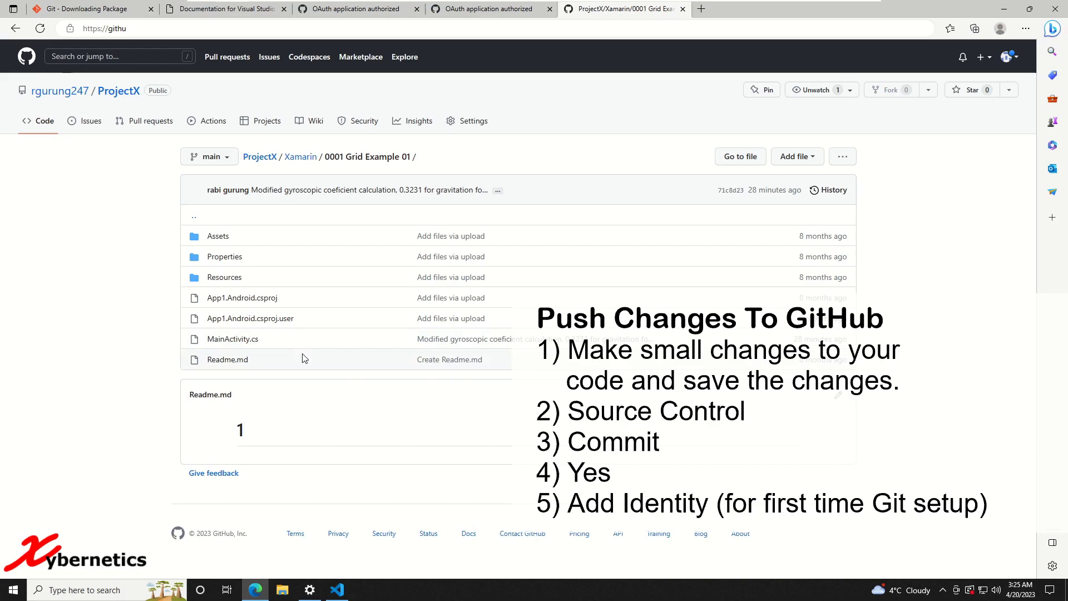
pyautogui.click(336, 589)
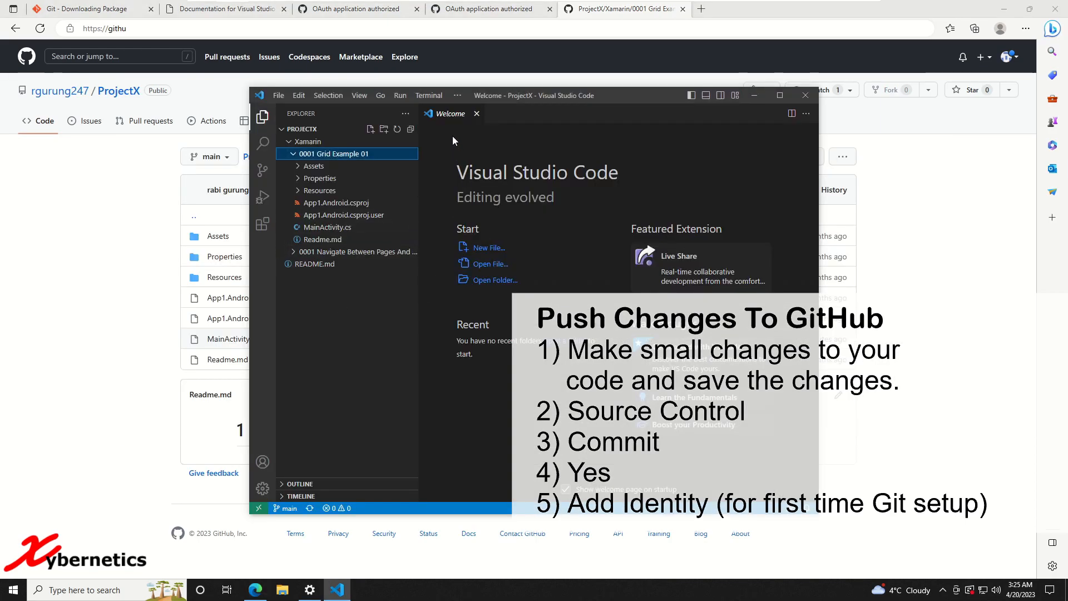
# Close the Welcome page and add the comment '//This is a comment' to MainActivity.cs
pyautogui.click(477, 113)
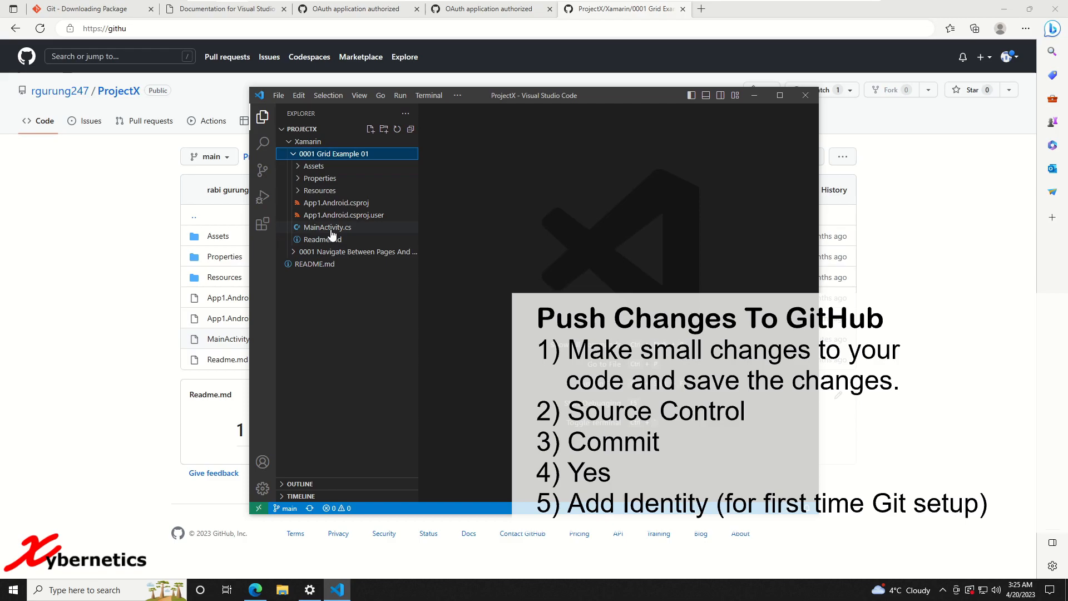
pyautogui.click(327, 227)
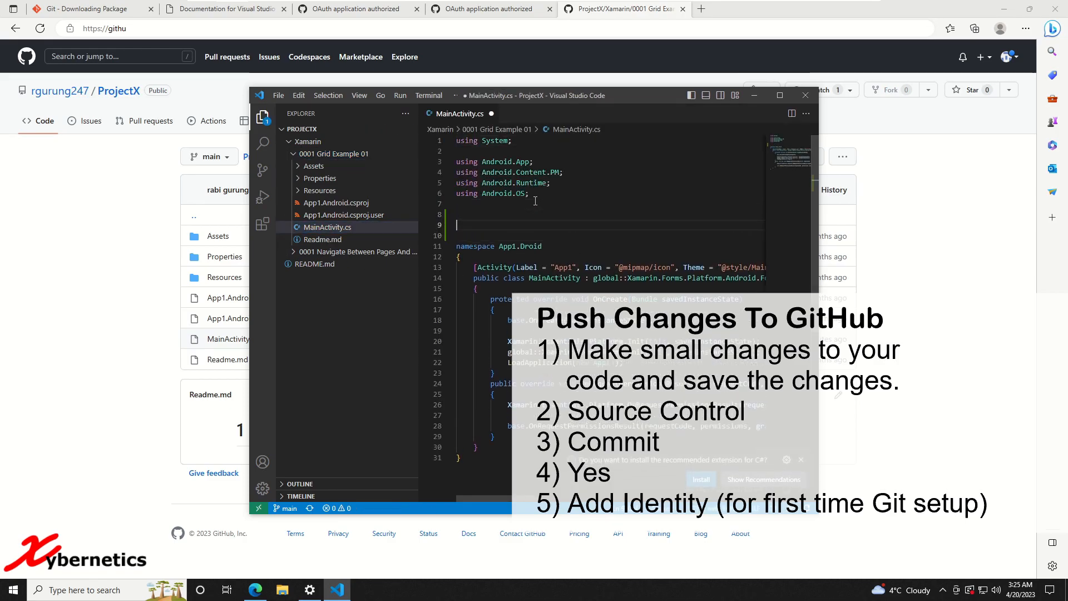
pyautogui.write('//This')
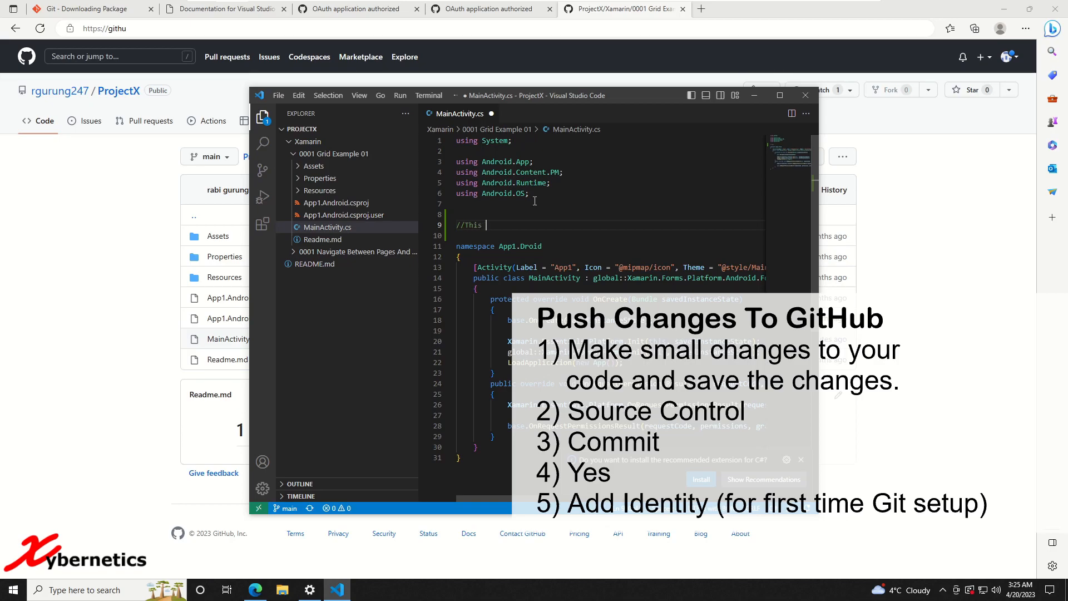
pyautogui.write('is a comment')
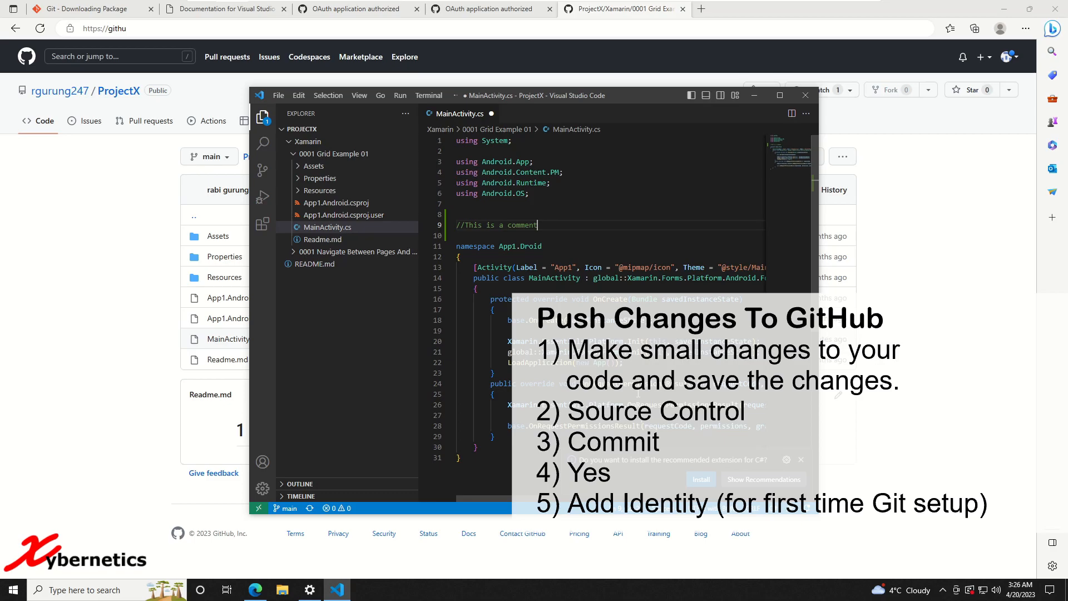
pyautogui.moveTo(655, 201)
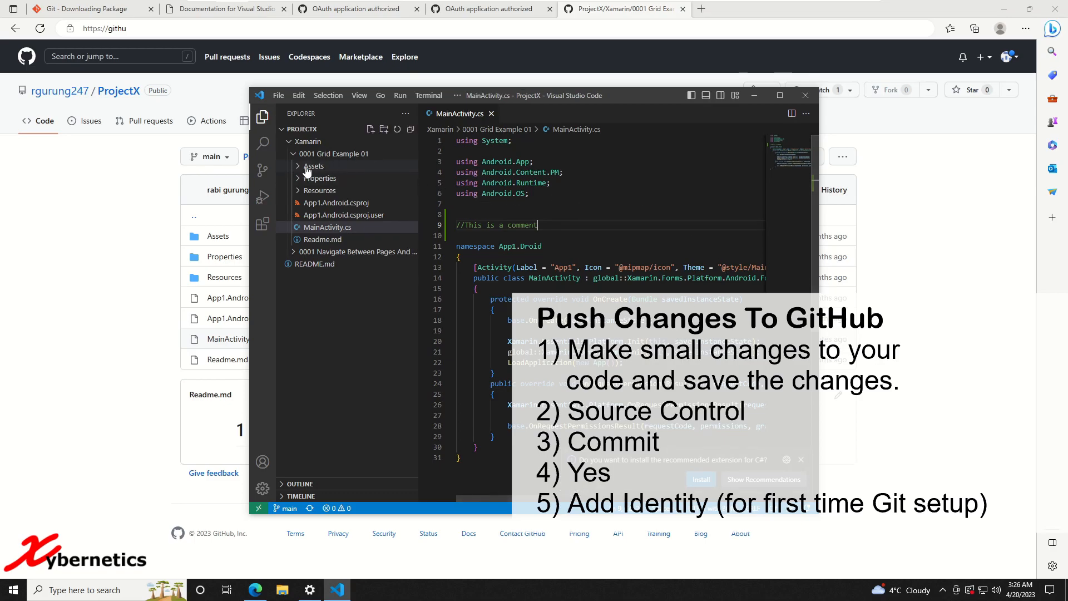
pyautogui.moveTo(263, 170)
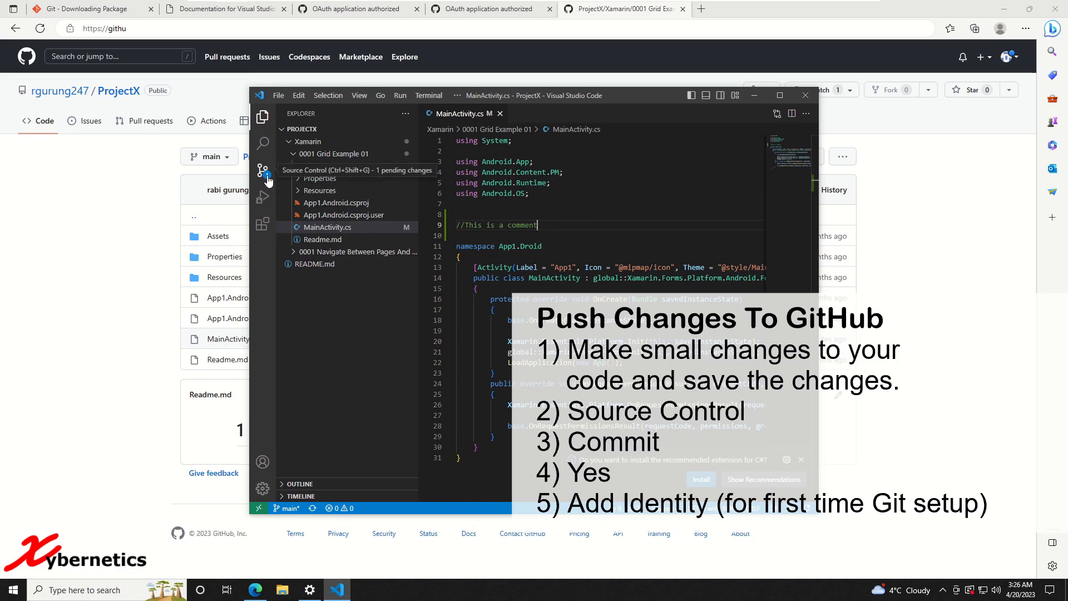
# Review pending source changes, then add a '#2' heading line to Readme.md
pyautogui.click(263, 170)
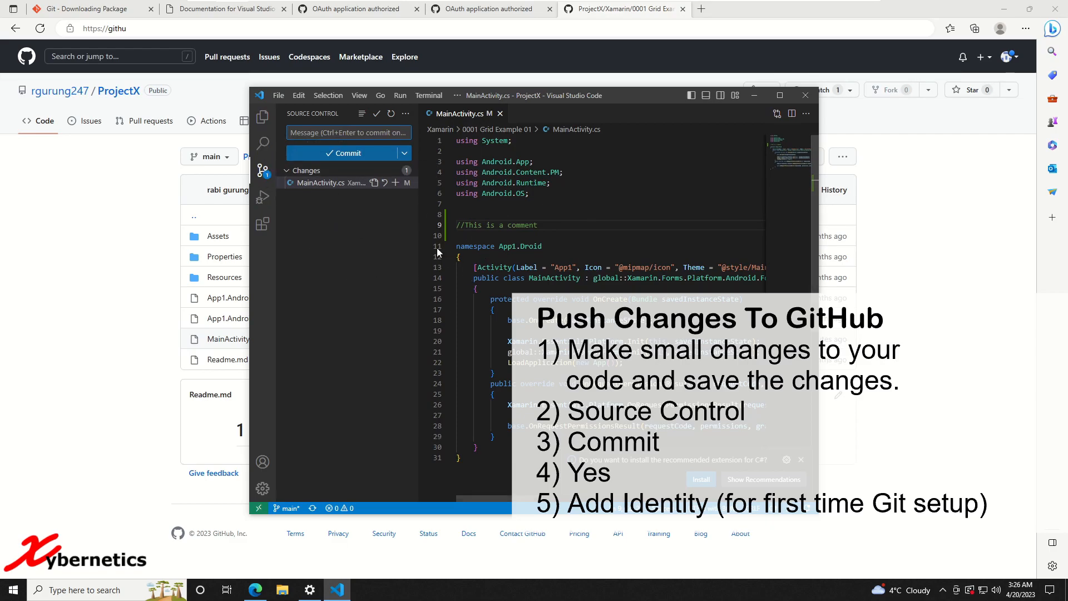
pyautogui.click(262, 118)
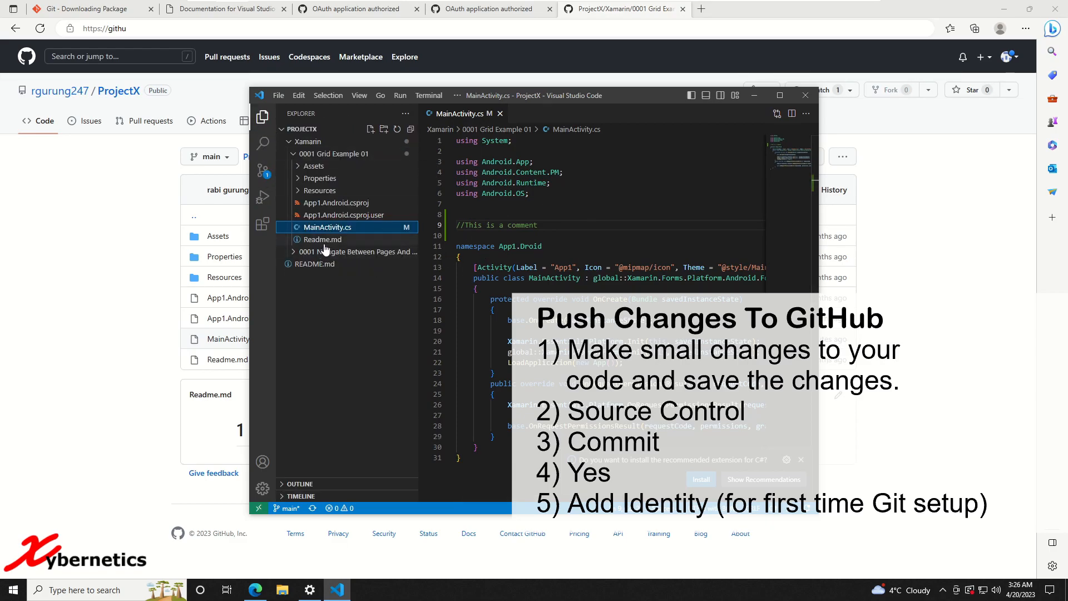
pyautogui.click(321, 239)
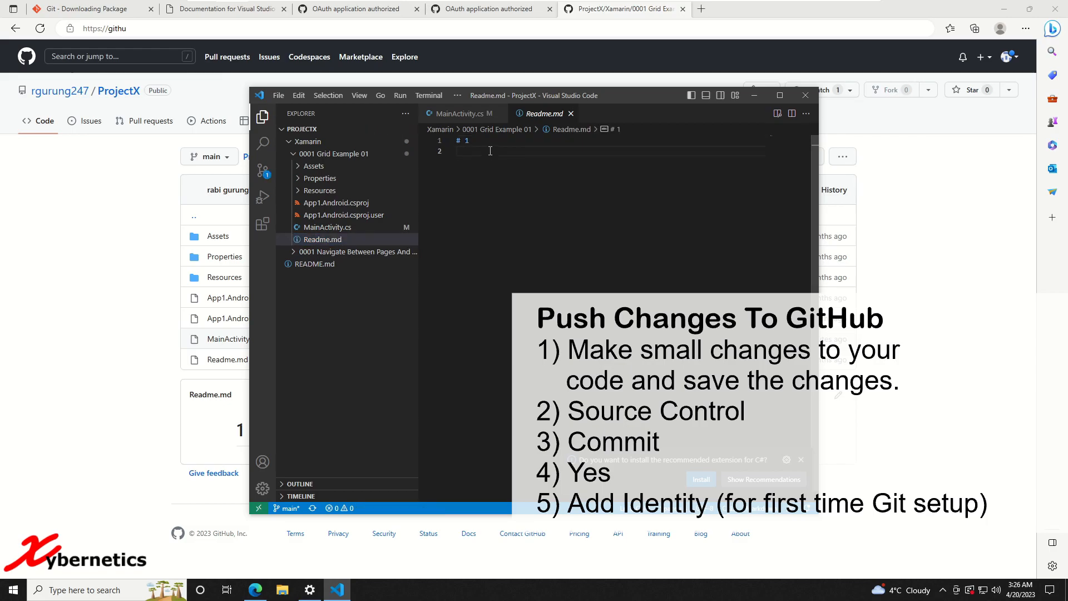
pyautogui.write('#2')
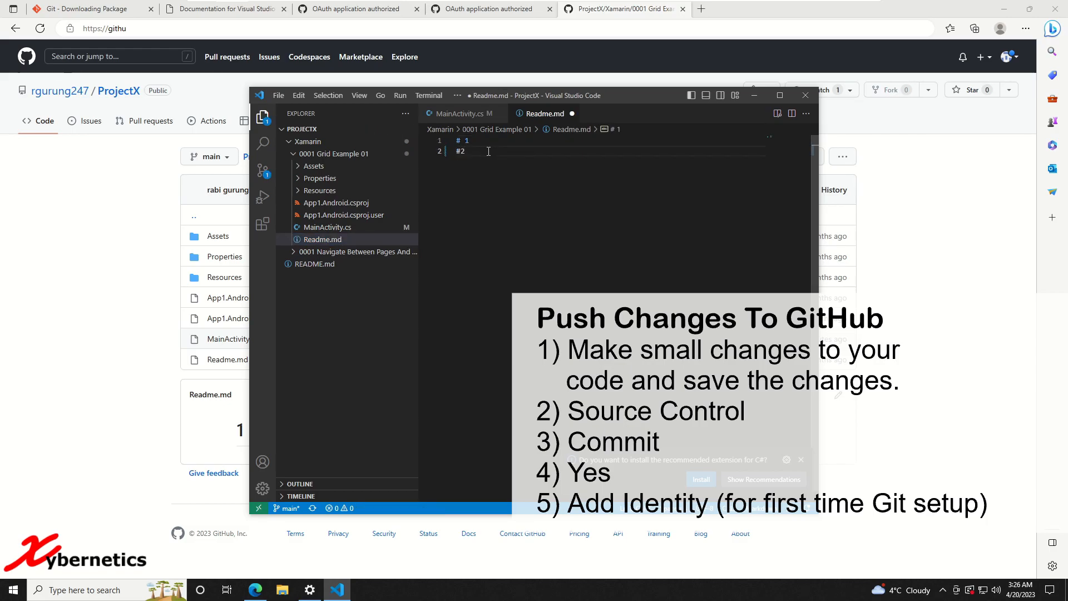
pyautogui.write('@')
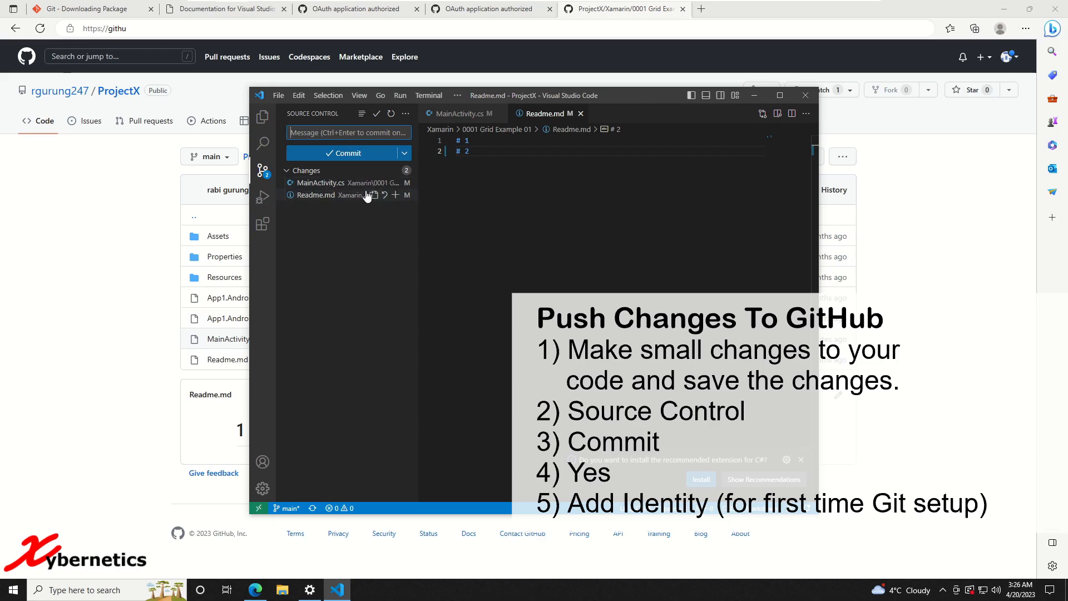
pyautogui.moveTo(286, 235)
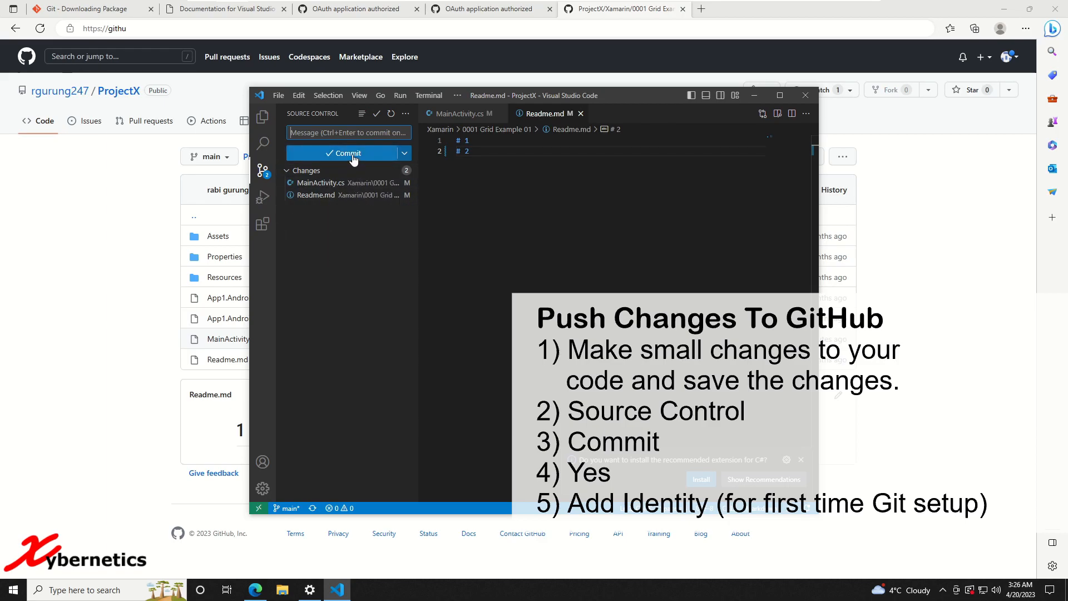
# Commit the modified files, agreeing to stage all changes first
pyautogui.click(347, 152)
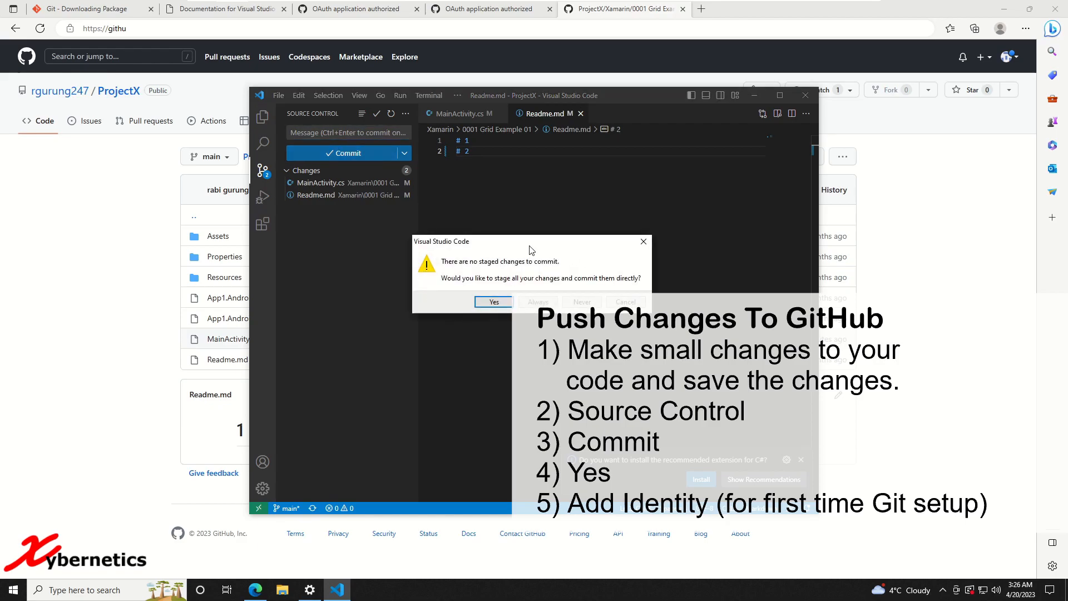
pyautogui.click(492, 302)
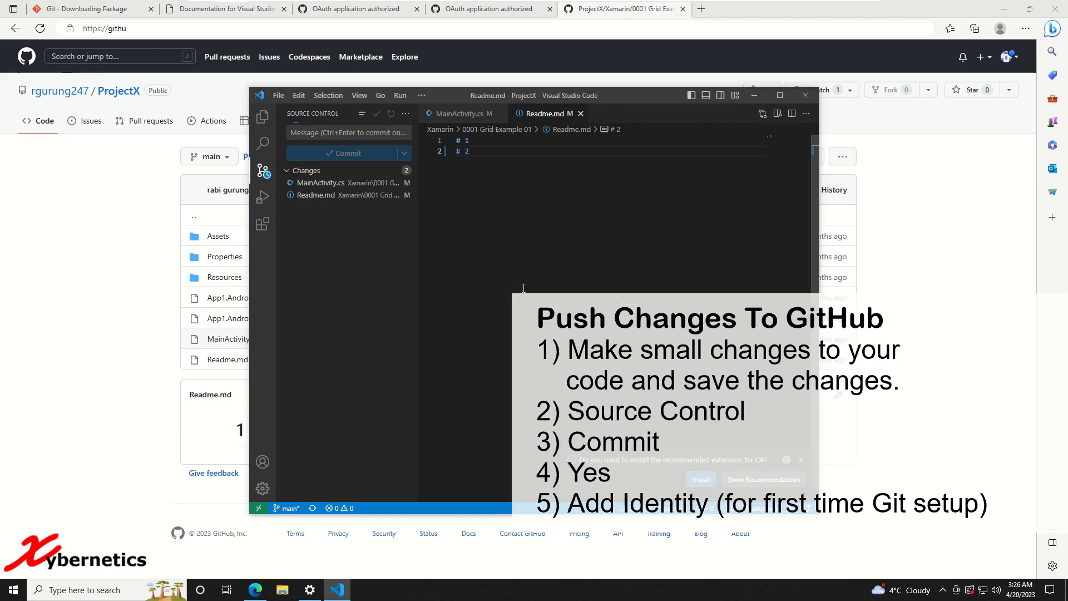
pyautogui.click(347, 153)
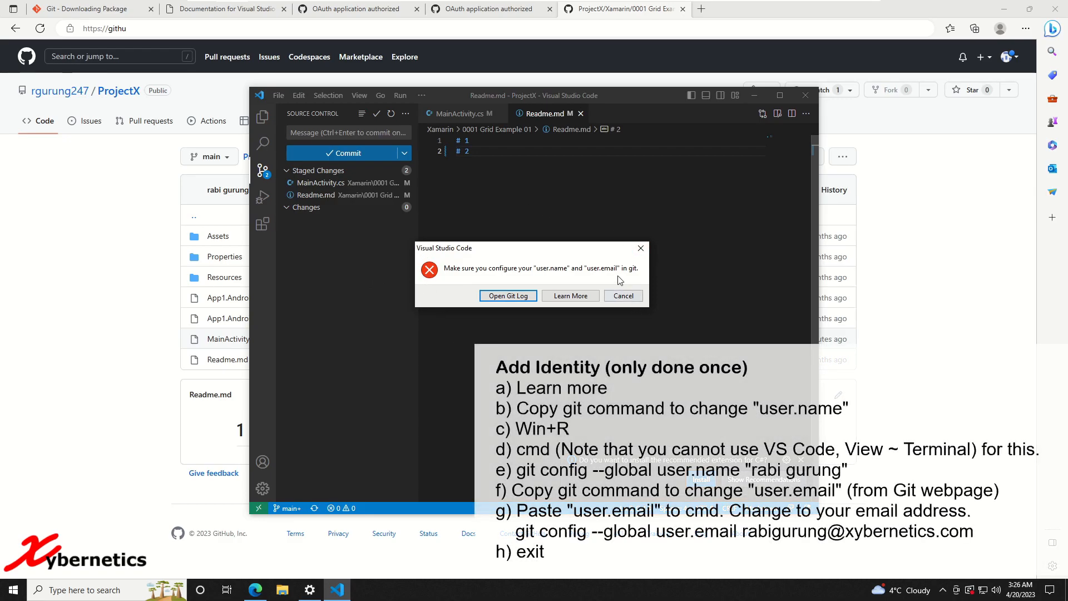
# Open the Git docs 'Your Identity' section and copy the git config user.name command
pyautogui.click(622, 296)
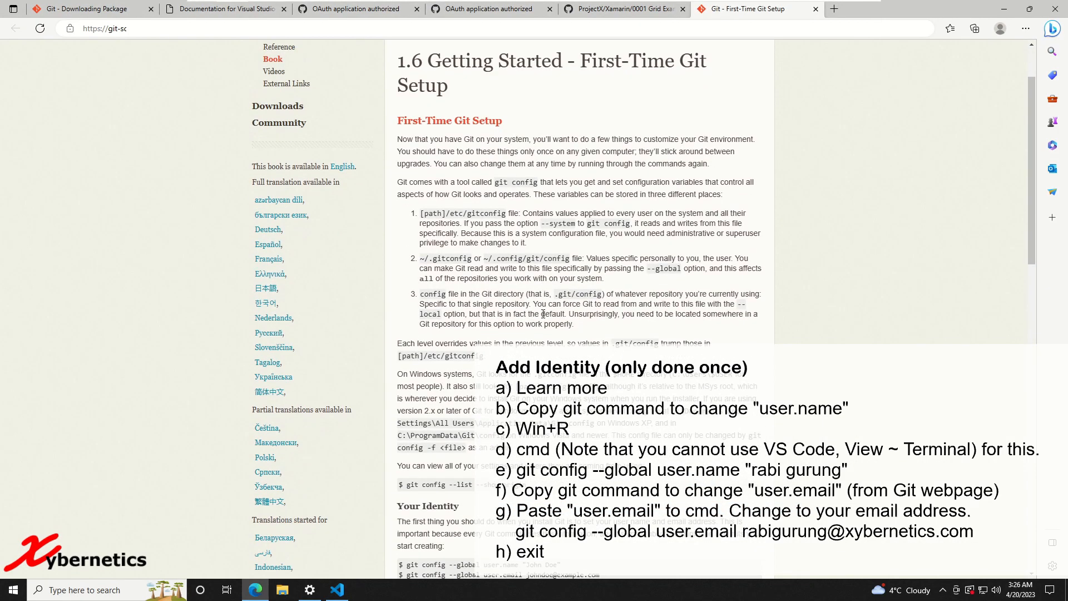
pyautogui.scroll(-3)
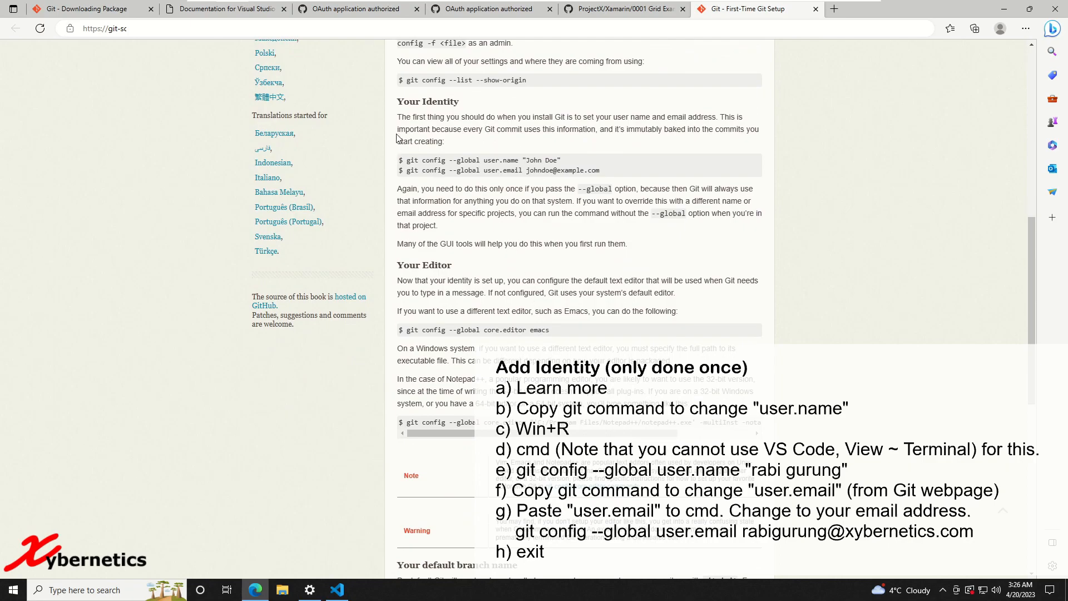
pyautogui.doubleClick(427, 101)
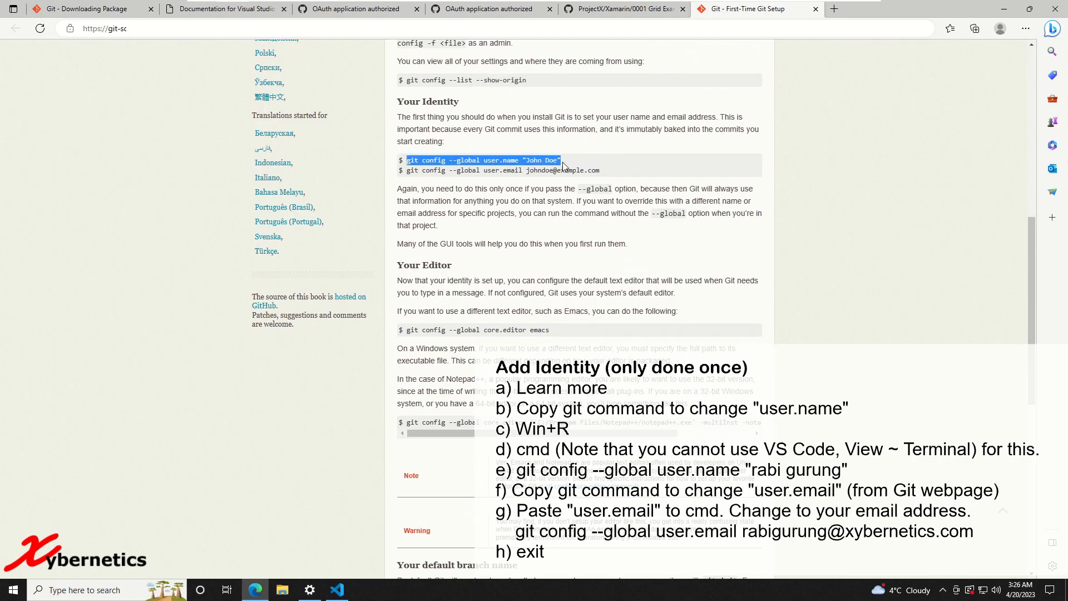
pyautogui.rightClick(549, 166)
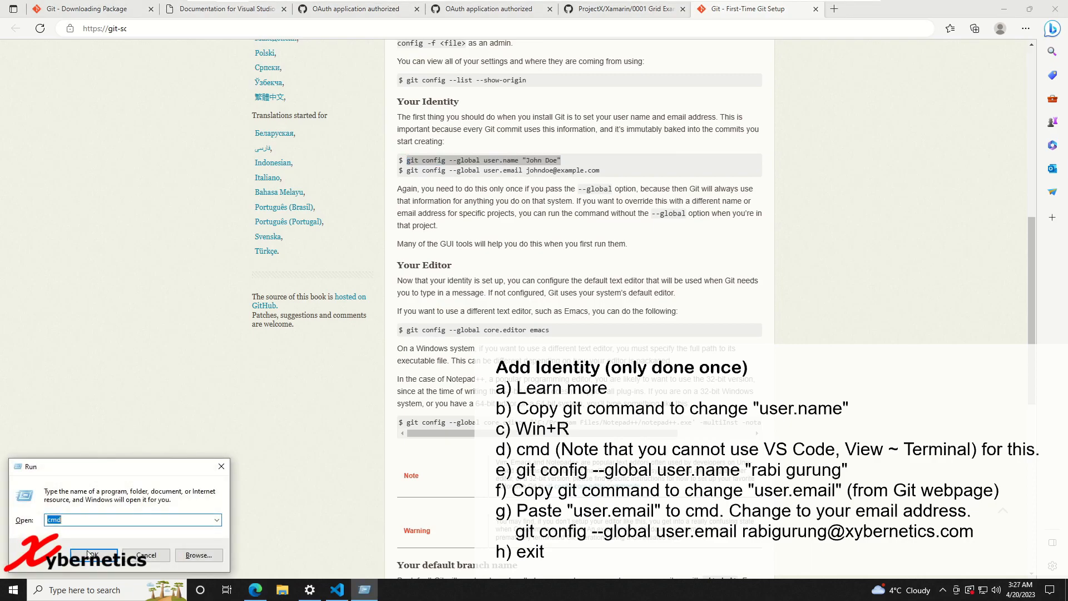
pyautogui.click(93, 555)
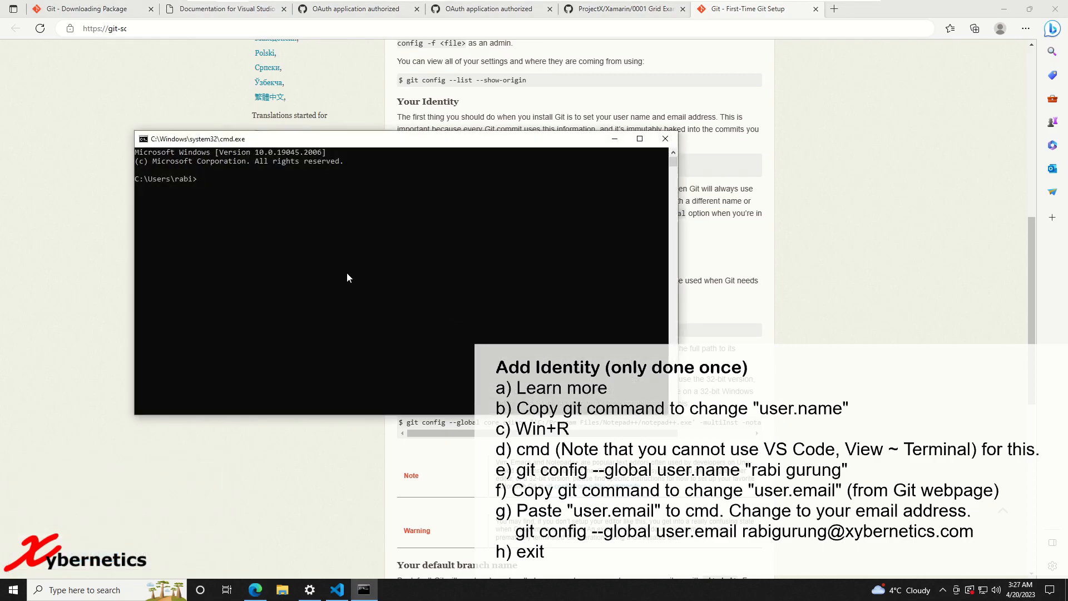
pyautogui.write('git config --global user.name "John Doe"')
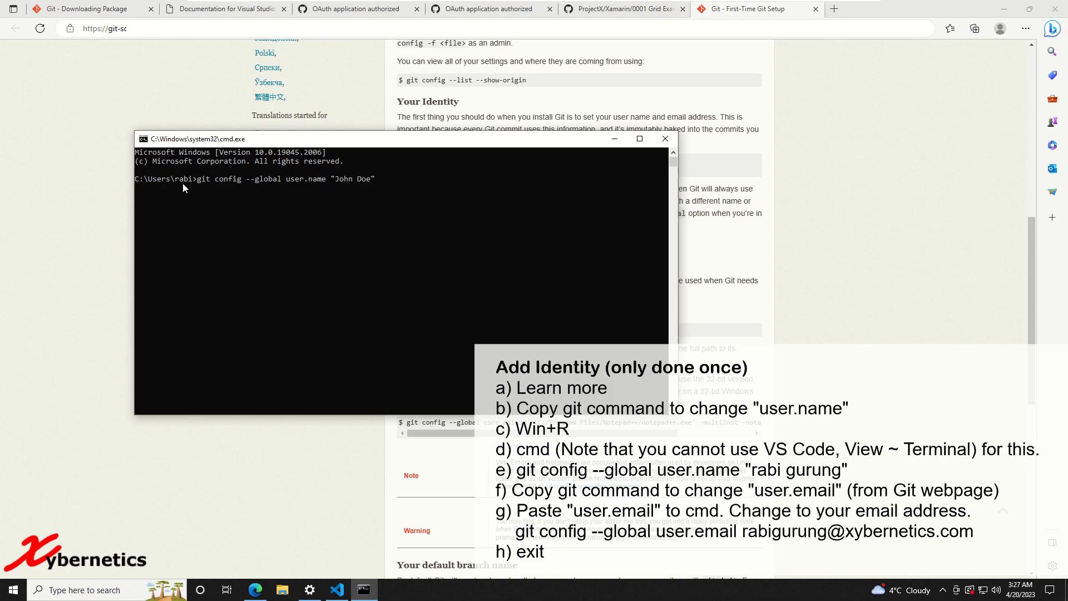
pyautogui.moveTo(545, 196)
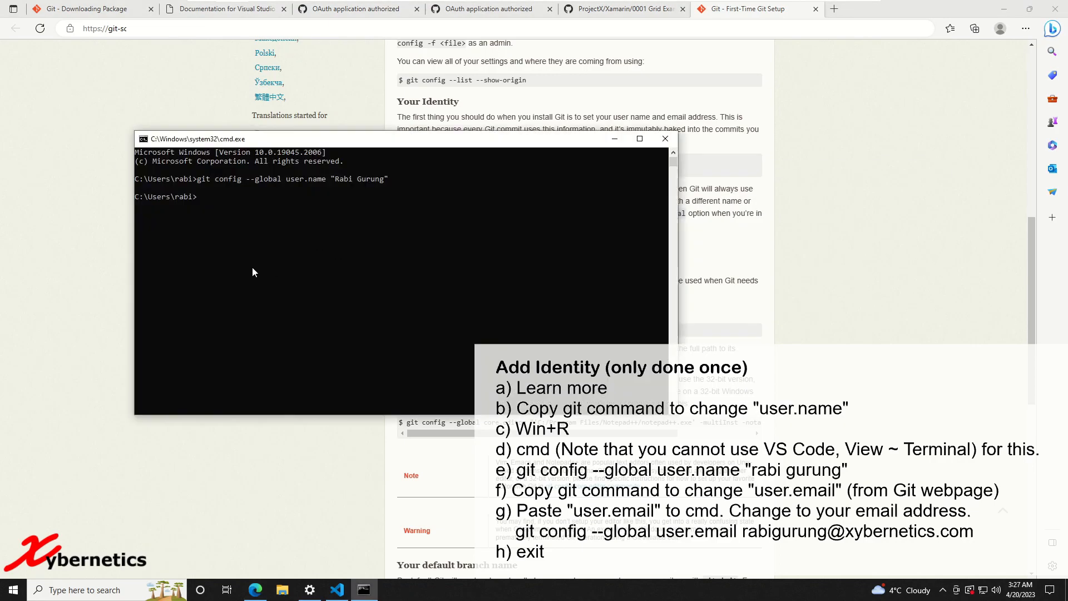
pyautogui.write('git config --global user.email johndoe@example.com')
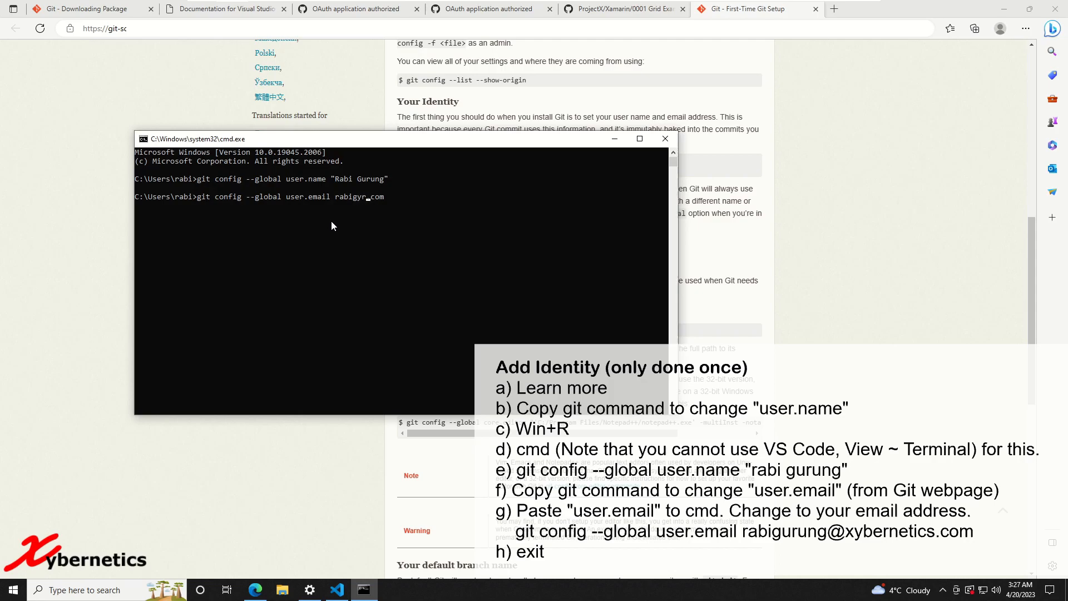
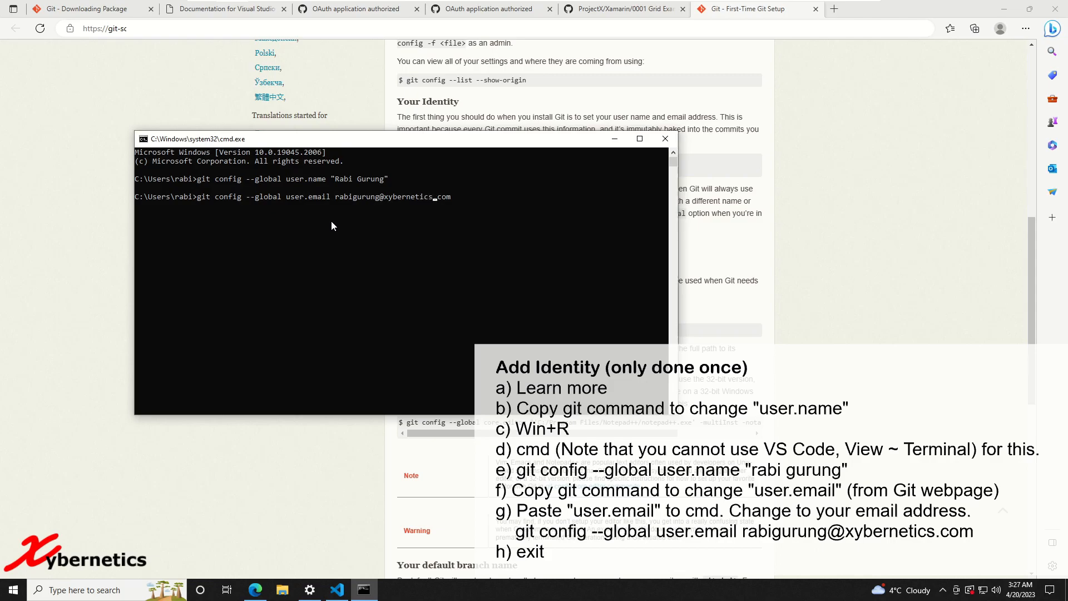
pyautogui.moveTo(374, 214)
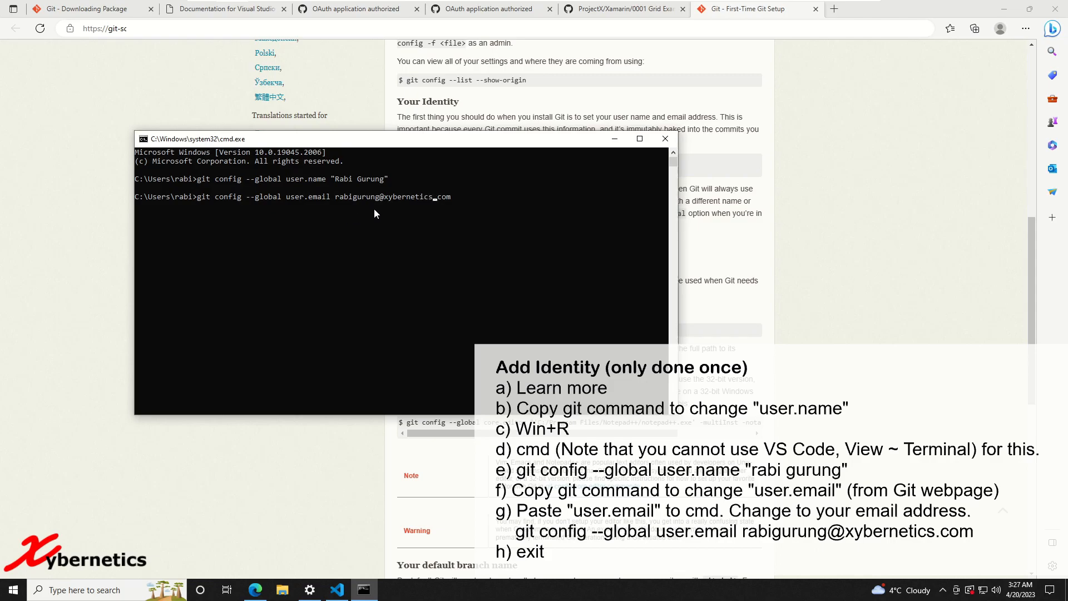
pyautogui.press('enter')
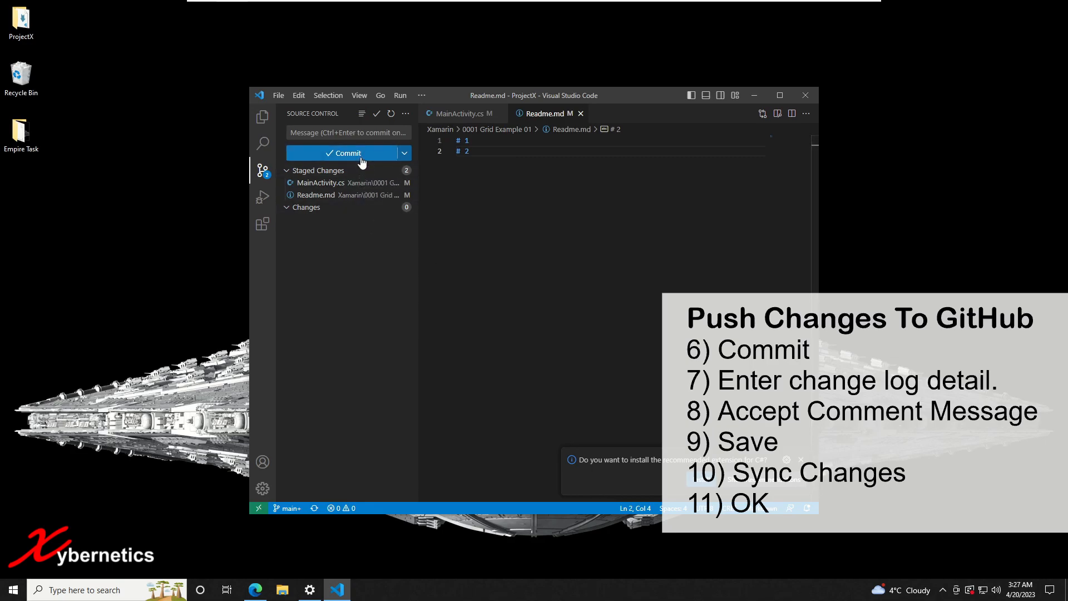
# Enter 'Testing For YouTube' in COMMIT_EDITMSG and accept it to complete the commit
pyautogui.click(346, 152)
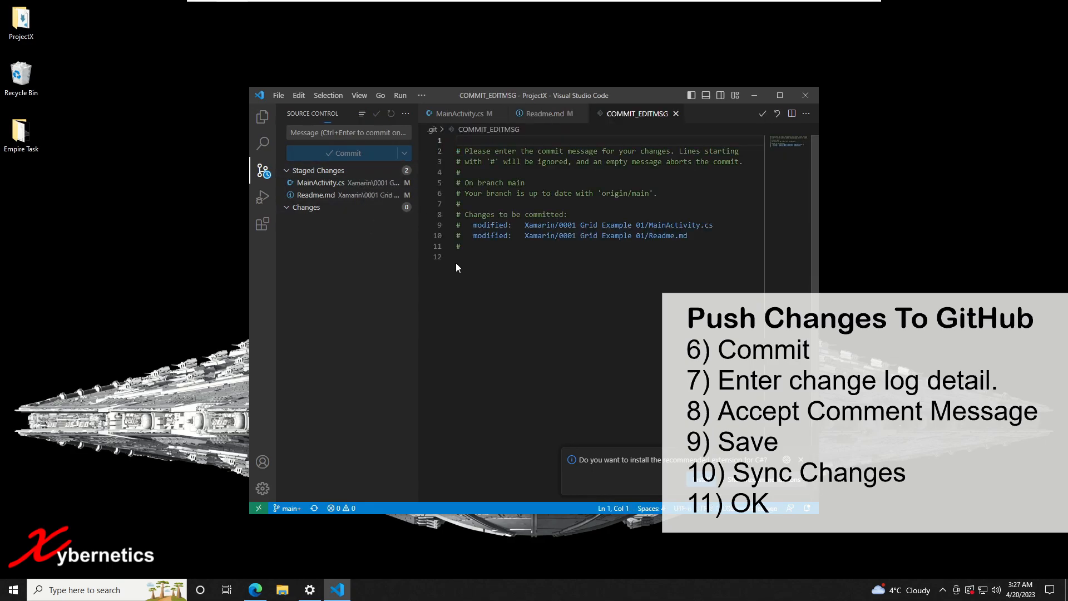
pyautogui.moveTo(416, 269)
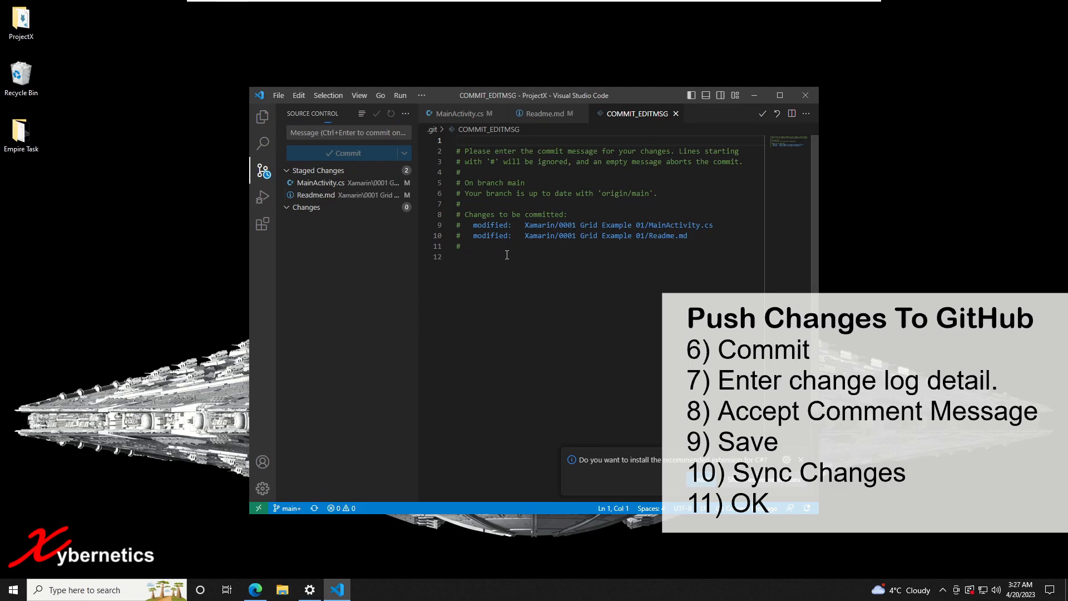
pyautogui.click(483, 256)
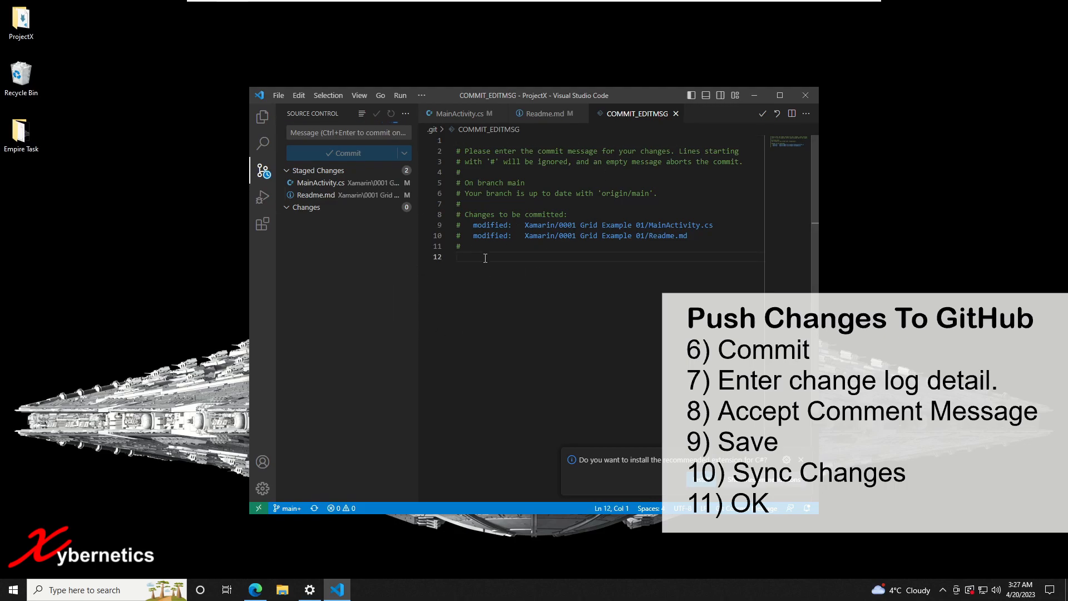
pyautogui.write('Testing For')
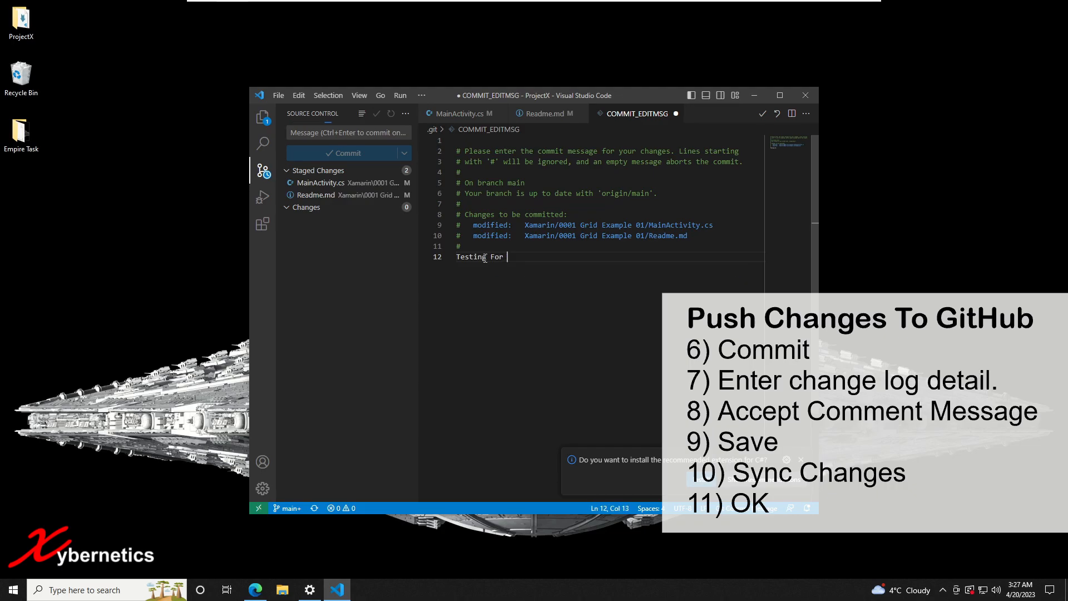
pyautogui.write('YouTube')
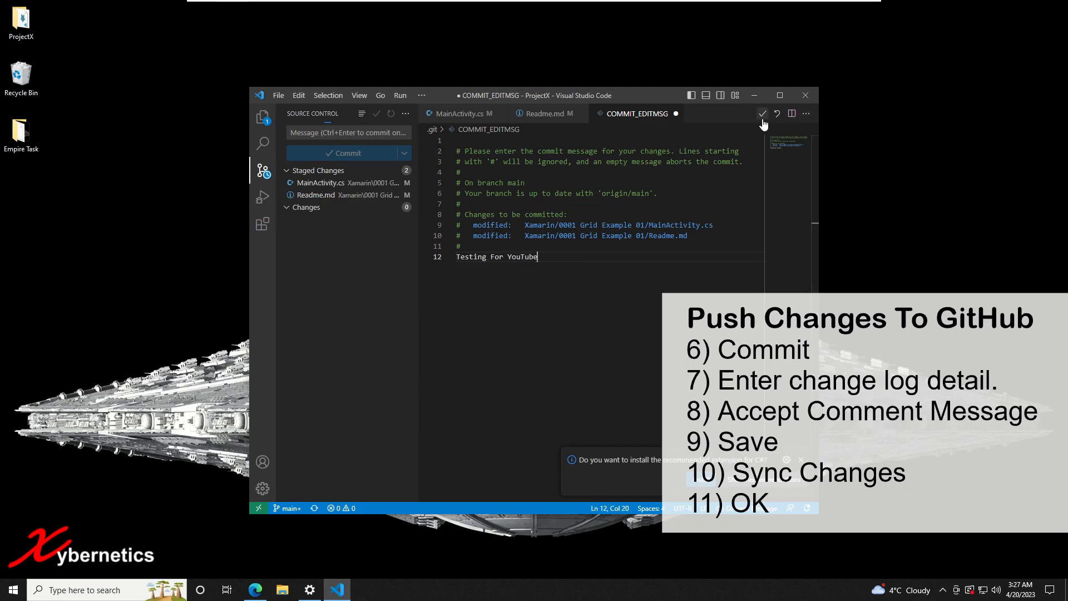
pyautogui.moveTo(761, 113)
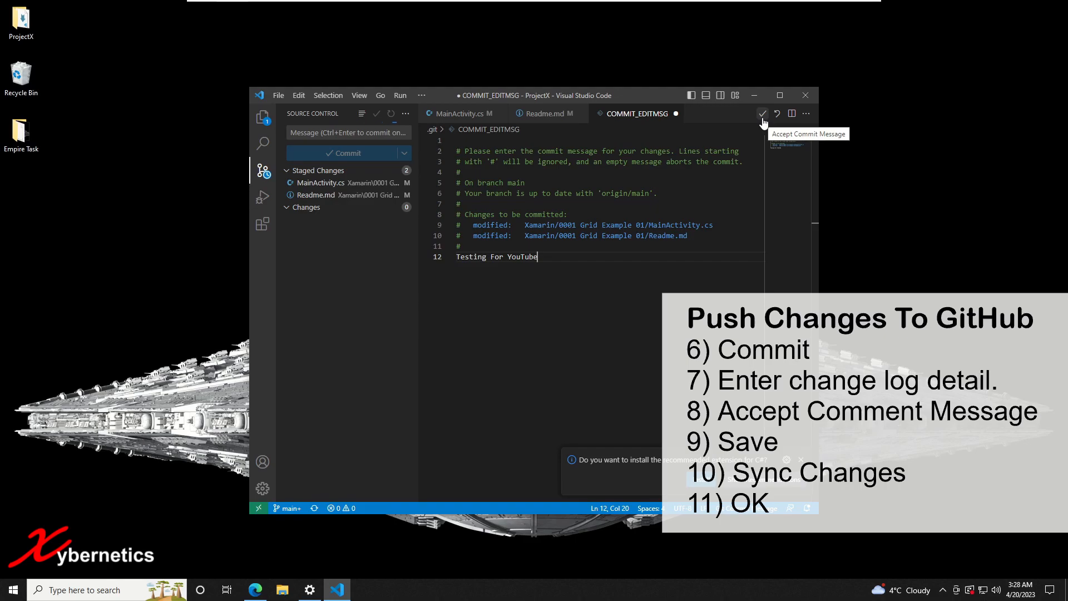
pyautogui.click(762, 113)
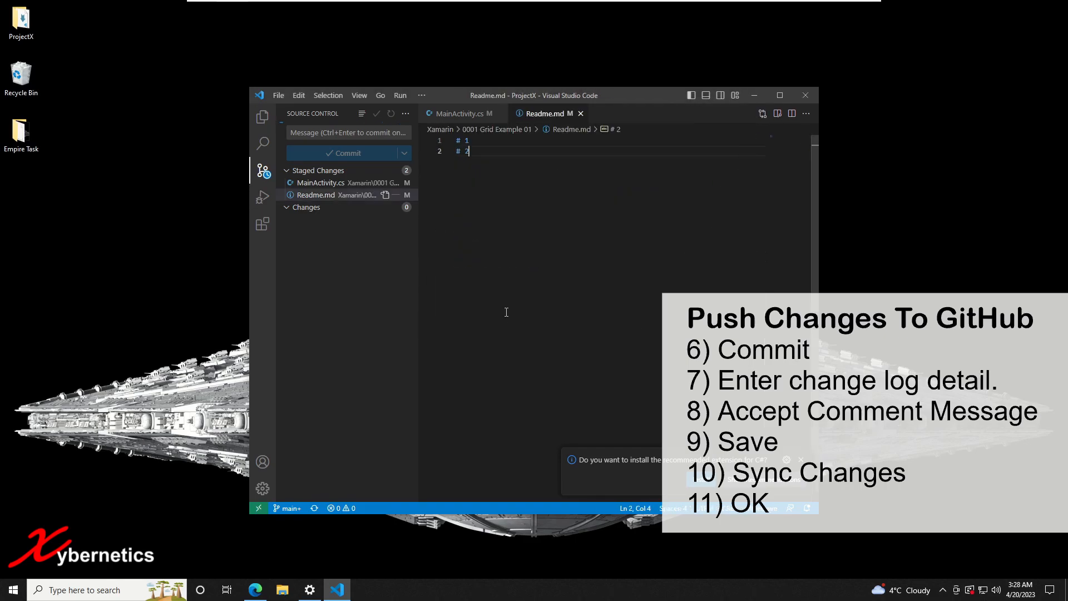
pyautogui.click(347, 152)
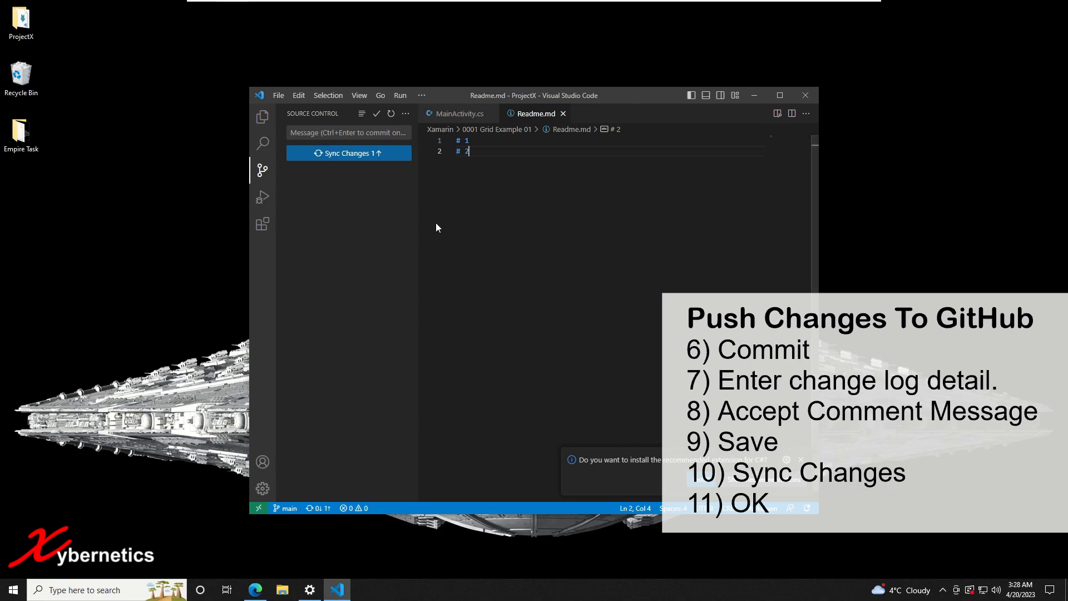
pyautogui.moveTo(500, 346)
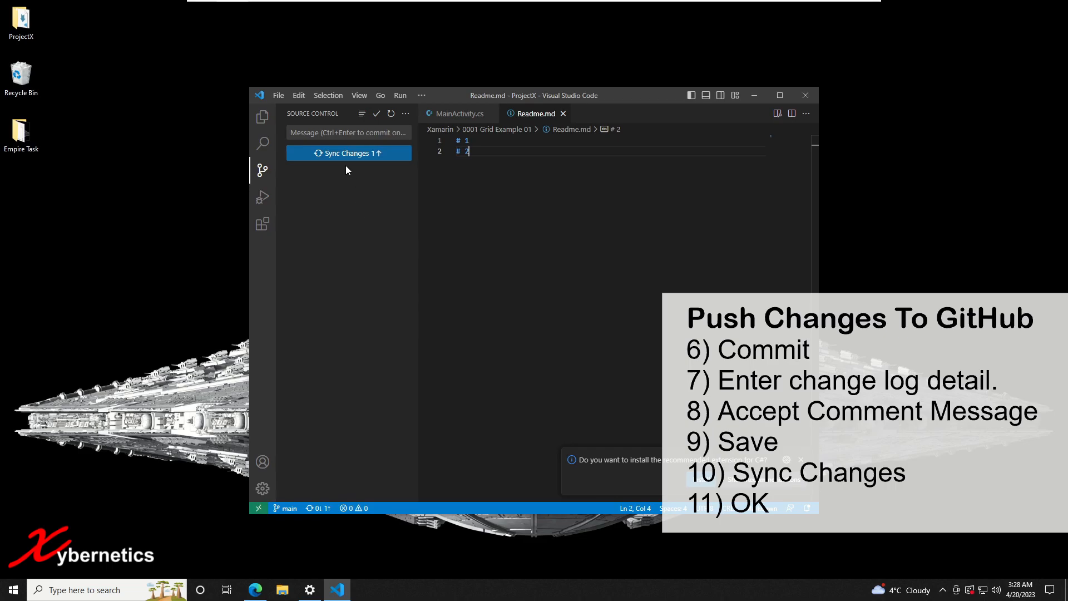
pyautogui.moveTo(348, 152)
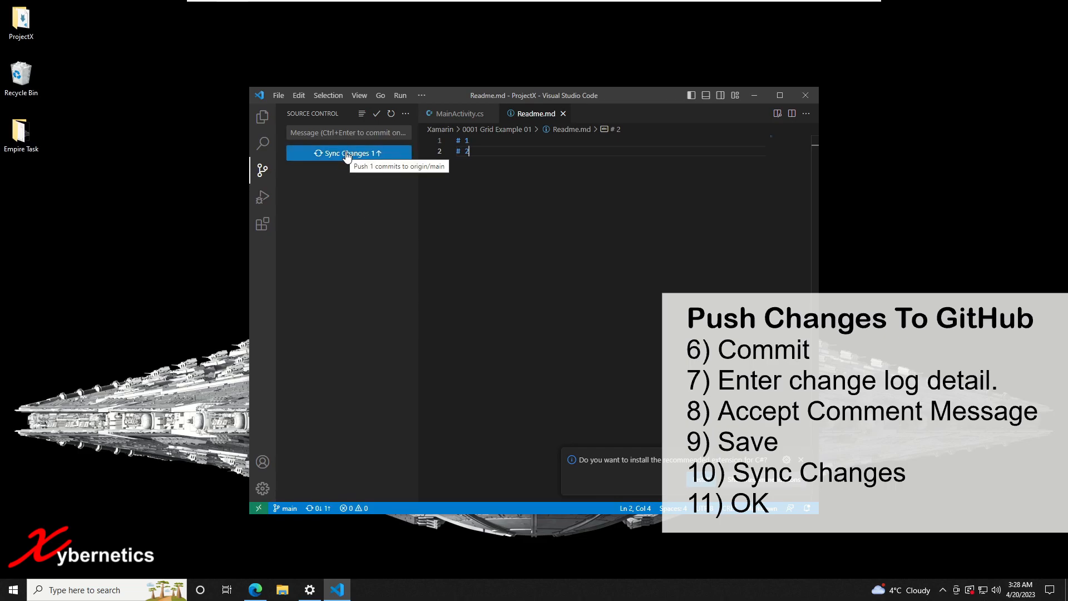
# Sync the new commit with origin/main, confirming the pull and push
pyautogui.click(404, 113)
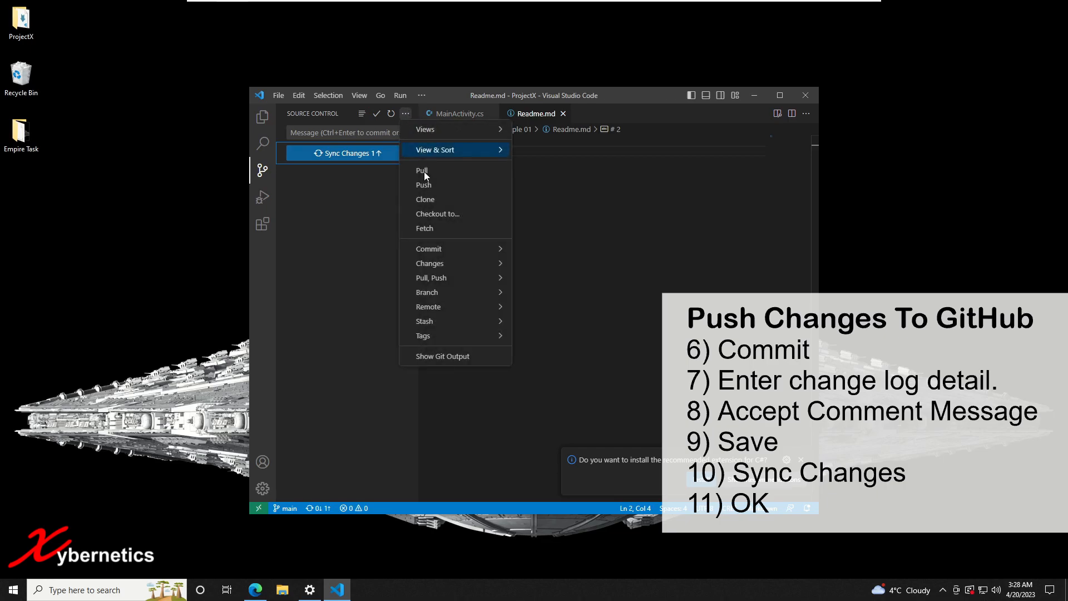
pyautogui.moveTo(422, 185)
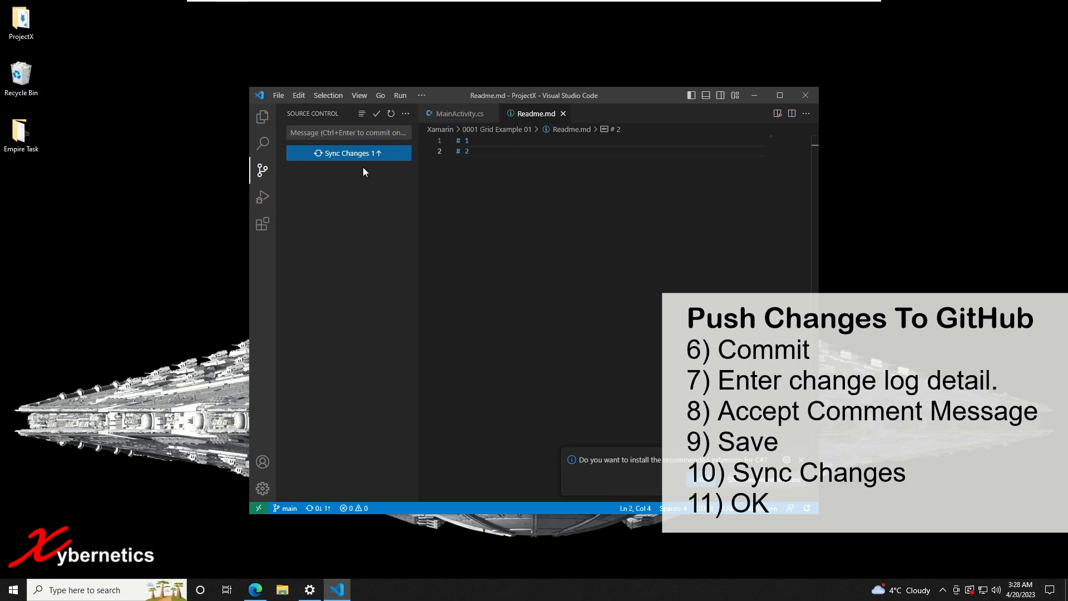
pyautogui.click(348, 153)
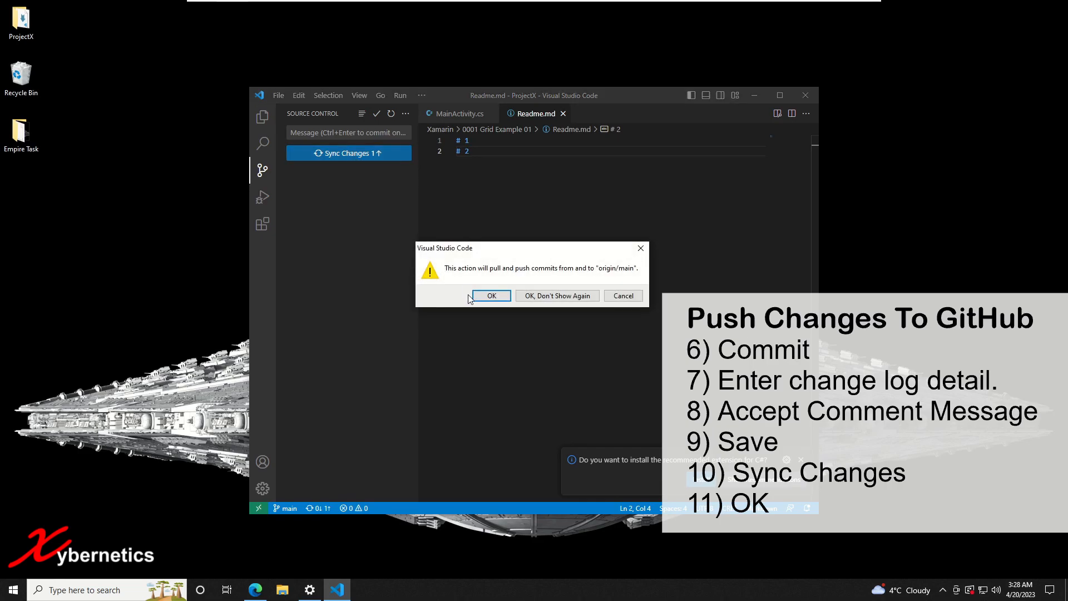
pyautogui.click(491, 295)
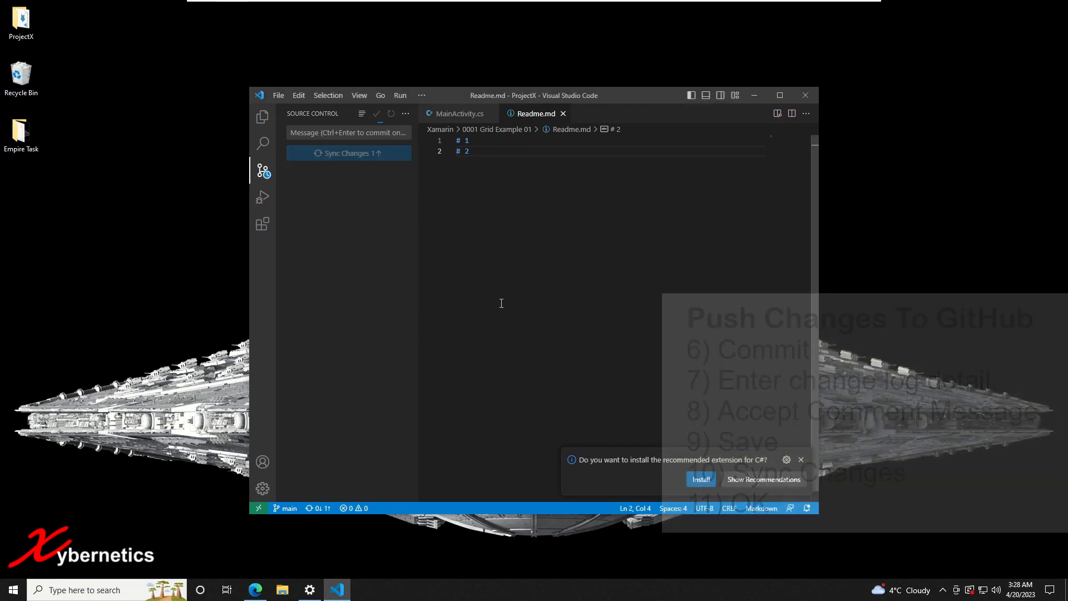
pyautogui.click(348, 152)
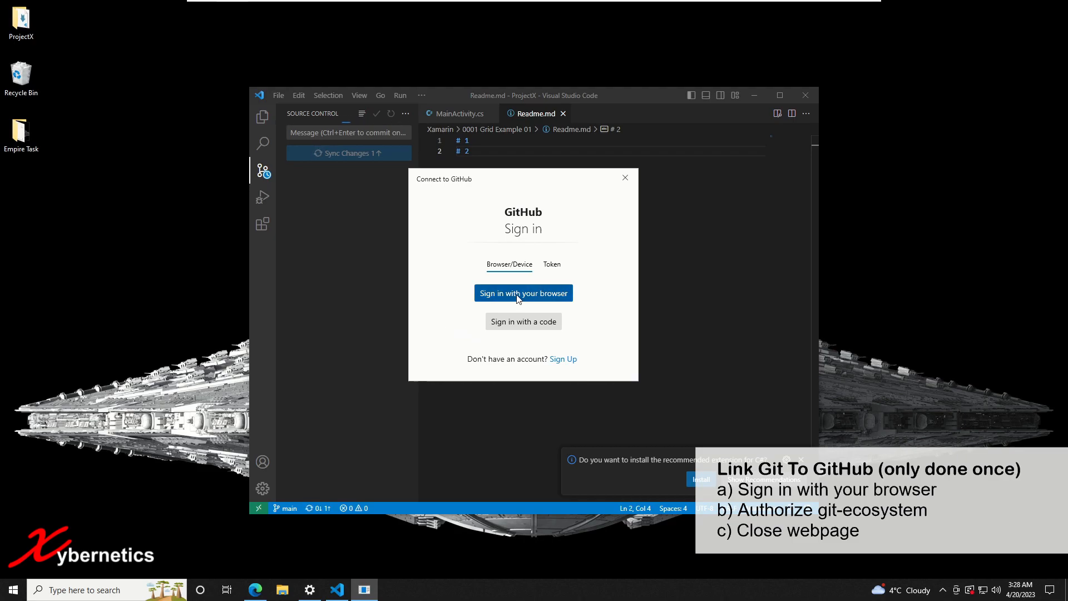
# Sign in to GitHub through the browser so the commit pushes to ProjectX
pyautogui.click(523, 293)
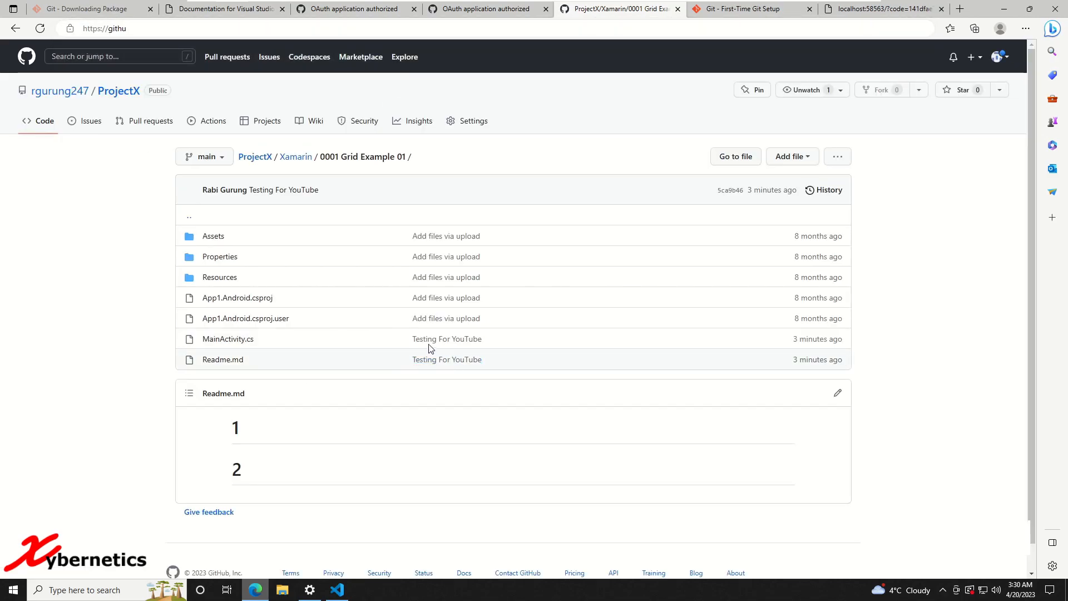
pyautogui.moveTo(227, 348)
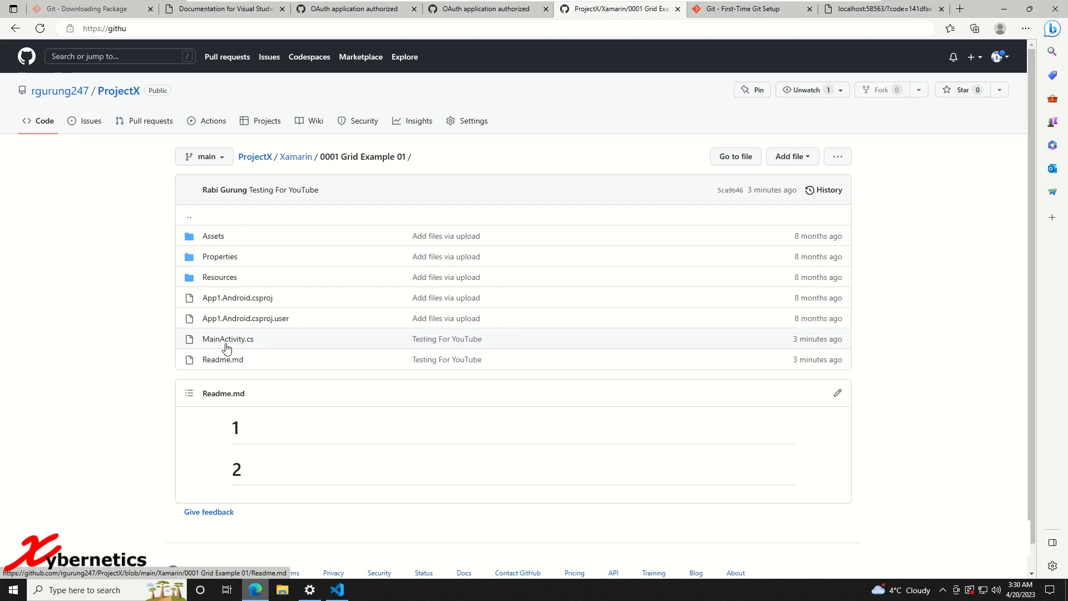
pyautogui.moveTo(228, 339)
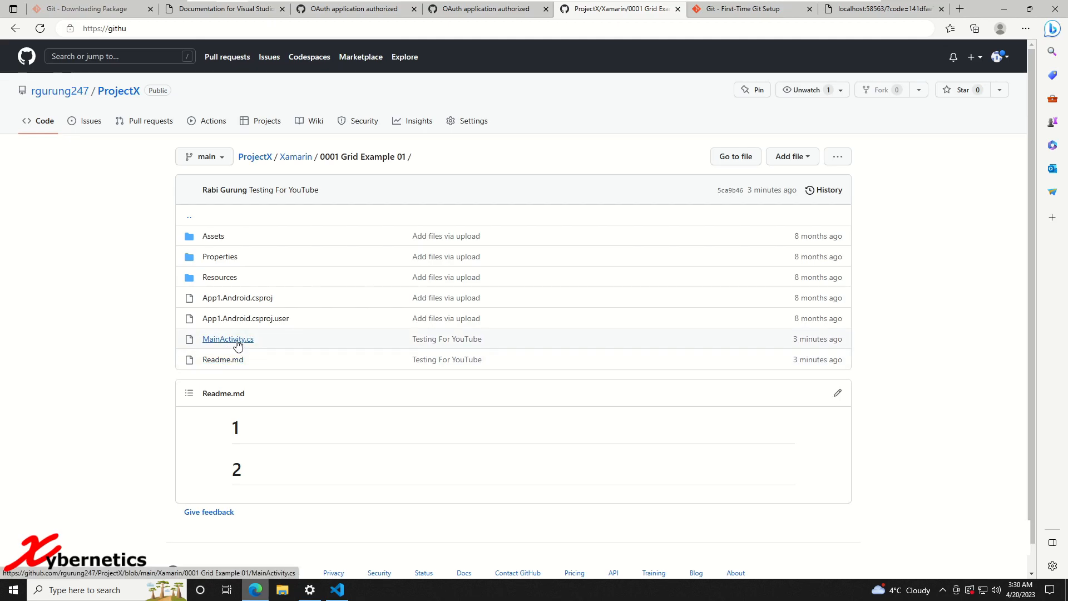
pyautogui.click(227, 338)
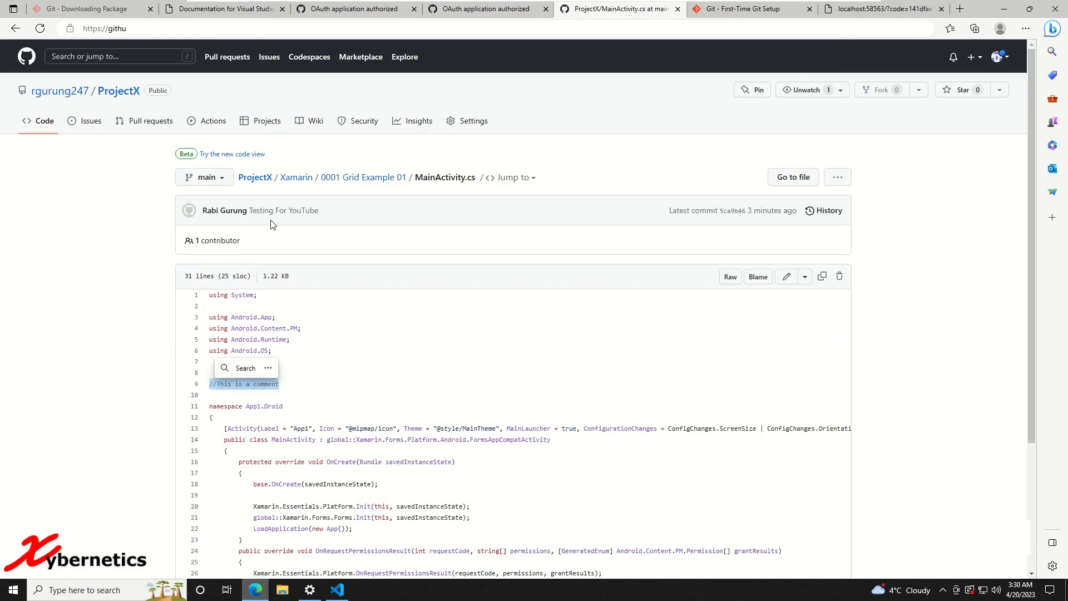
pyautogui.click(363, 177)
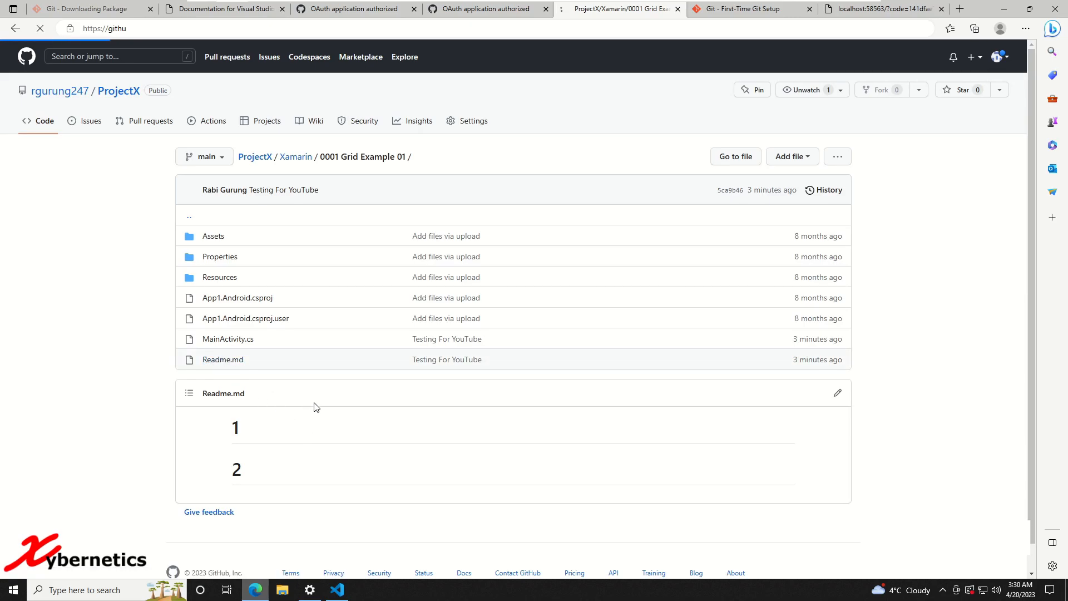
pyautogui.click(222, 358)
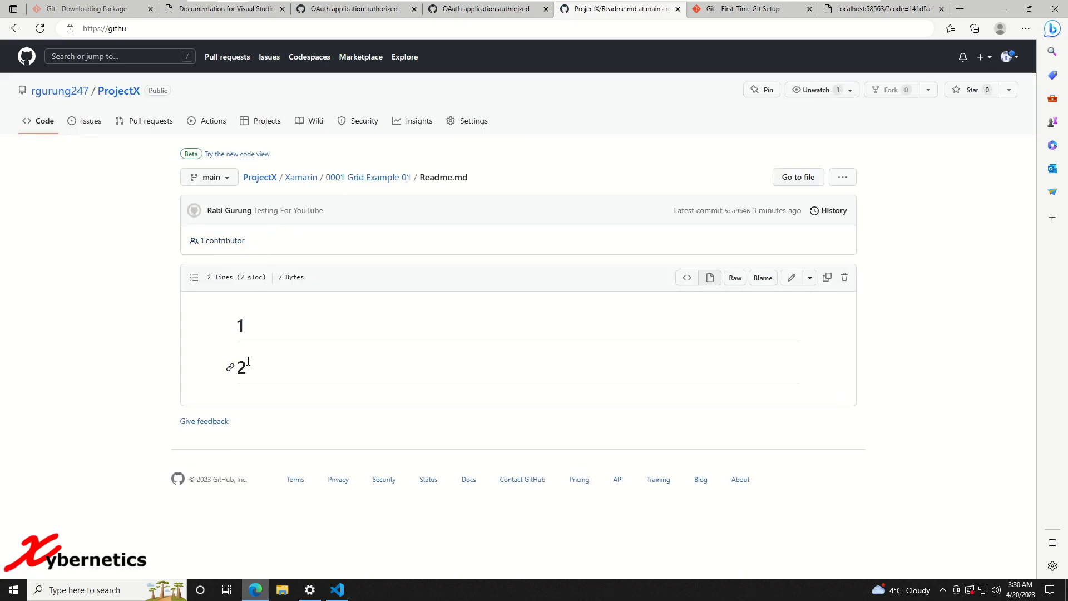
pyautogui.click(367, 176)
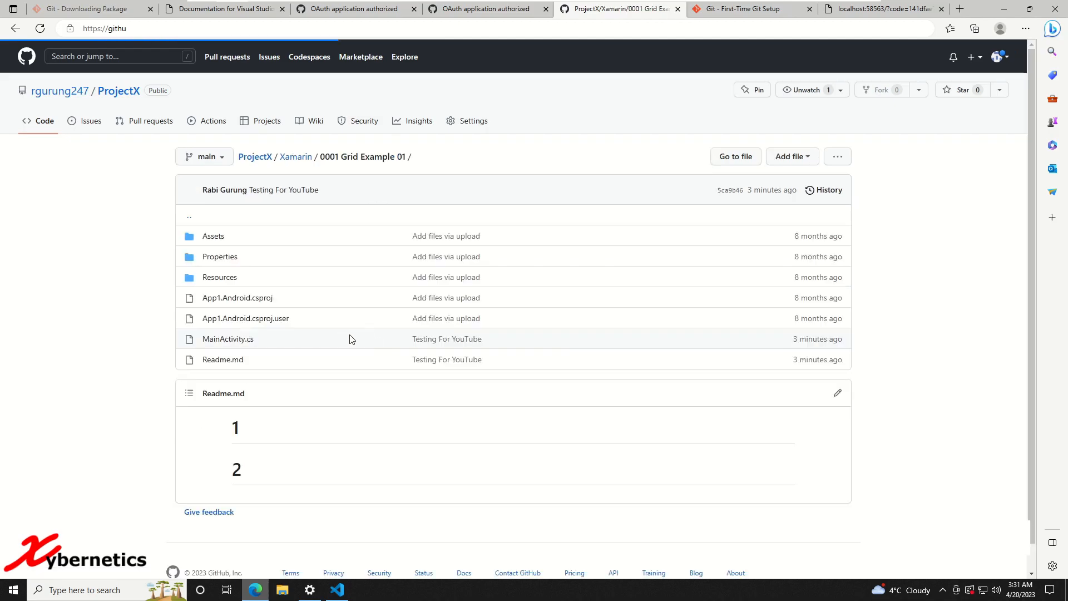
pyautogui.moveTo(367, 353)
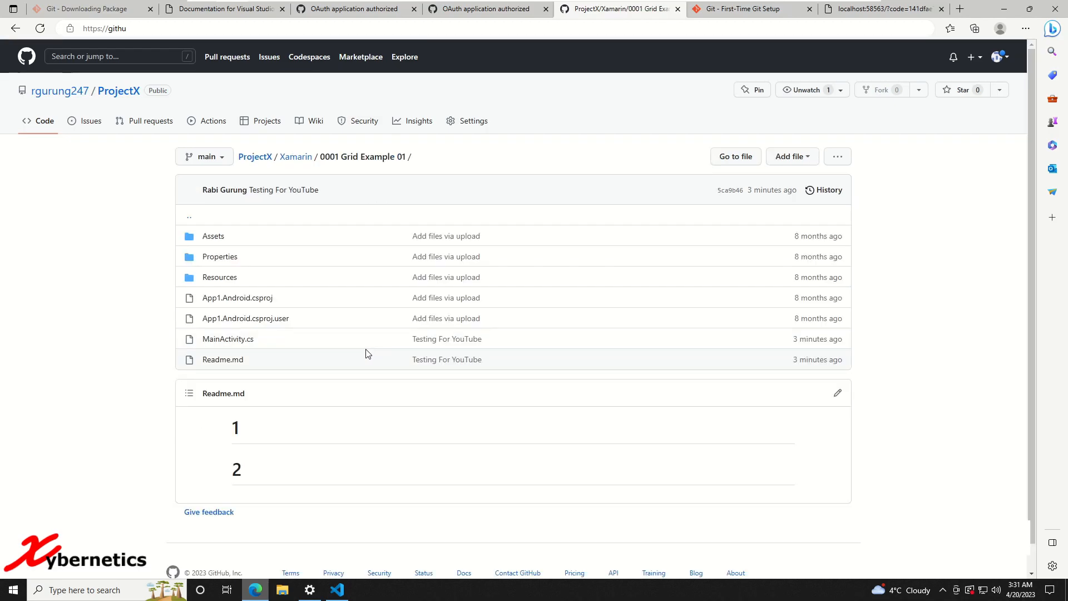